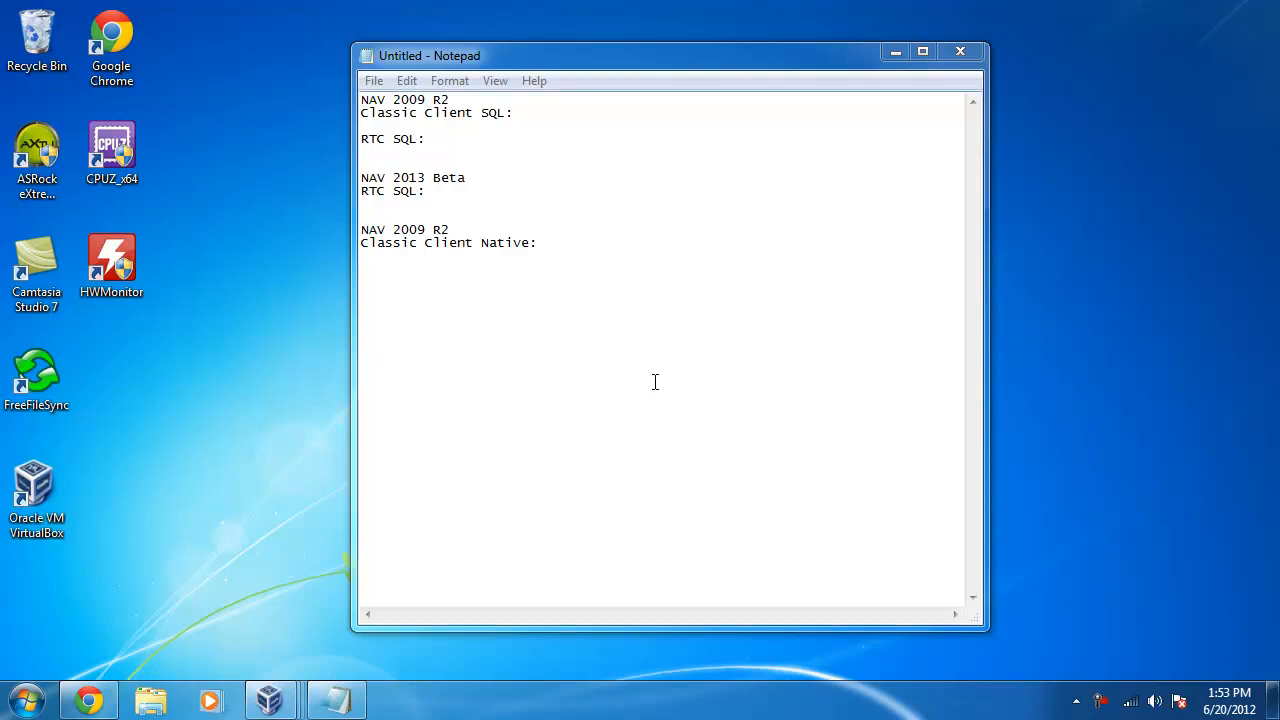
{"action": "mouse_move", "coordinate": [270, 698]}
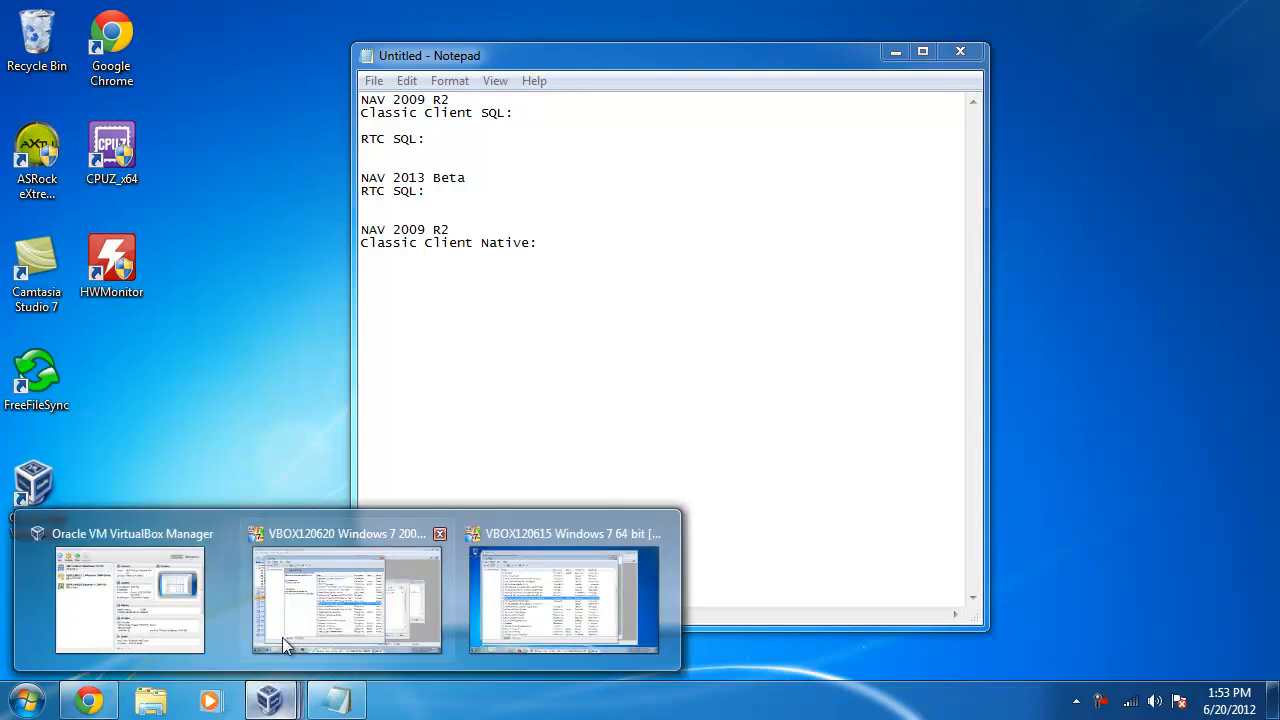
- Select the VBOX120620 Windows 7 2009 R2 machine in VirtualBox Manager
{"action": "left_click", "coordinate": [130, 600]}
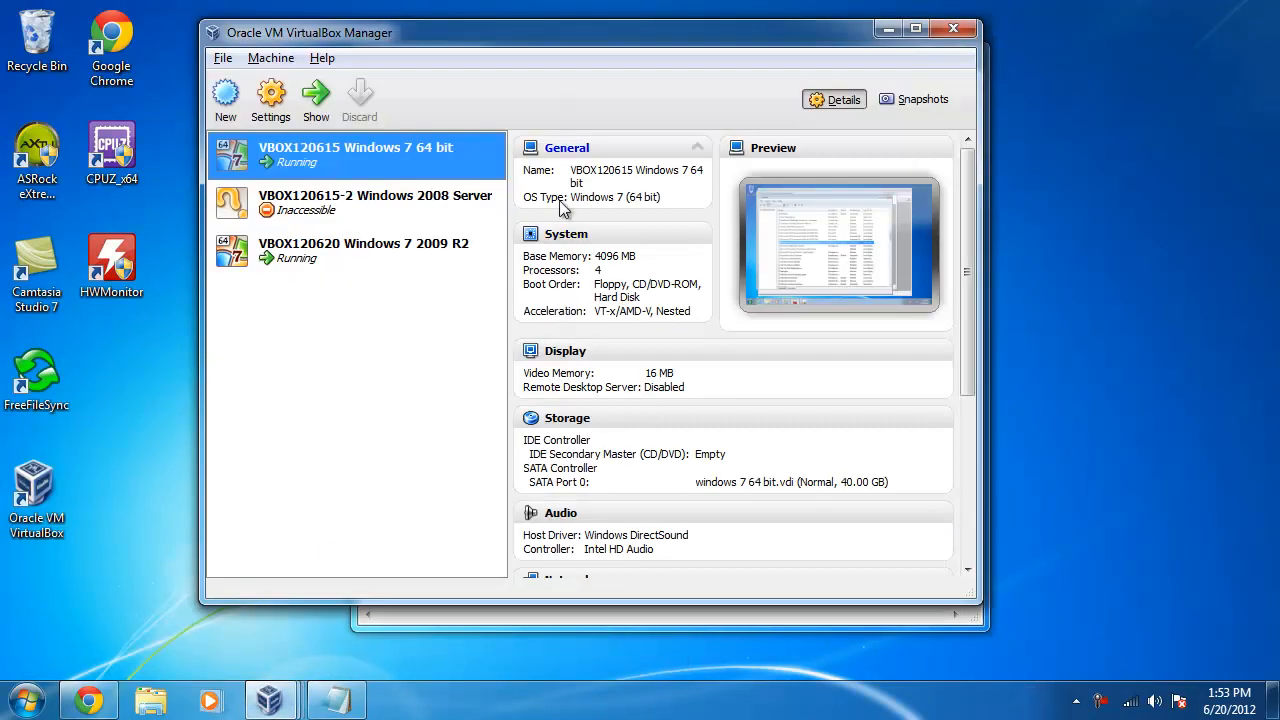
{"action": "mouse_move", "coordinate": [444, 168]}
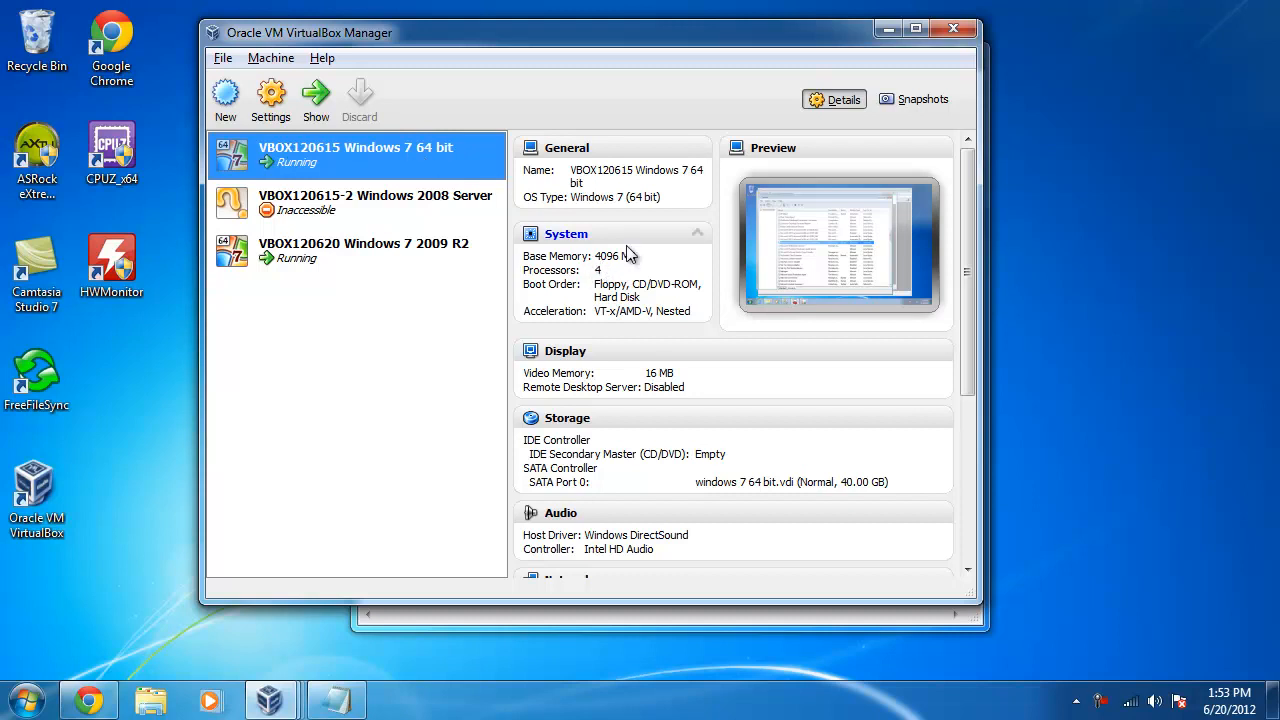
{"action": "mouse_move", "coordinate": [290, 256]}
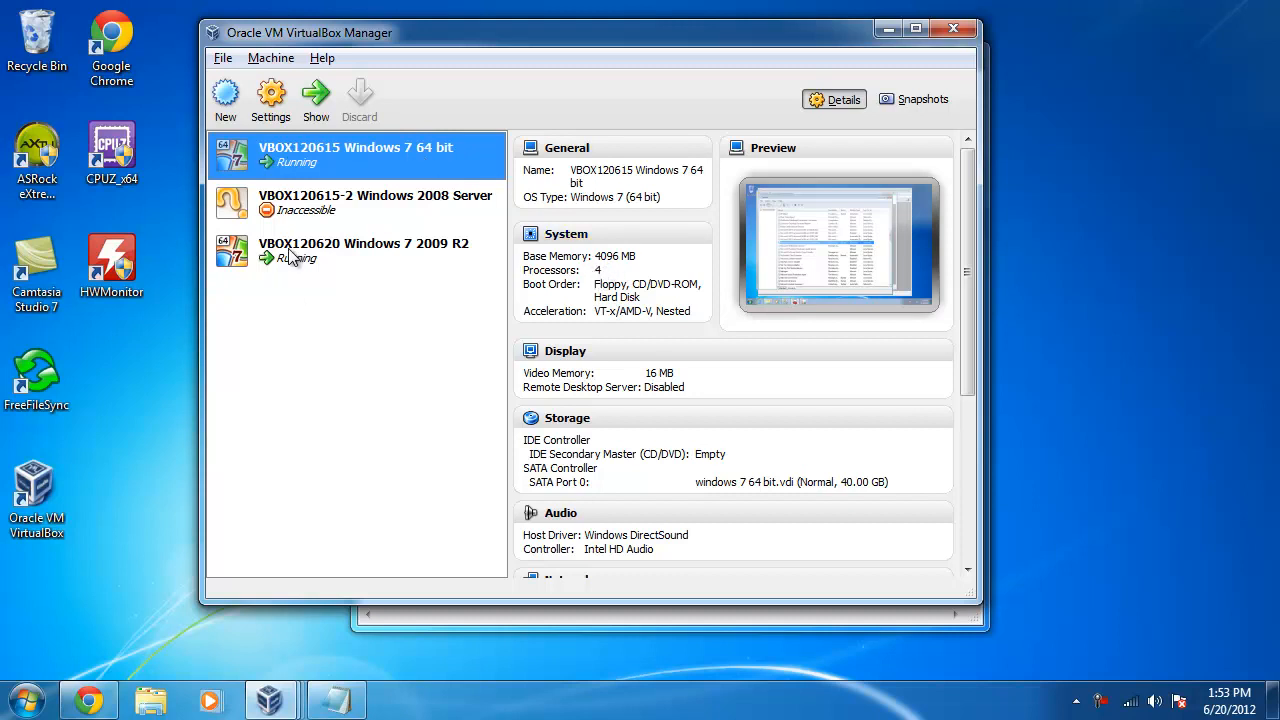
{"action": "left_click", "coordinate": [364, 250]}
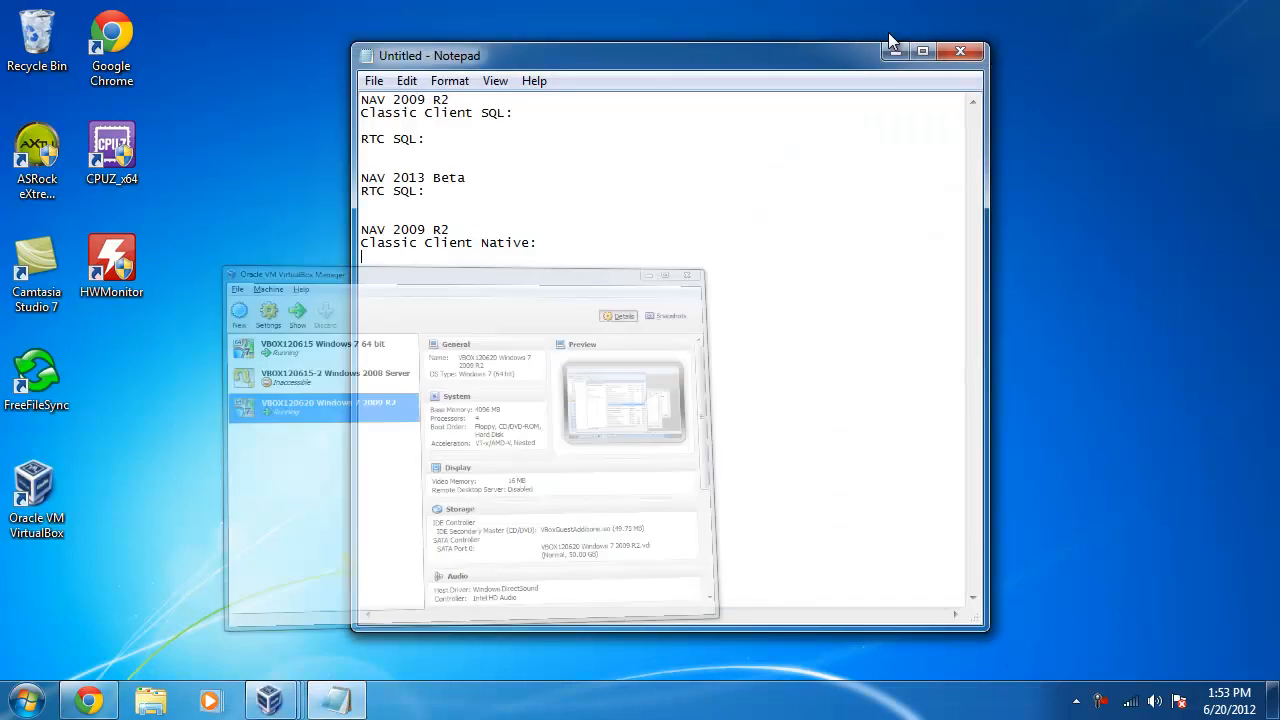
{"action": "mouse_move", "coordinate": [270, 698]}
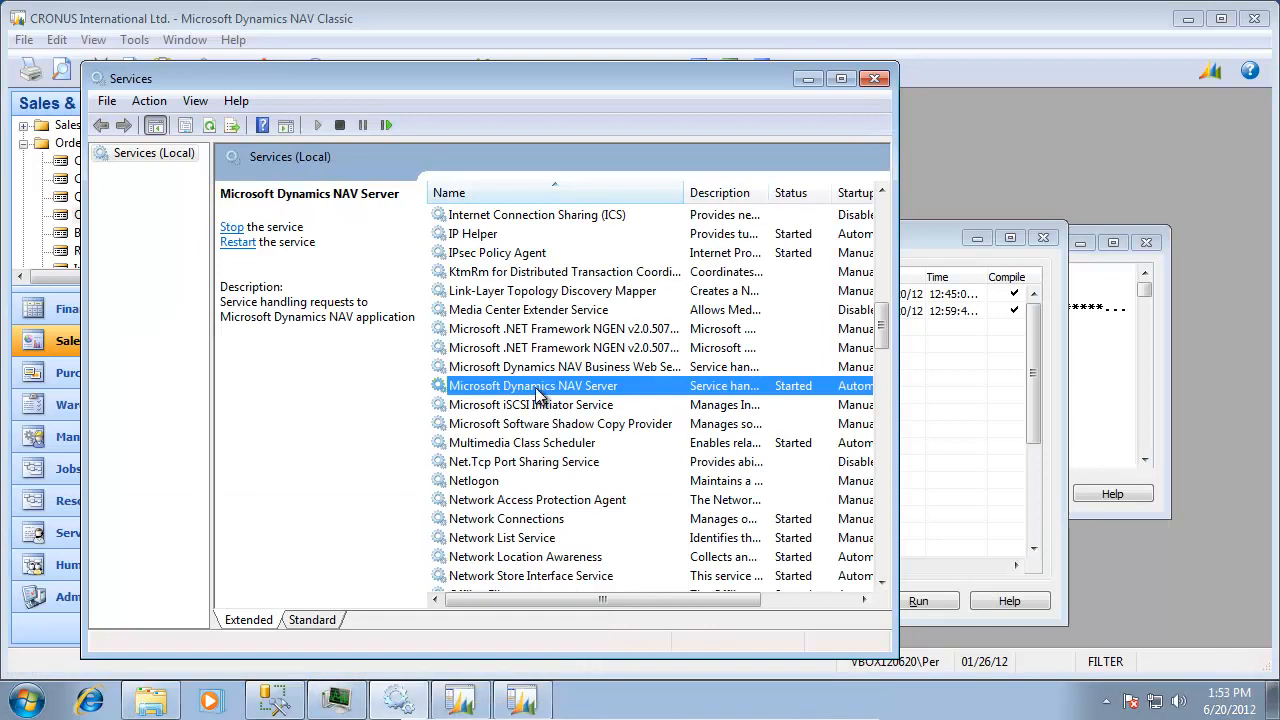
- Restart the Microsoft Dynamics NAV Server service from Windows Services
{"action": "right_click", "coordinate": [532, 384]}
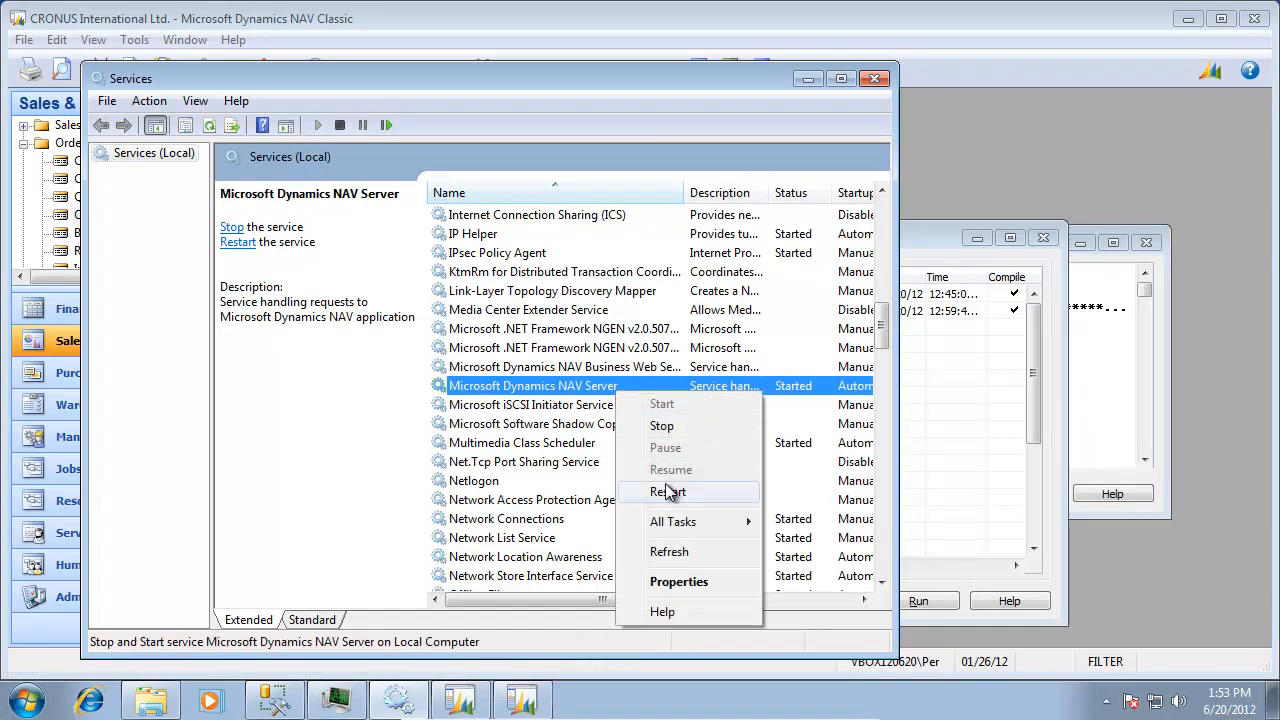
{"action": "left_click", "coordinate": [668, 492]}
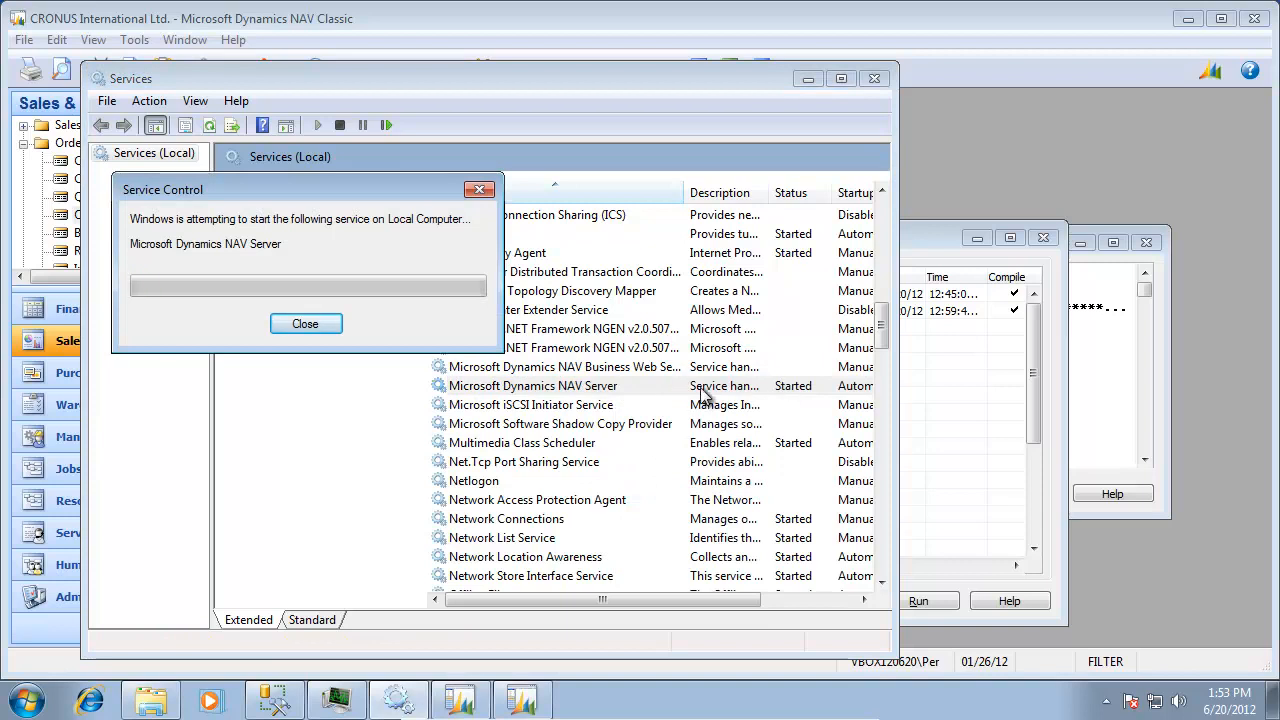
{"action": "left_click", "coordinate": [304, 324]}
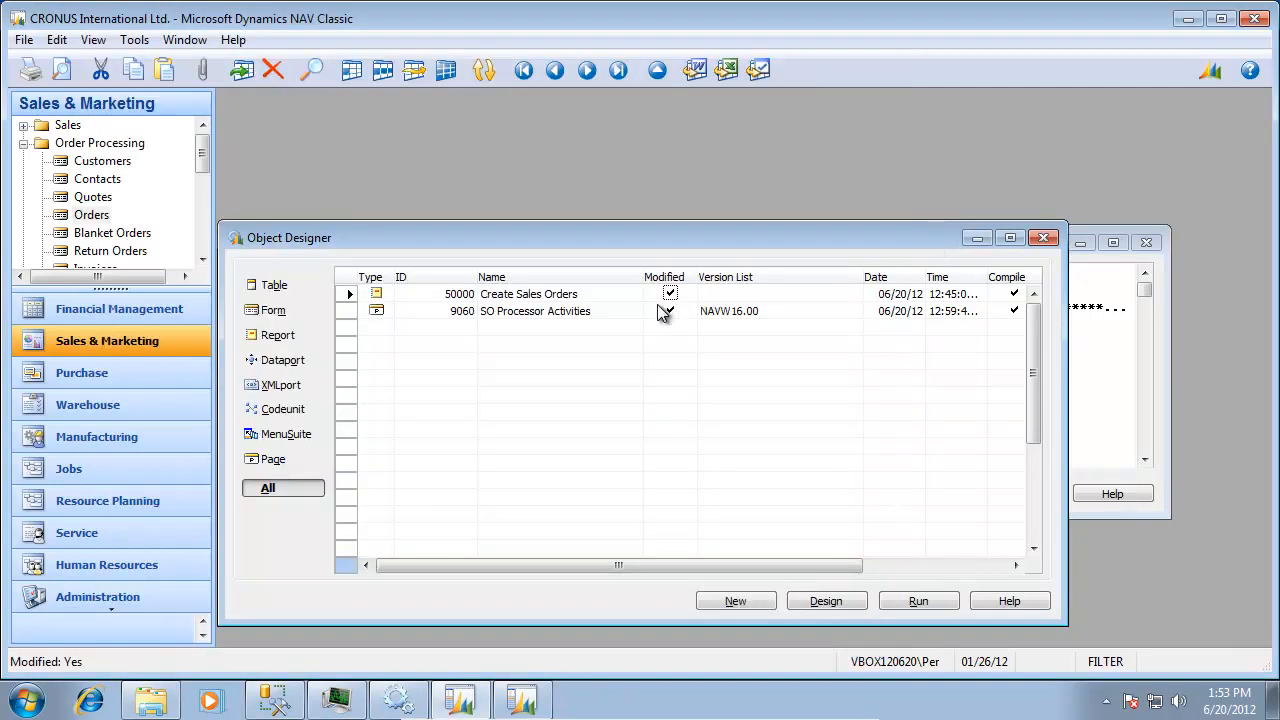
{"action": "left_click", "coordinate": [670, 310]}
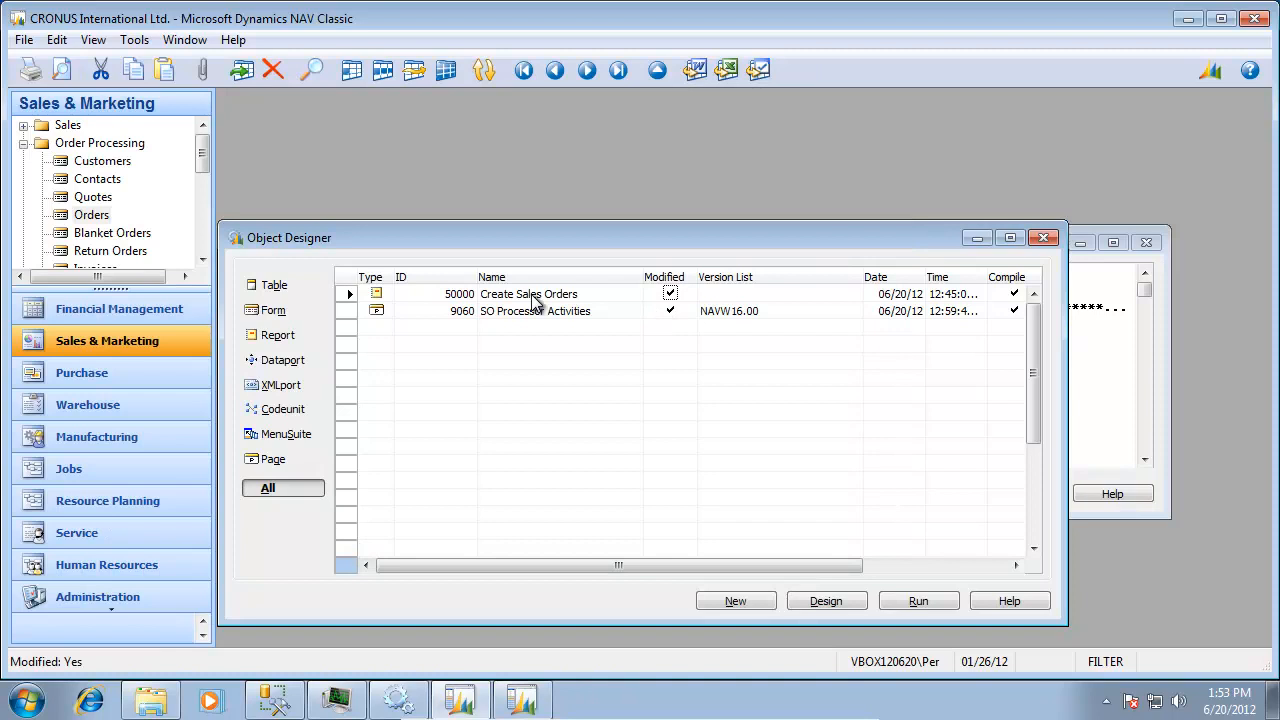
{"action": "left_click", "coordinate": [826, 600]}
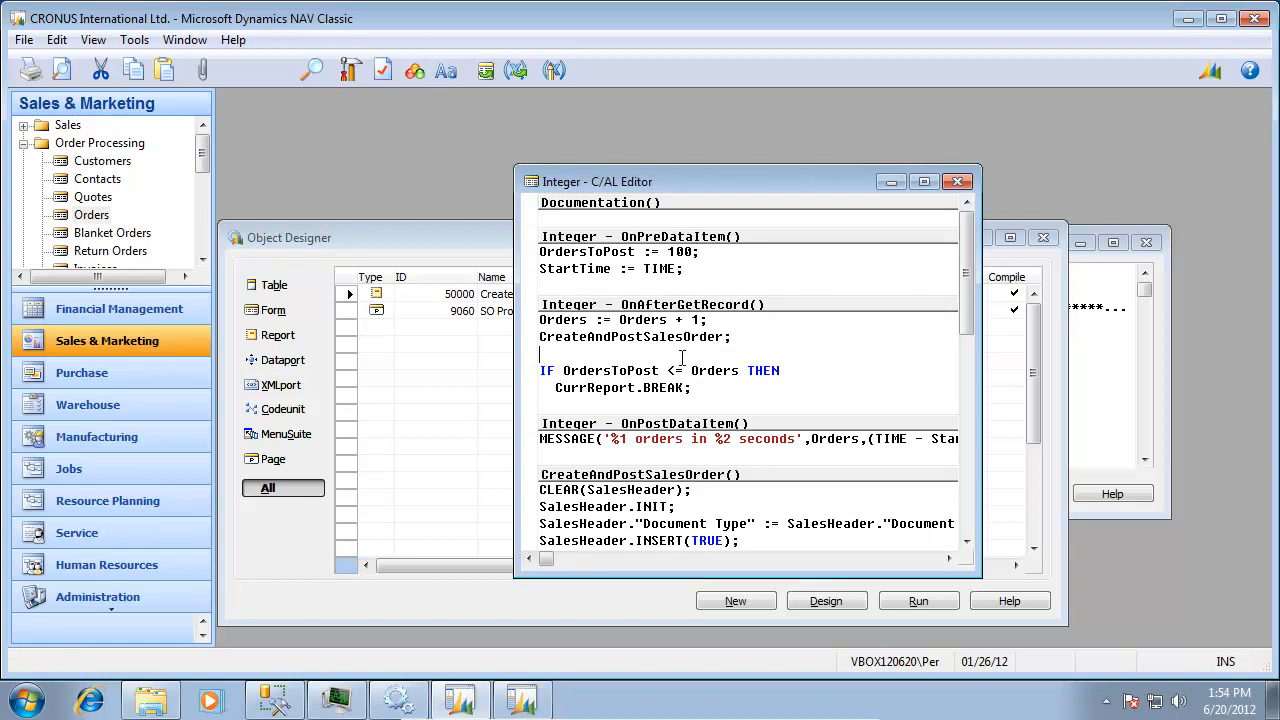
{"action": "scroll", "scroll_direction": "down", "scroll_amount": 3}
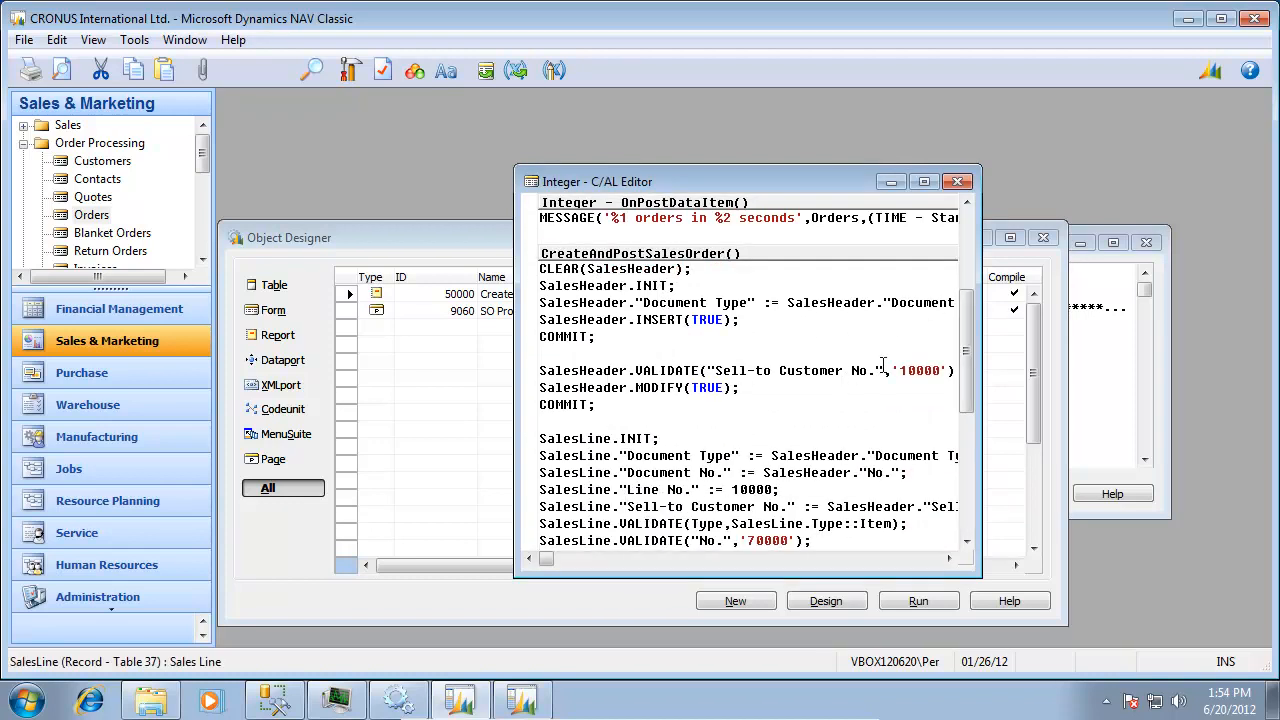
{"action": "scroll", "scroll_direction": "down", "scroll_amount": 3}
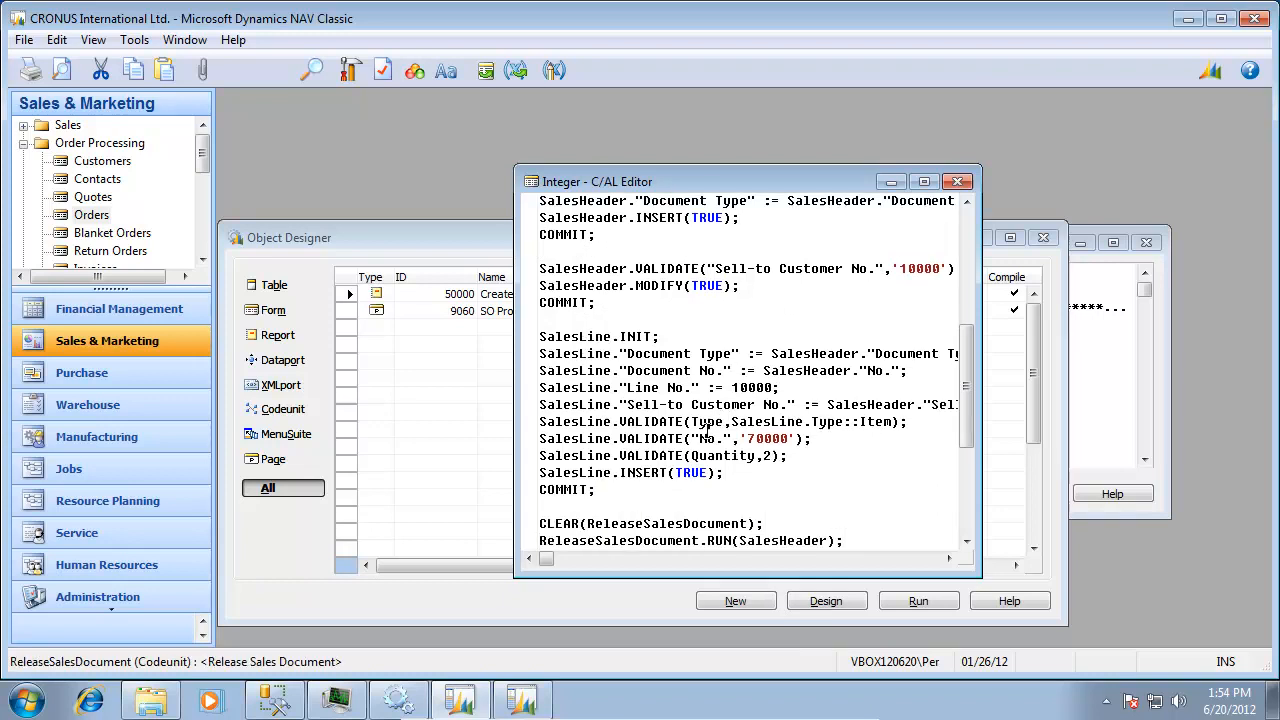
{"action": "scroll", "scroll_direction": "down", "scroll_amount": 3}
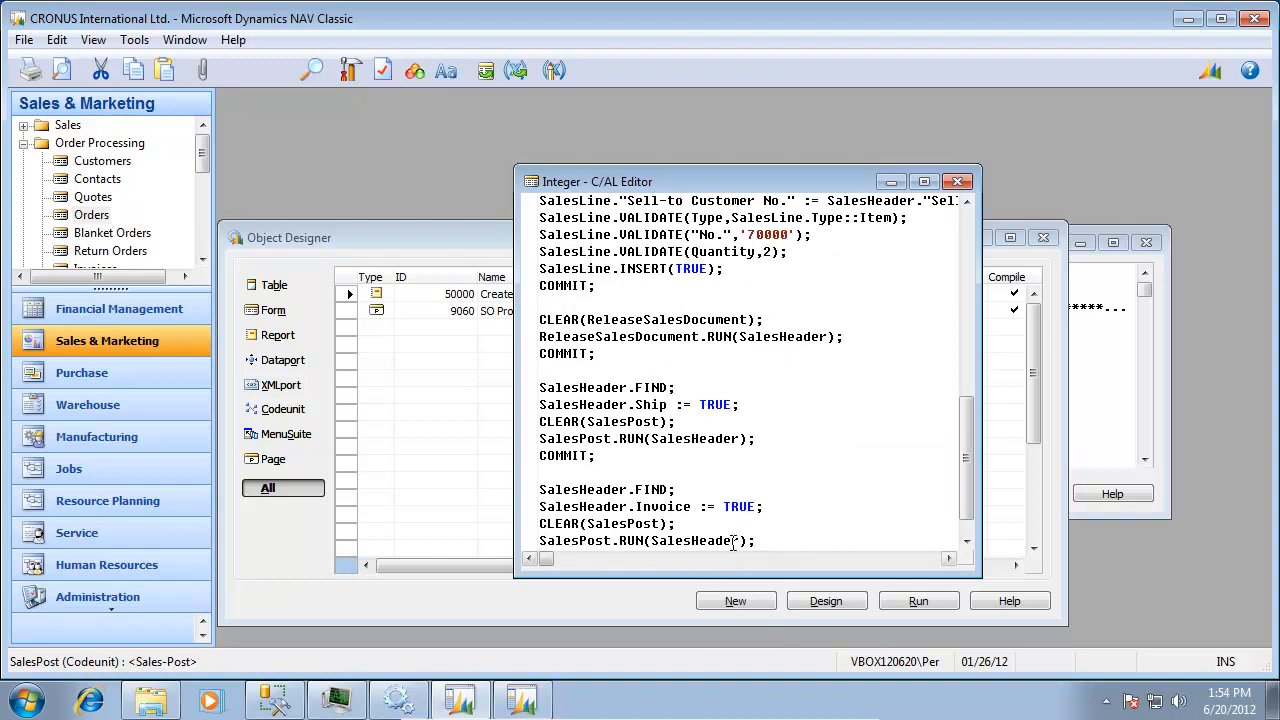
{"action": "scroll", "scroll_direction": "down", "scroll_amount": 3}
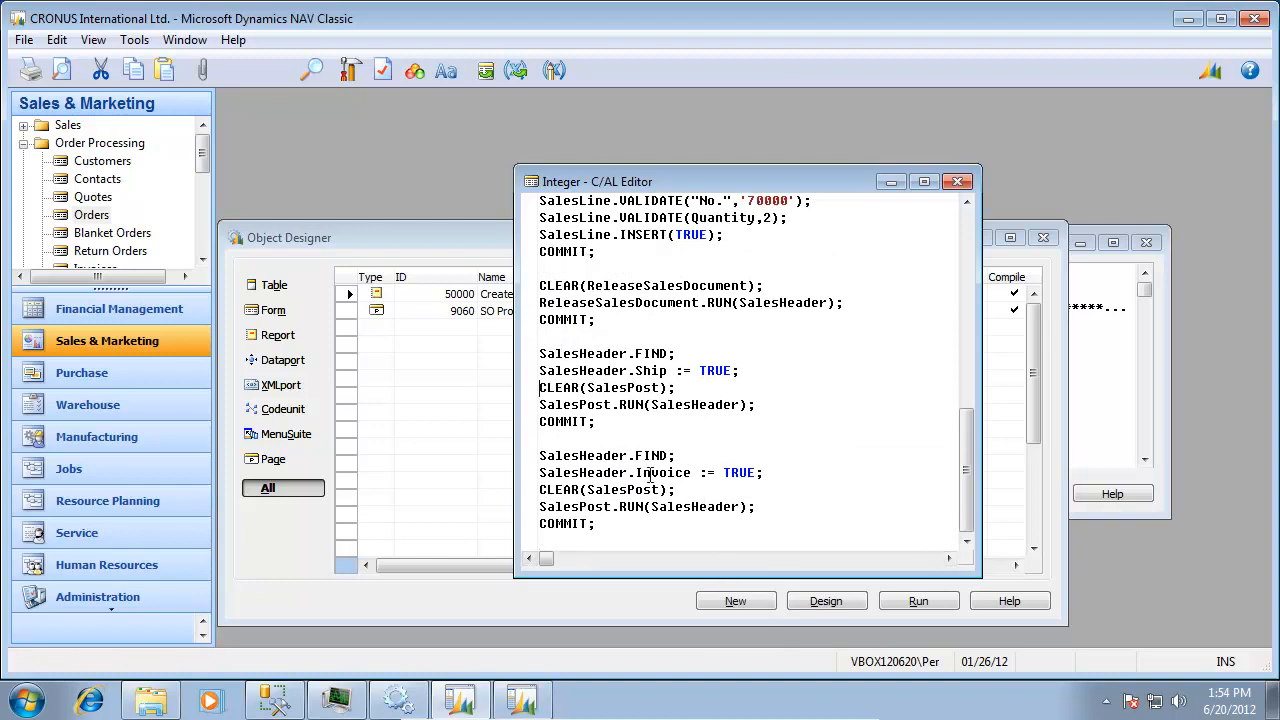
{"action": "left_click", "coordinate": [956, 180]}
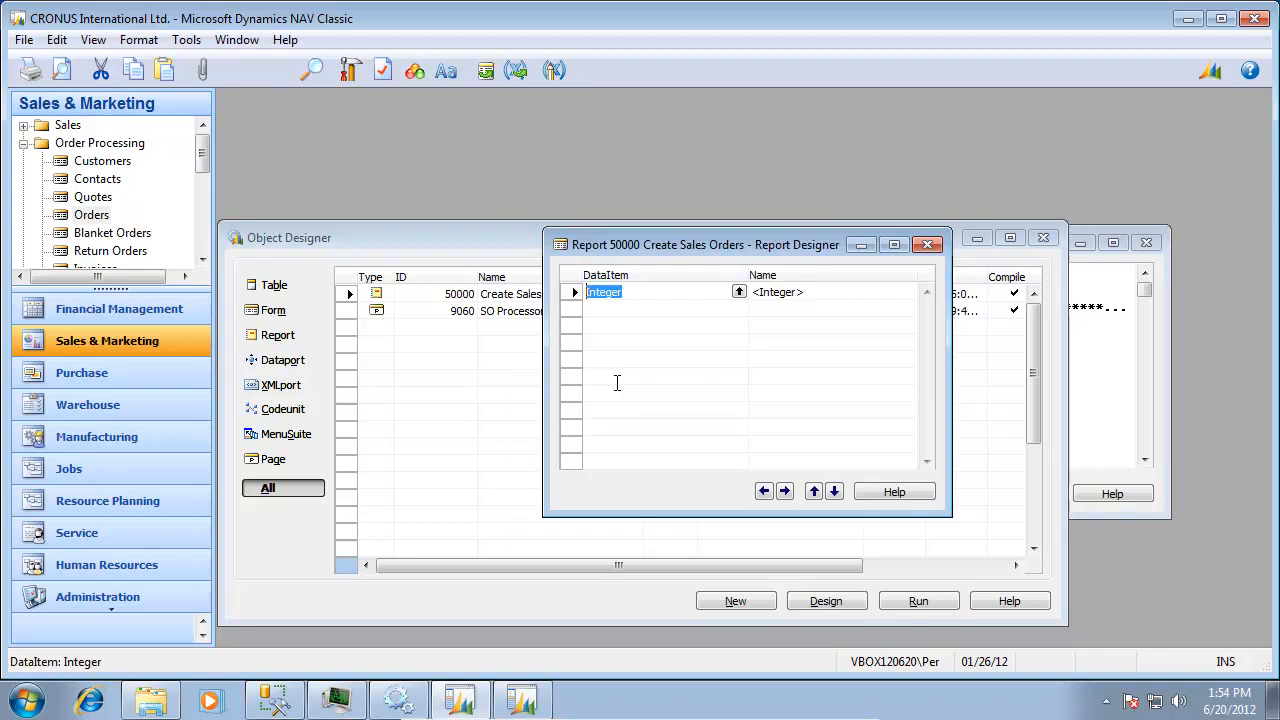
{"action": "mouse_move", "coordinate": [750, 262]}
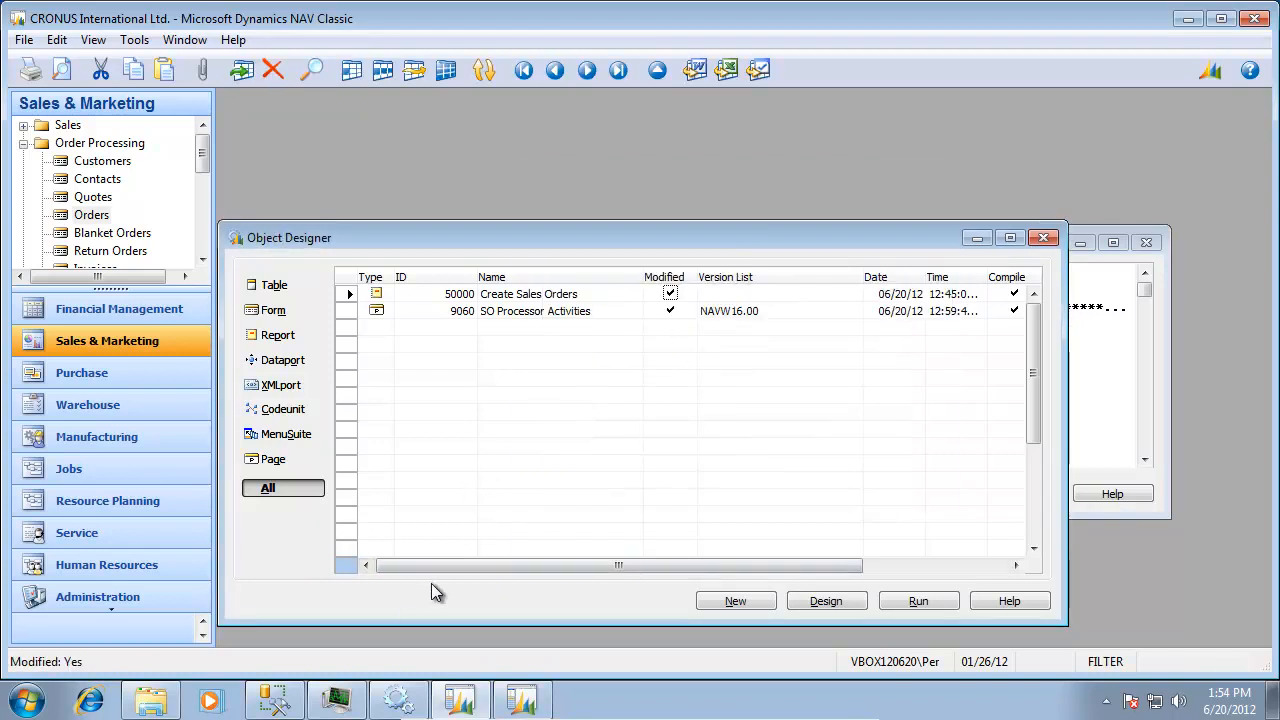
- Run Post 100 Simple Orders from the RTC Role Center, reporting about 27.5 seconds
{"action": "left_click", "coordinate": [20, 700]}
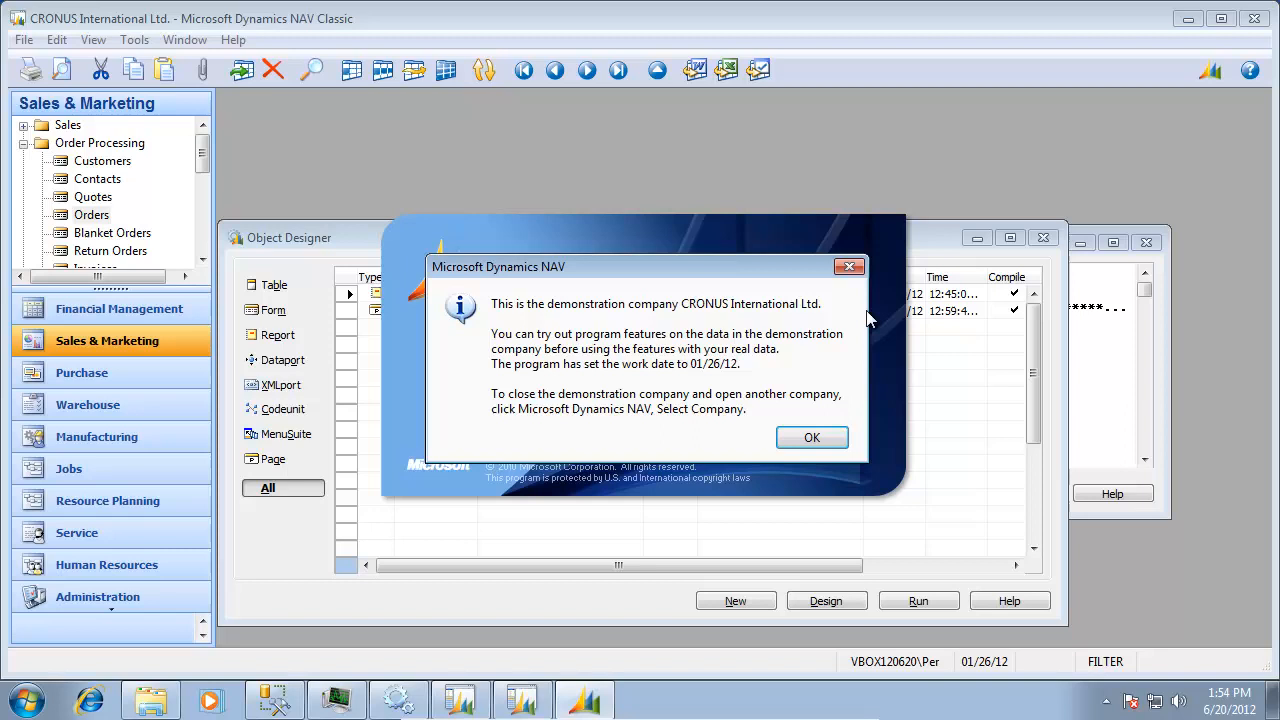
{"action": "left_click", "coordinate": [812, 436]}
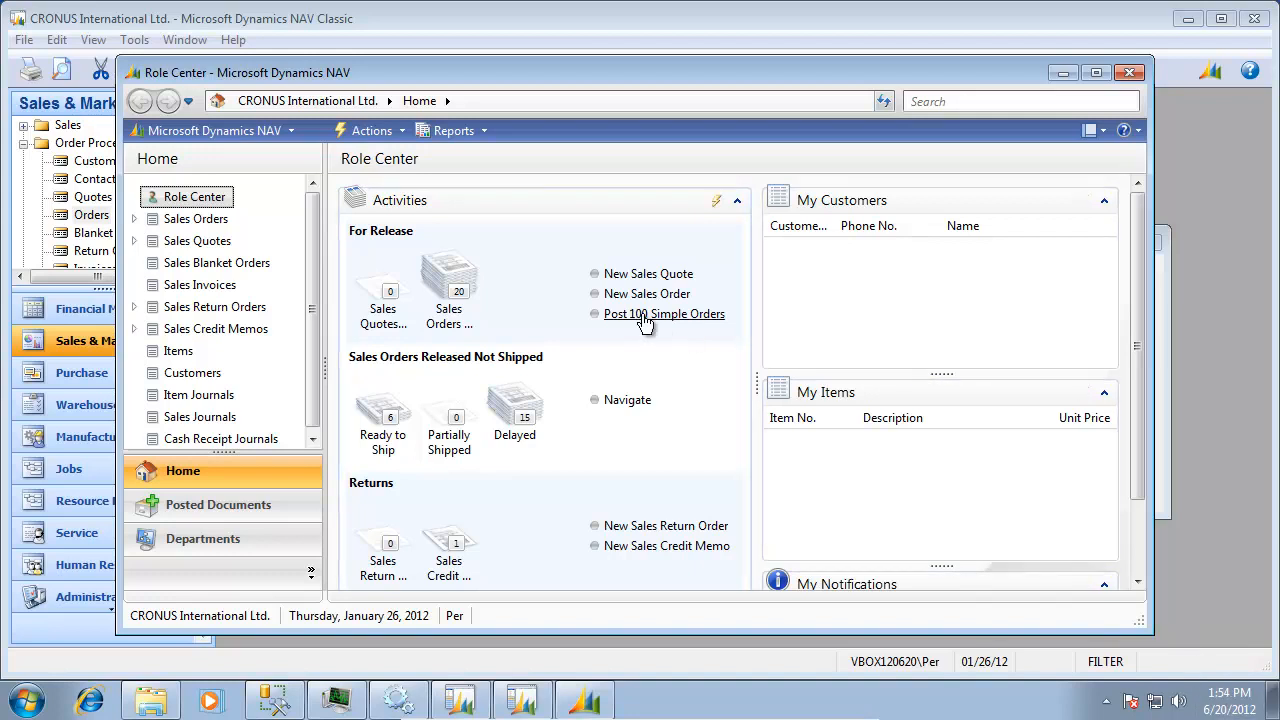
{"action": "left_click", "coordinate": [664, 312]}
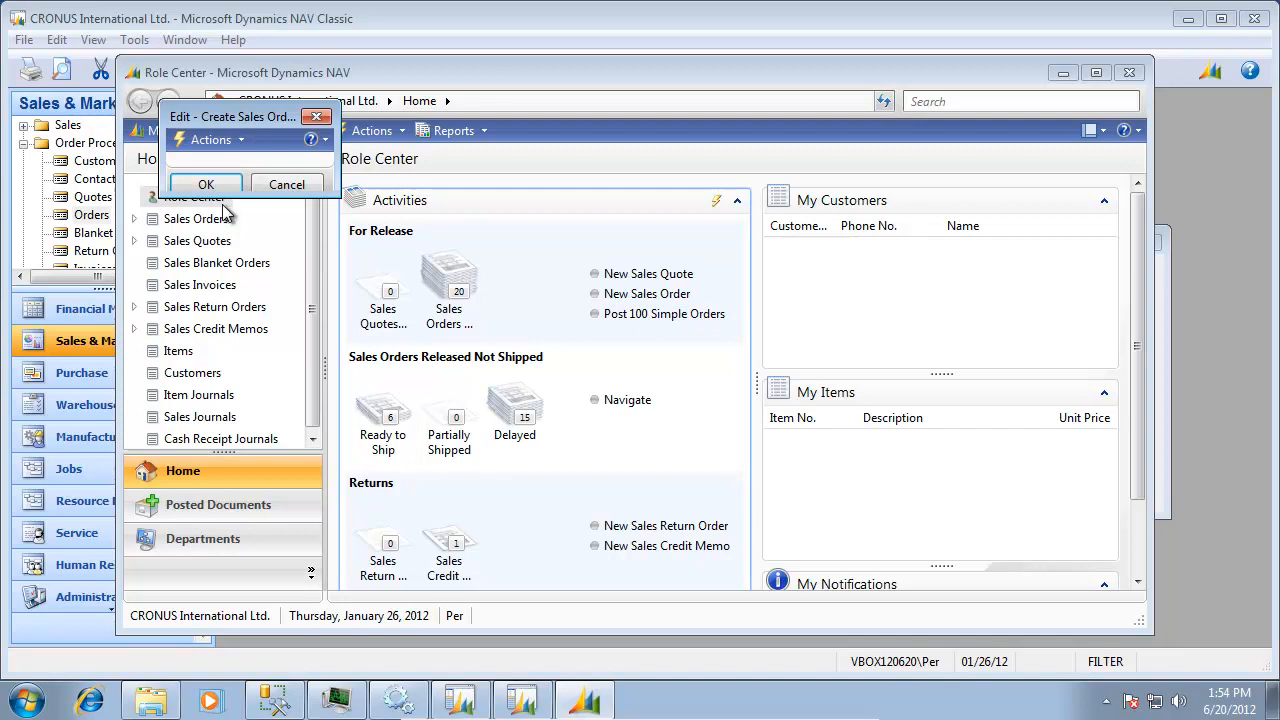
{"action": "mouse_move", "coordinate": [206, 184]}
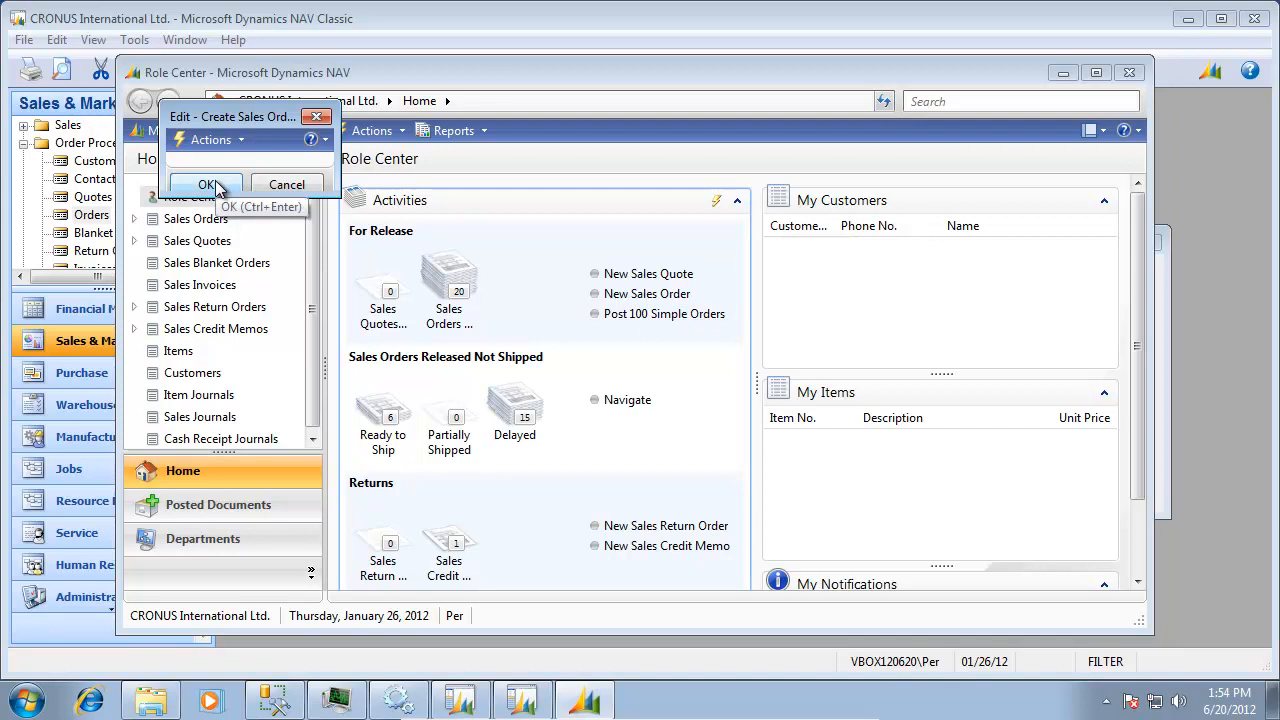
{"action": "left_click", "coordinate": [208, 184]}
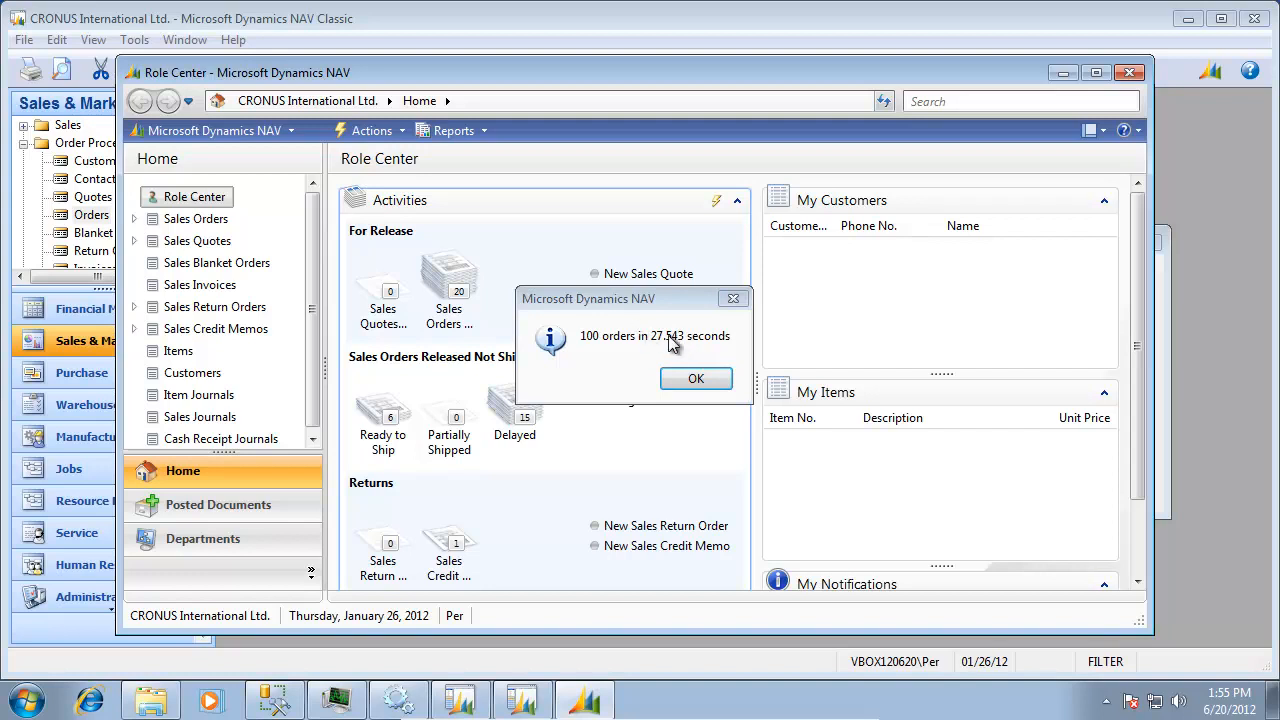
{"action": "mouse_move", "coordinate": [662, 340]}
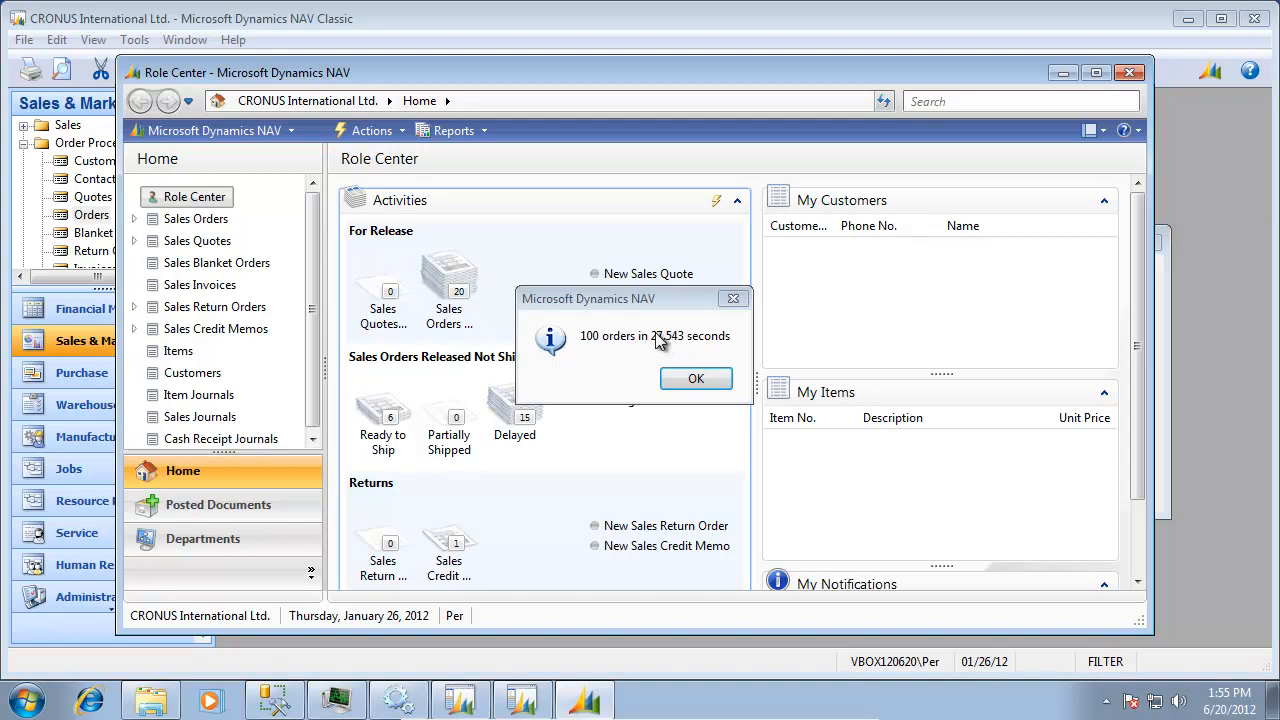
{"action": "mouse_move", "coordinate": [636, 470]}
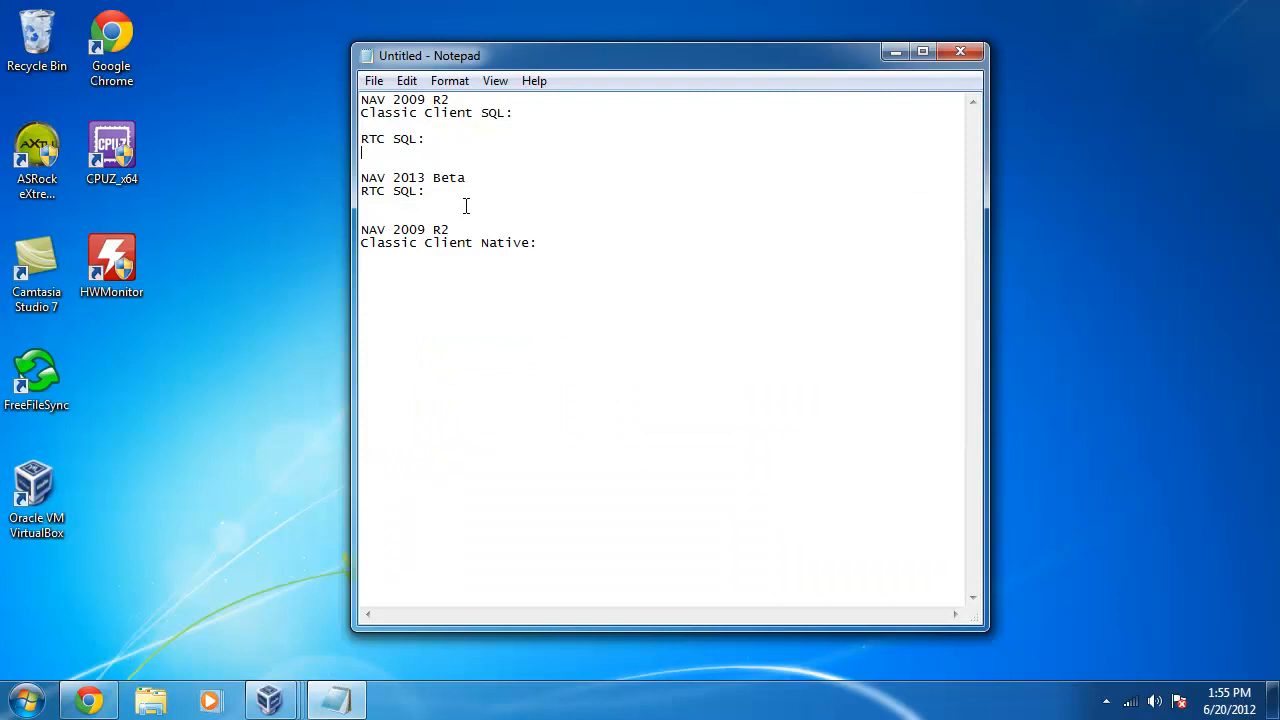
- Record 27.5 under NAV 2009 R2 RTC SQL in the Notepad log
{"action": "type", "text": "27"}
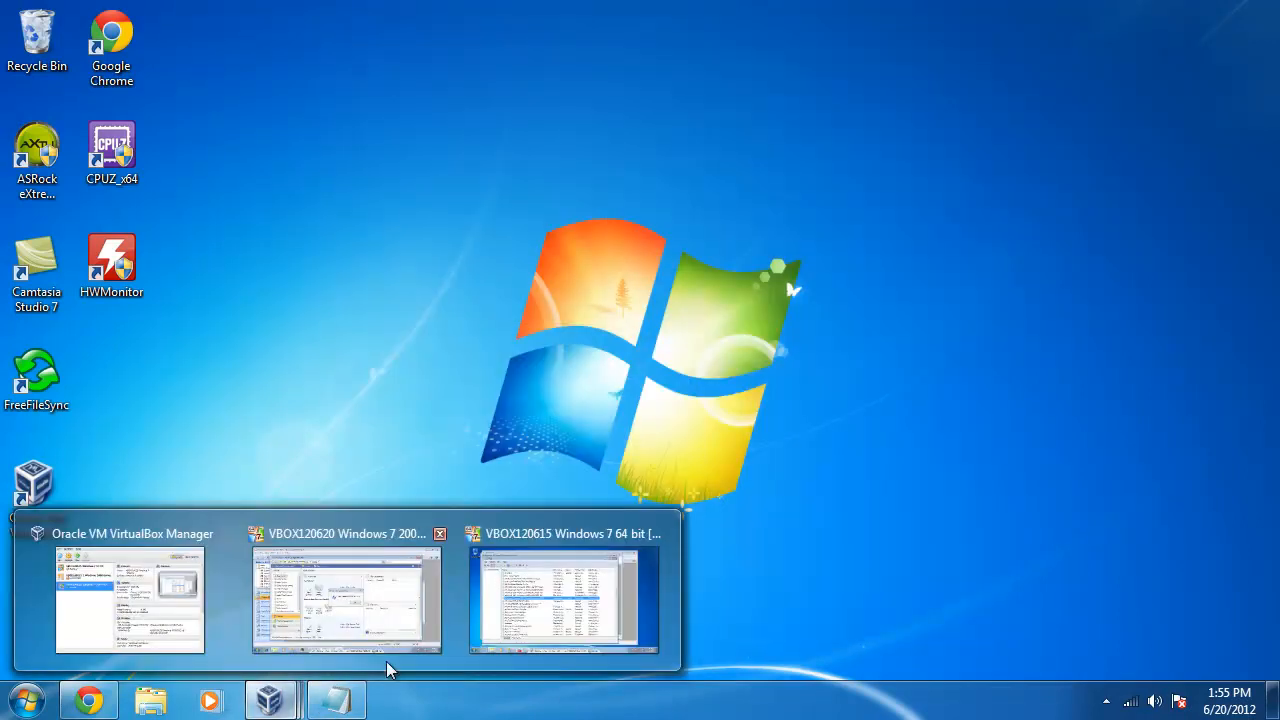
{"action": "left_click", "coordinate": [346, 598]}
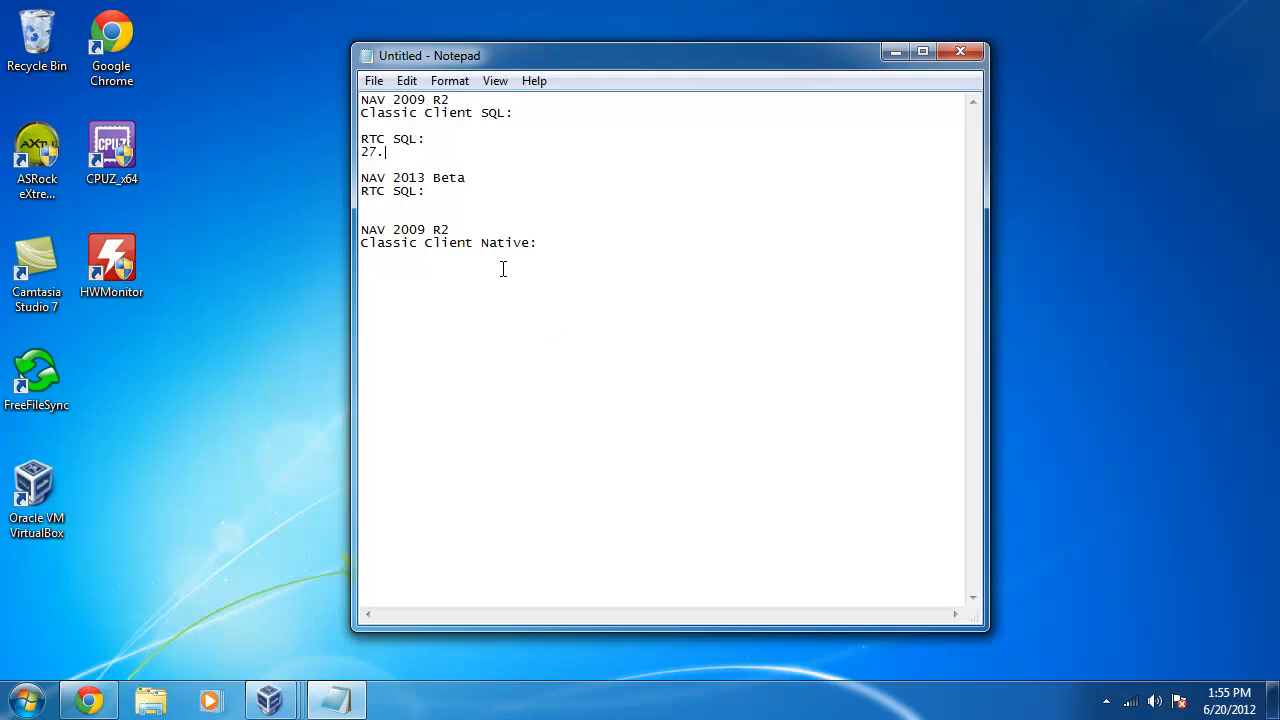
{"action": "type", "text": "5"}
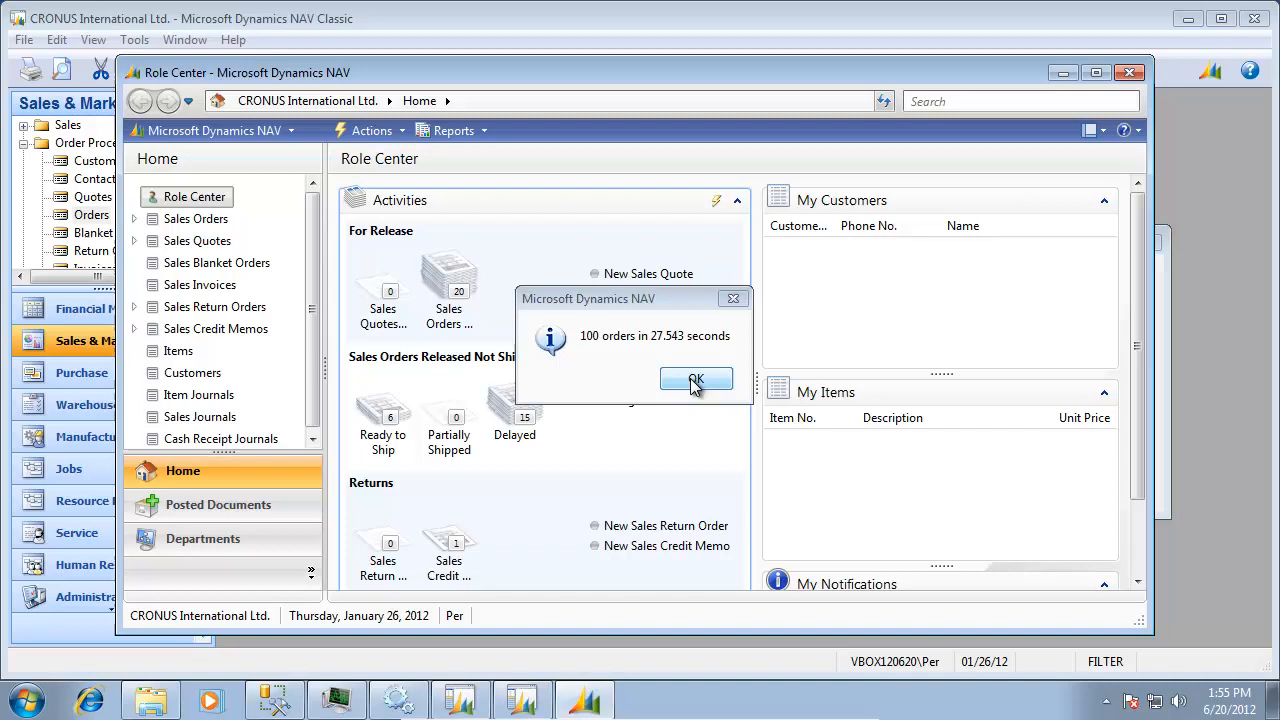
- Launch a second Post 100 Simple Orders run from the RTC Role Center
{"action": "left_click", "coordinate": [696, 380]}
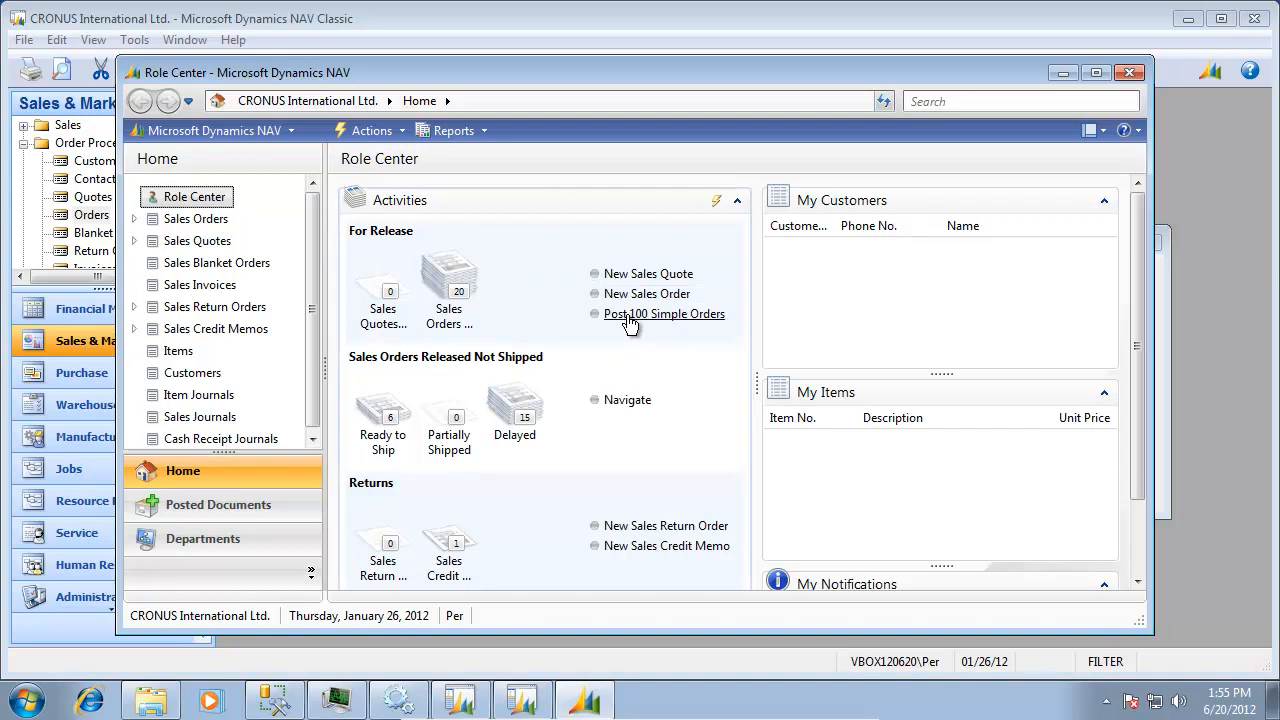
{"action": "left_click", "coordinate": [664, 312]}
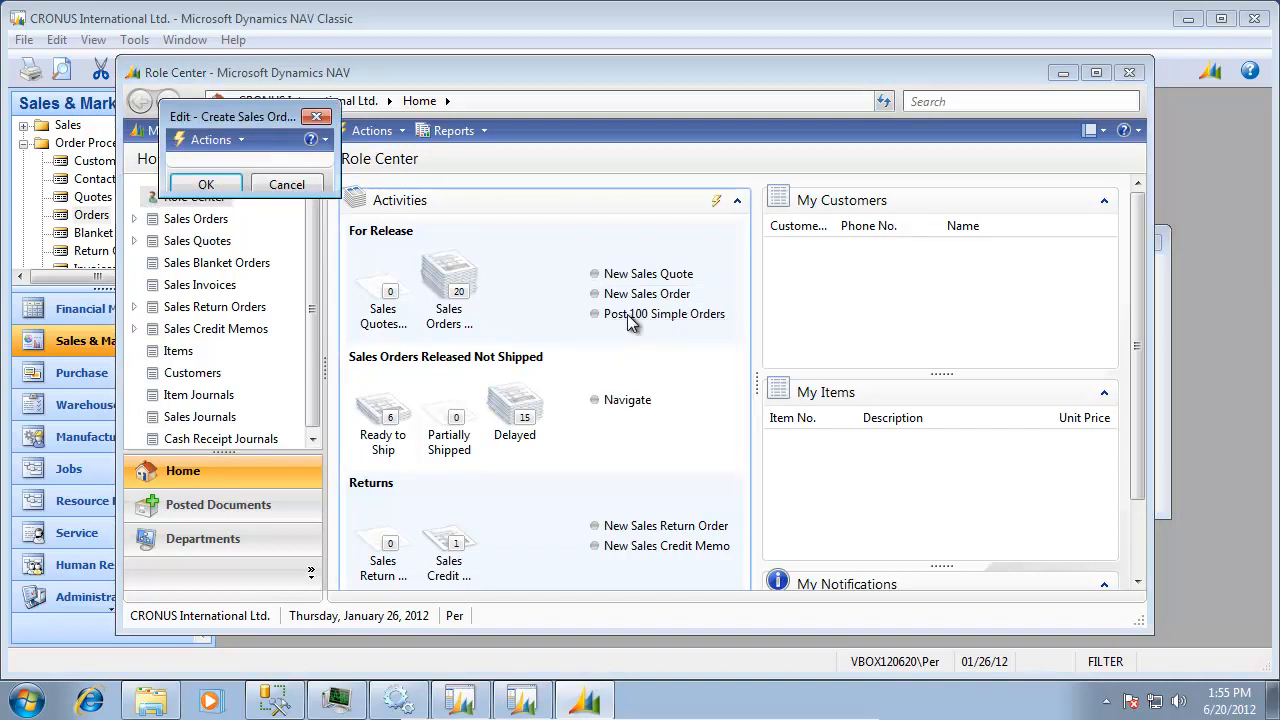
{"action": "mouse_move", "coordinate": [206, 184]}
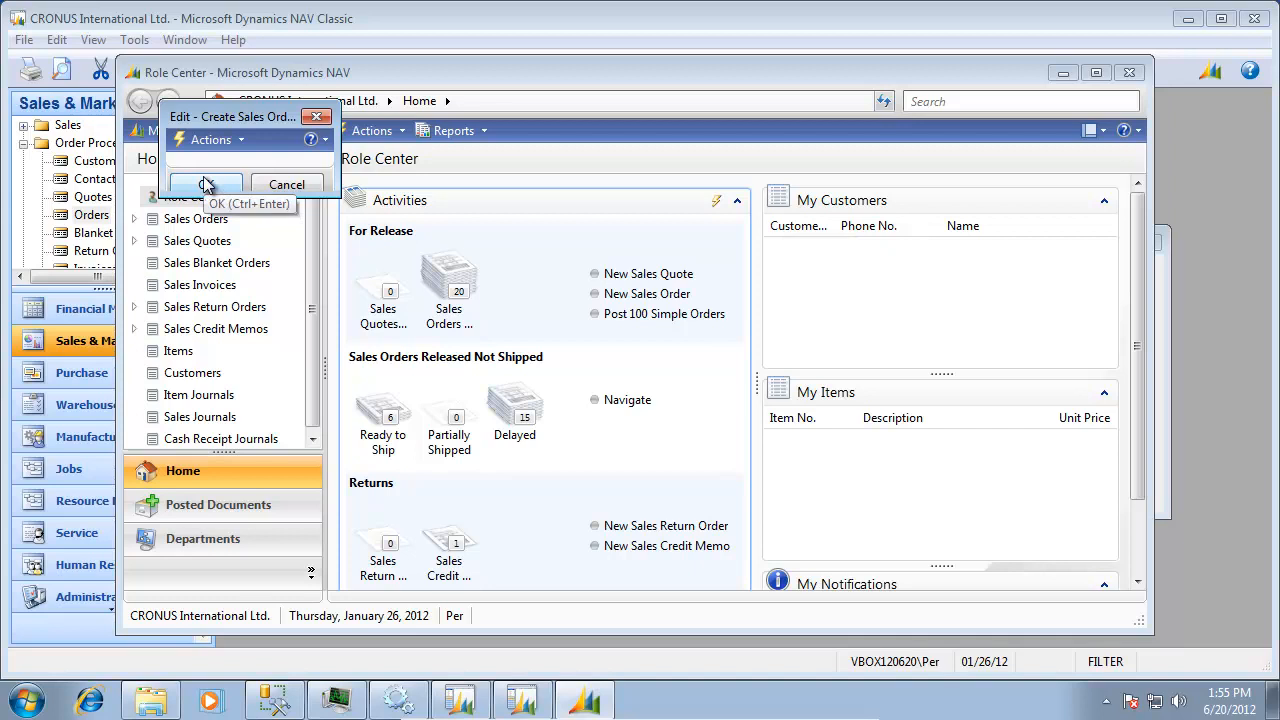
{"action": "left_click", "coordinate": [204, 184]}
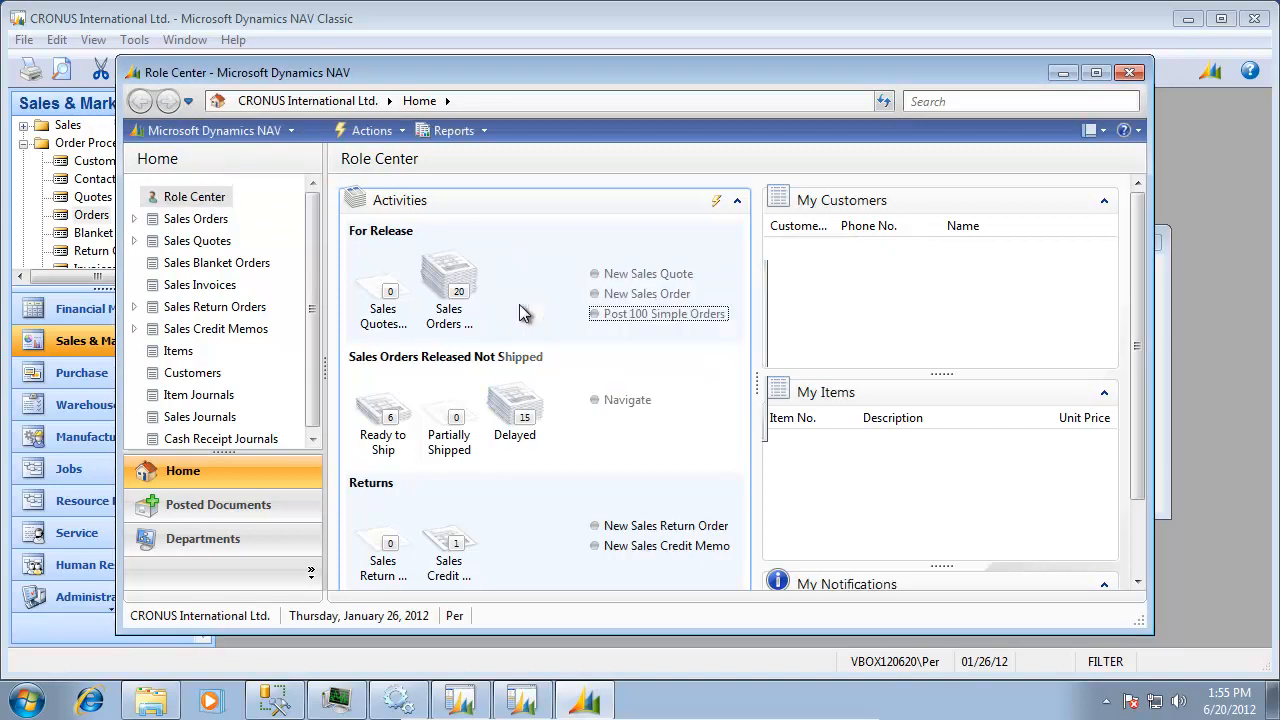
{"action": "left_click", "coordinate": [664, 312]}
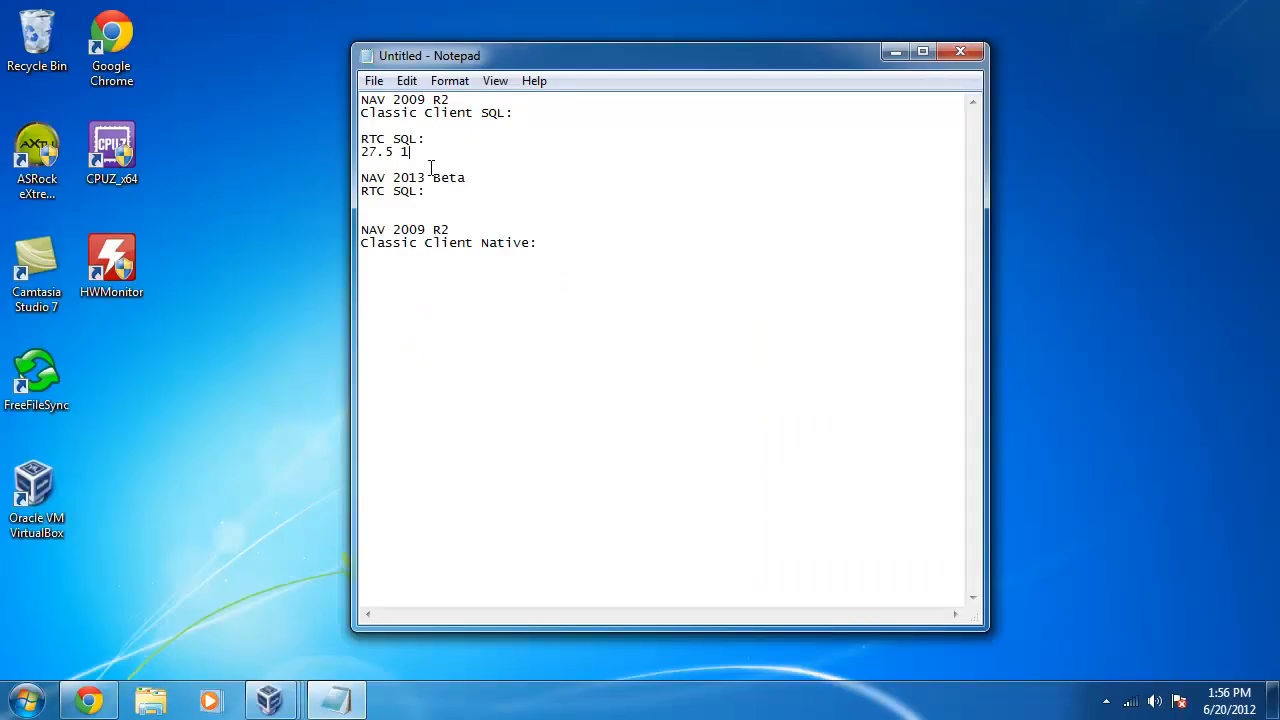
- Record the second RTC SQL timing 16.8 after 27.5 in Notepad
{"action": "type", "text": "6.8"}
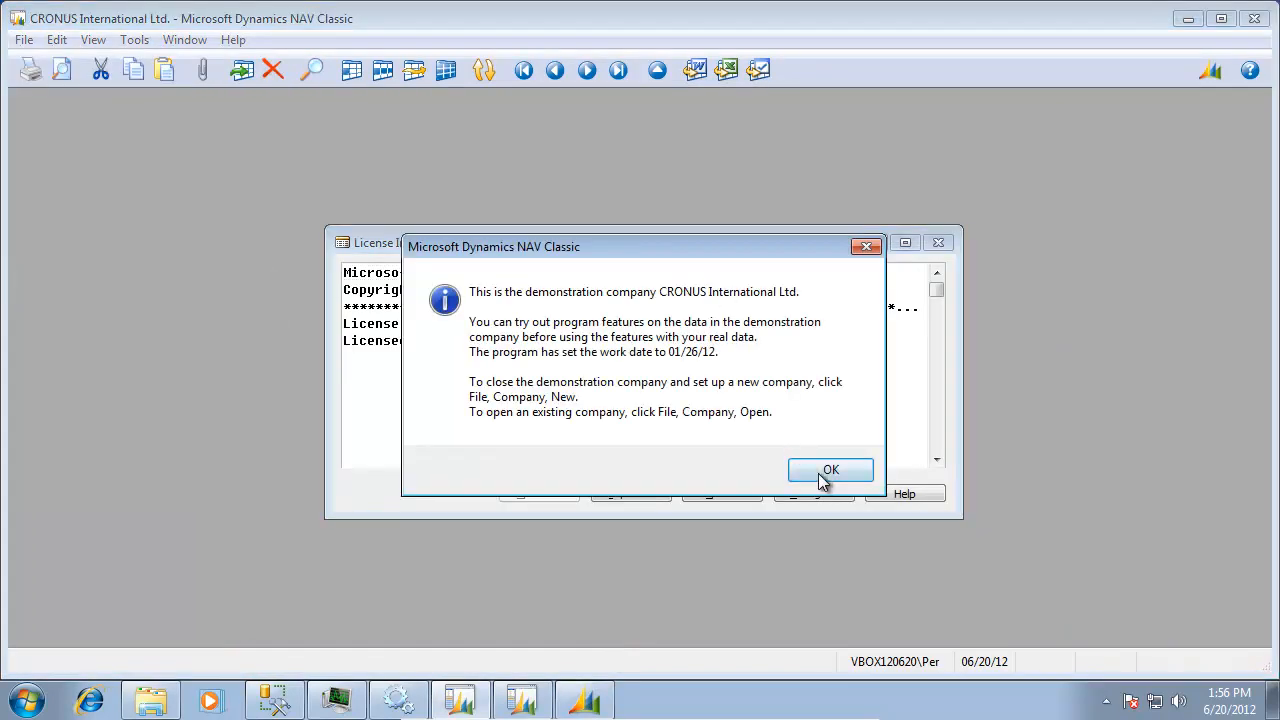
- Run codeunit 50000 Create Sales Orders from Classic Object Designer, taking 22.396 seconds
{"action": "left_click", "coordinate": [830, 470]}
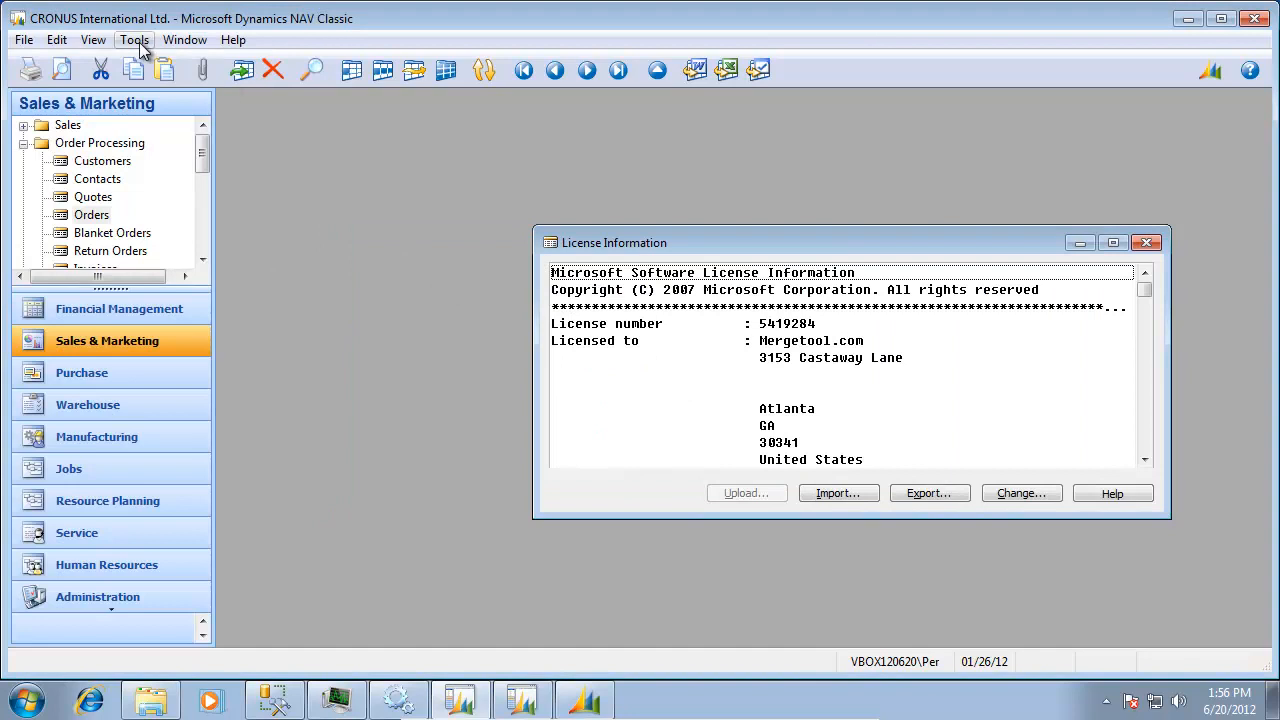
{"action": "left_click", "coordinate": [134, 40]}
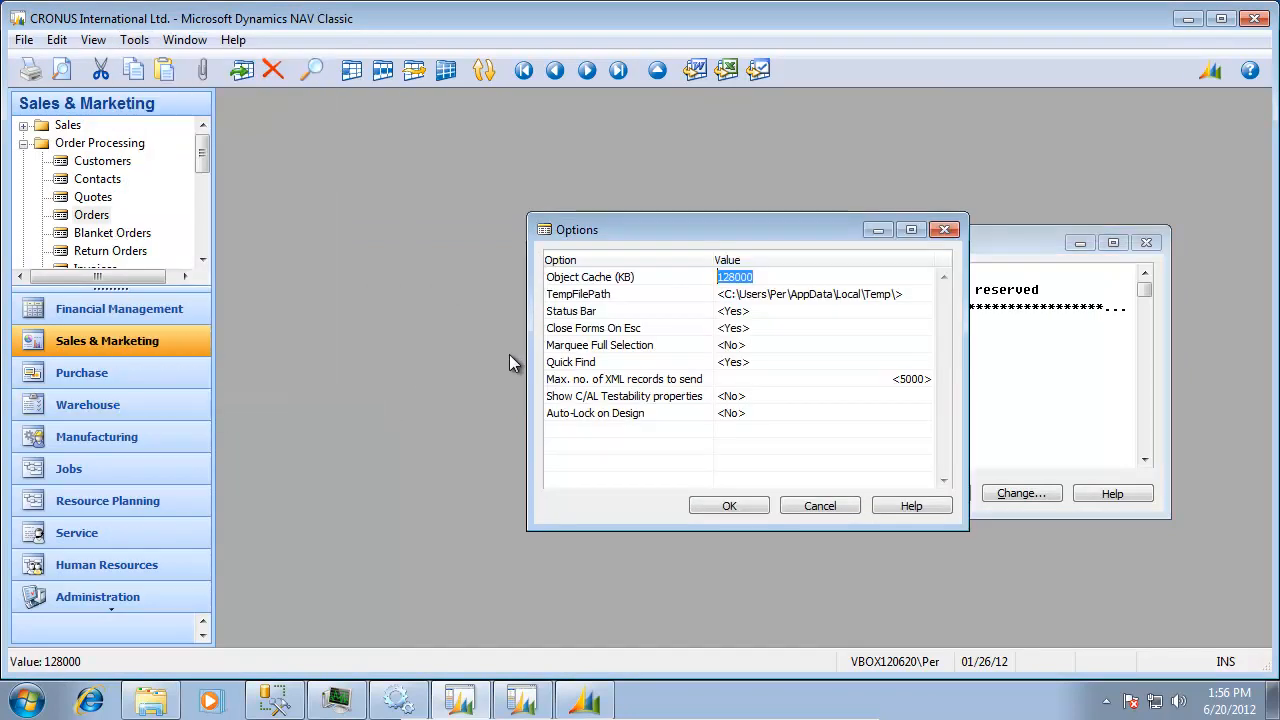
{"action": "mouse_move", "coordinate": [710, 300]}
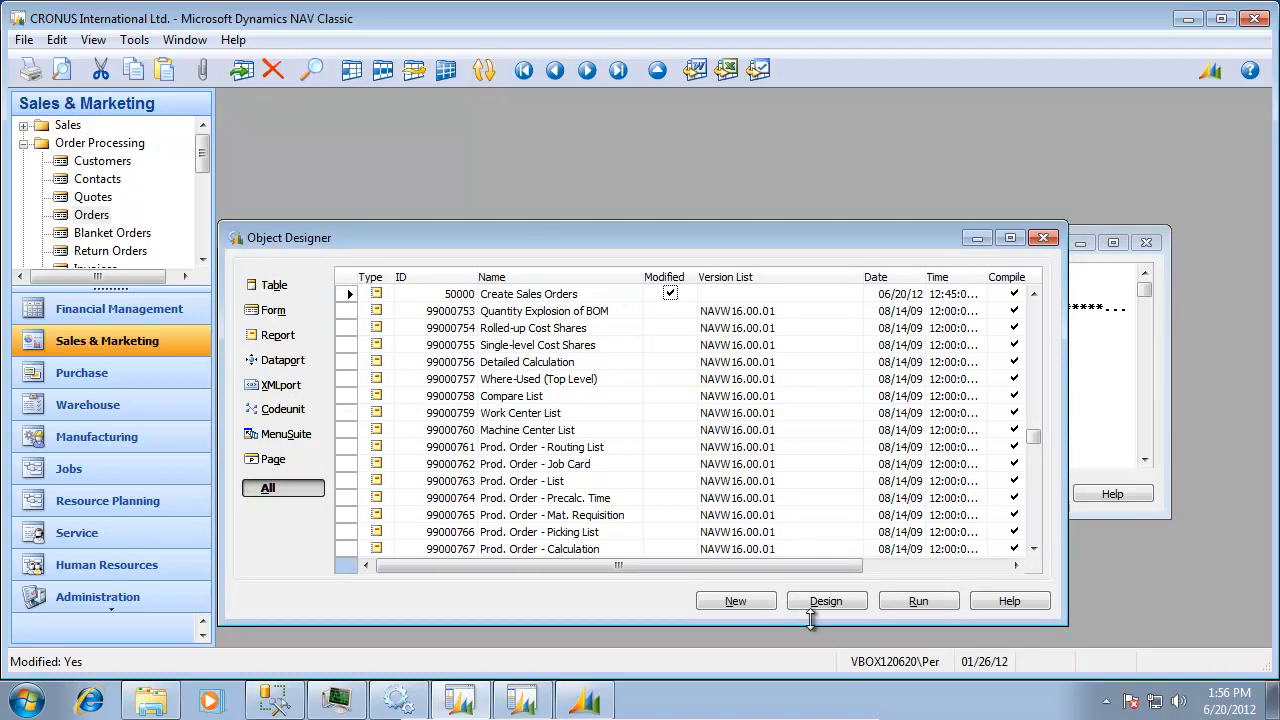
{"action": "mouse_move", "coordinate": [826, 600]}
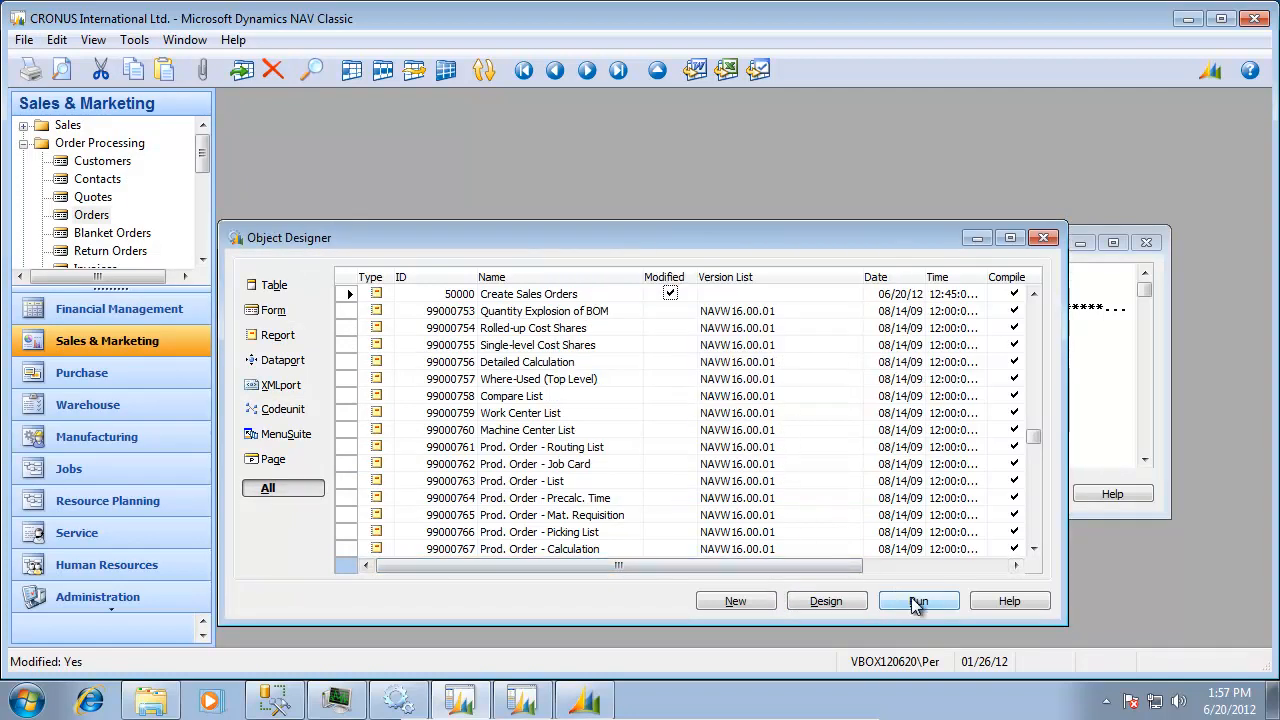
{"action": "left_click", "coordinate": [918, 600]}
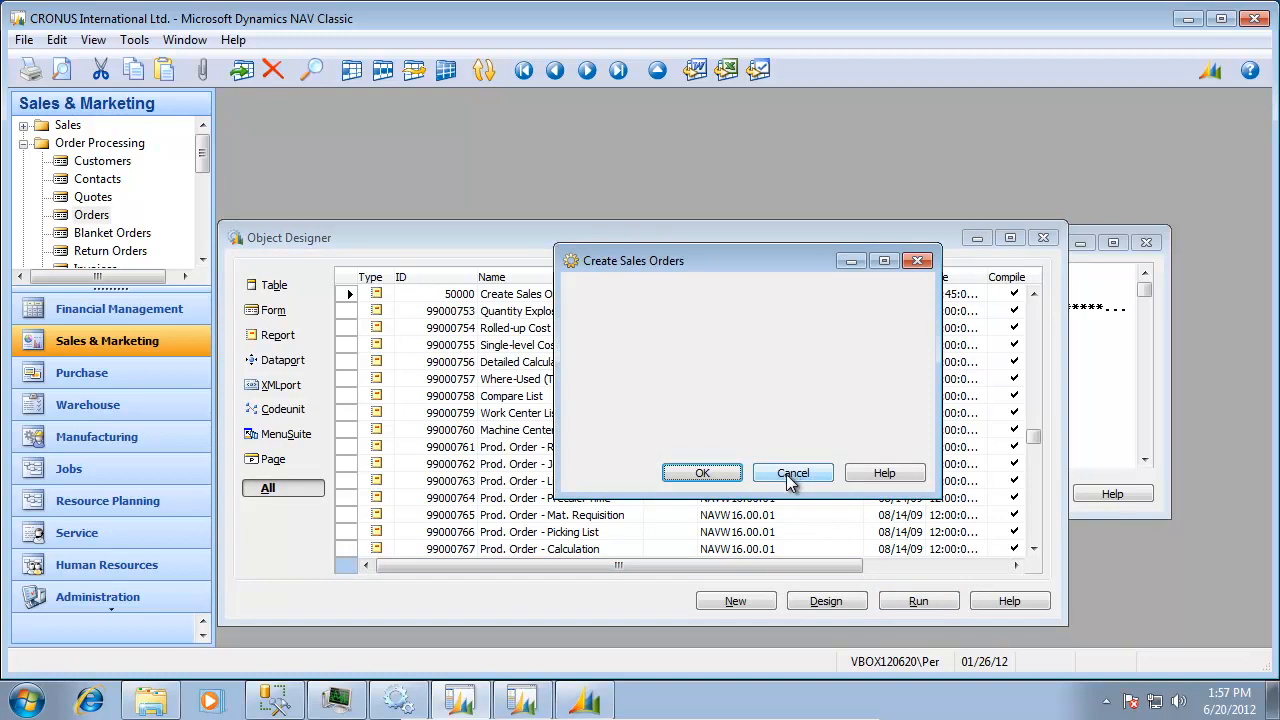
{"action": "left_click", "coordinate": [702, 472]}
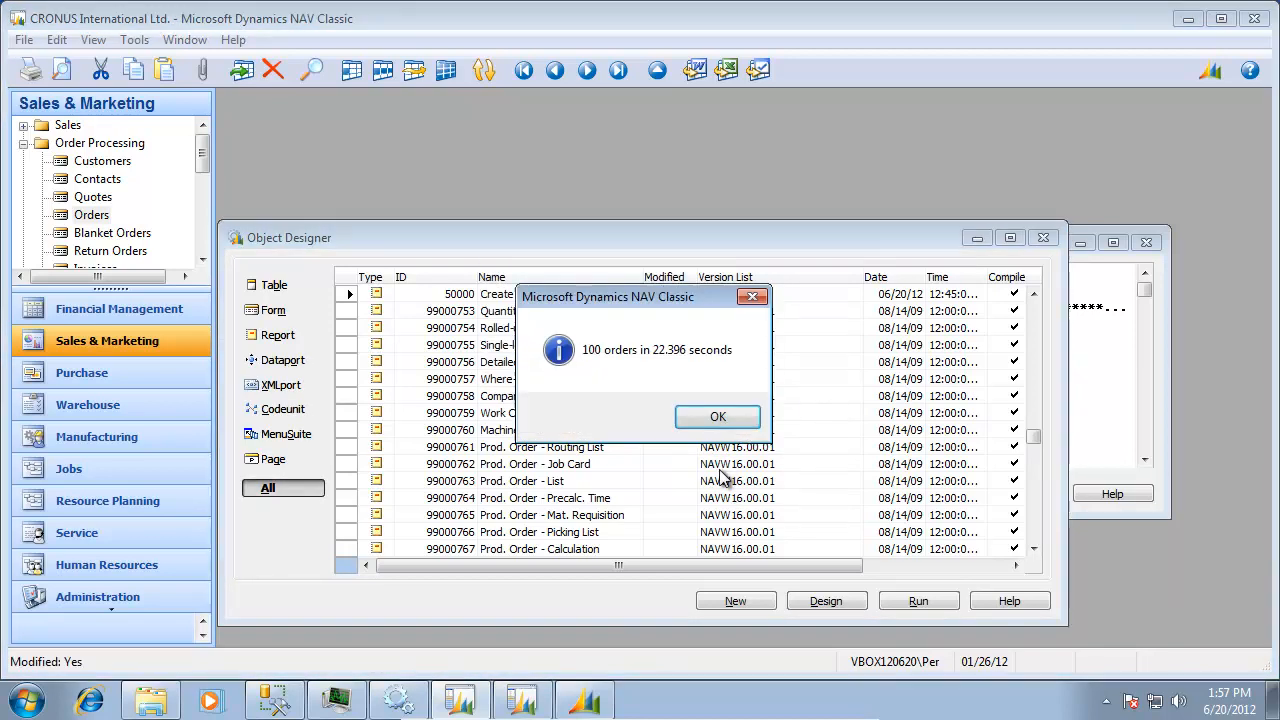
{"action": "mouse_move", "coordinate": [676, 364]}
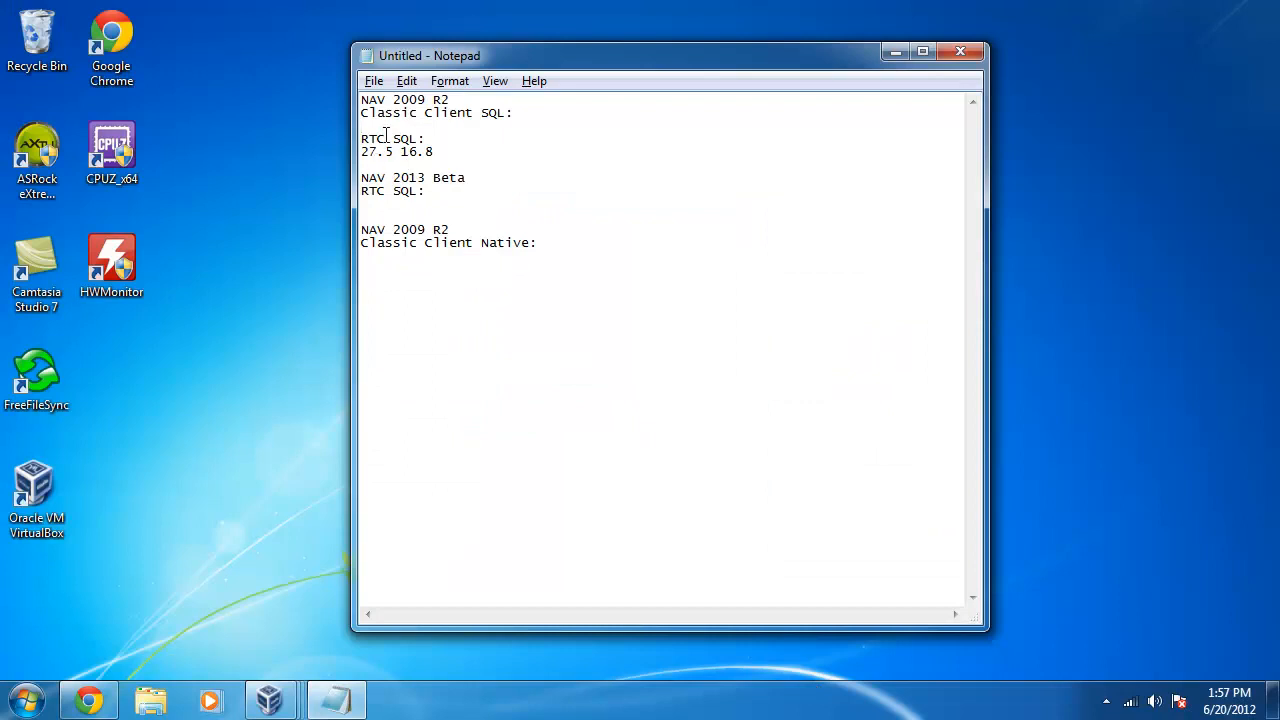
- Record 22.4 under NAV 2009 R2 Classic Client SQL in Notepad
{"action": "type", "text": "22.4"}
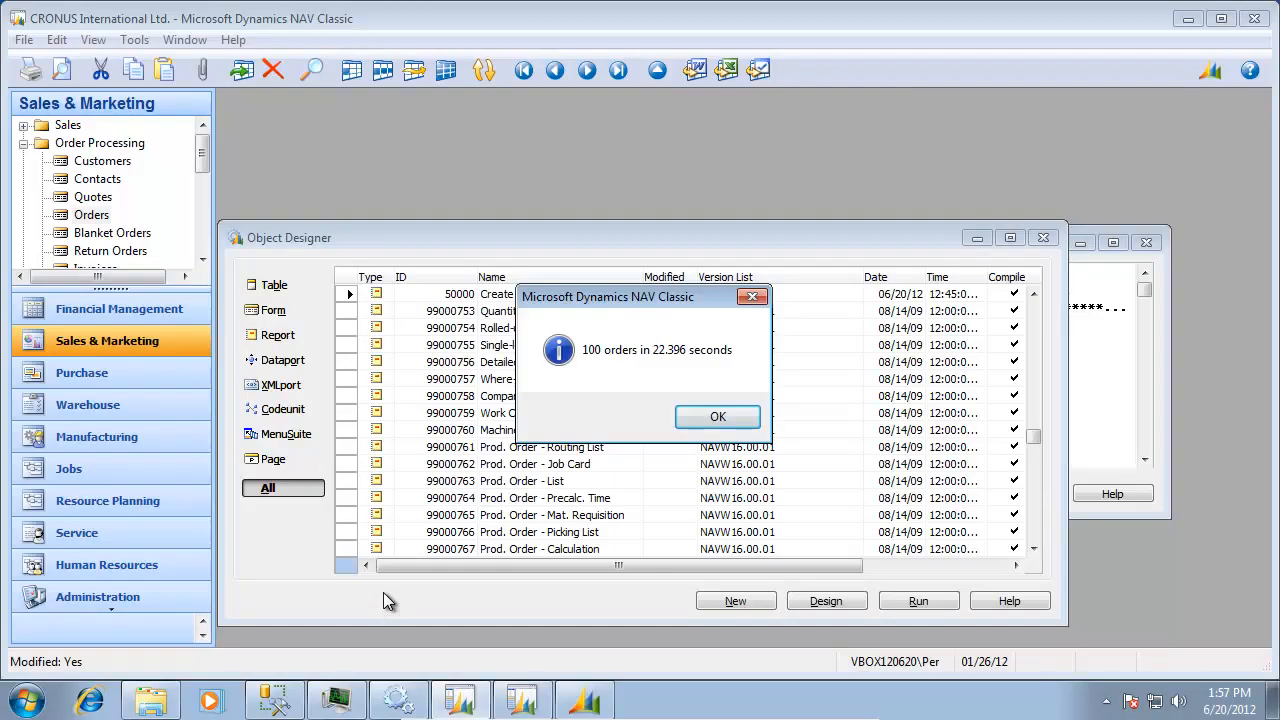
- Launch a second Create Sales Orders run from the Classic Object Designer
{"action": "left_click", "coordinate": [716, 416]}
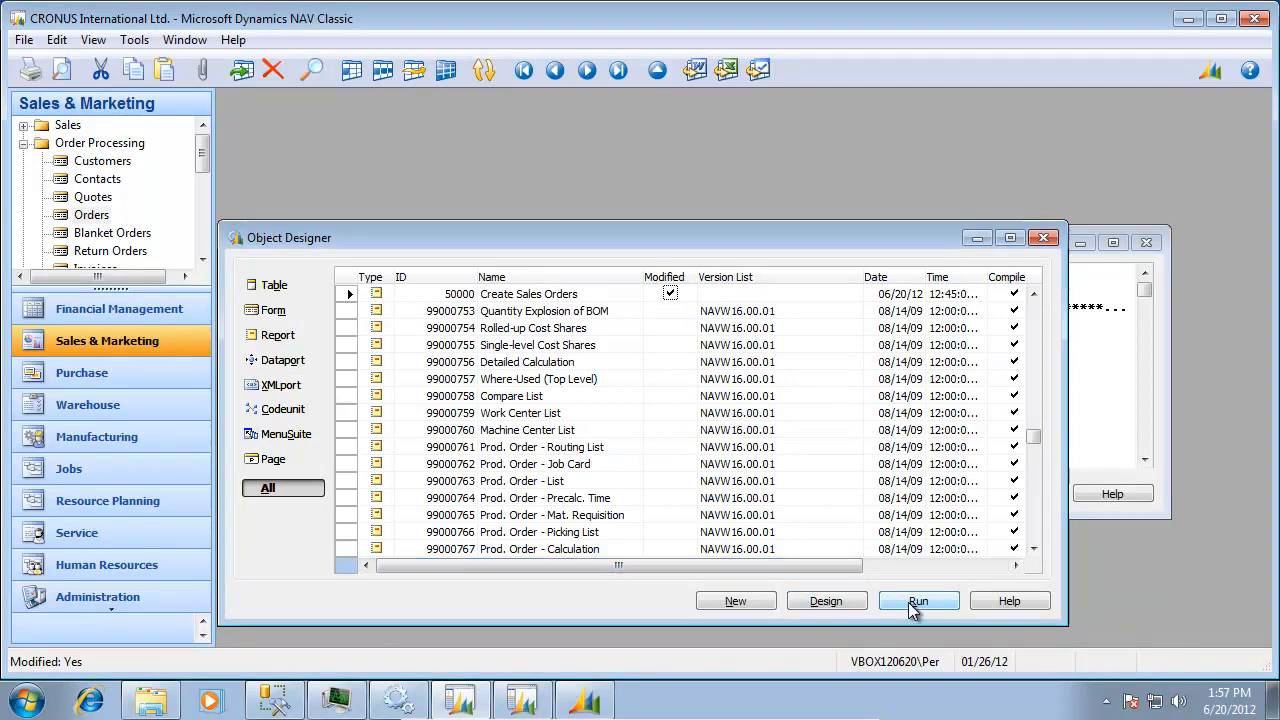
{"action": "left_click", "coordinate": [916, 600]}
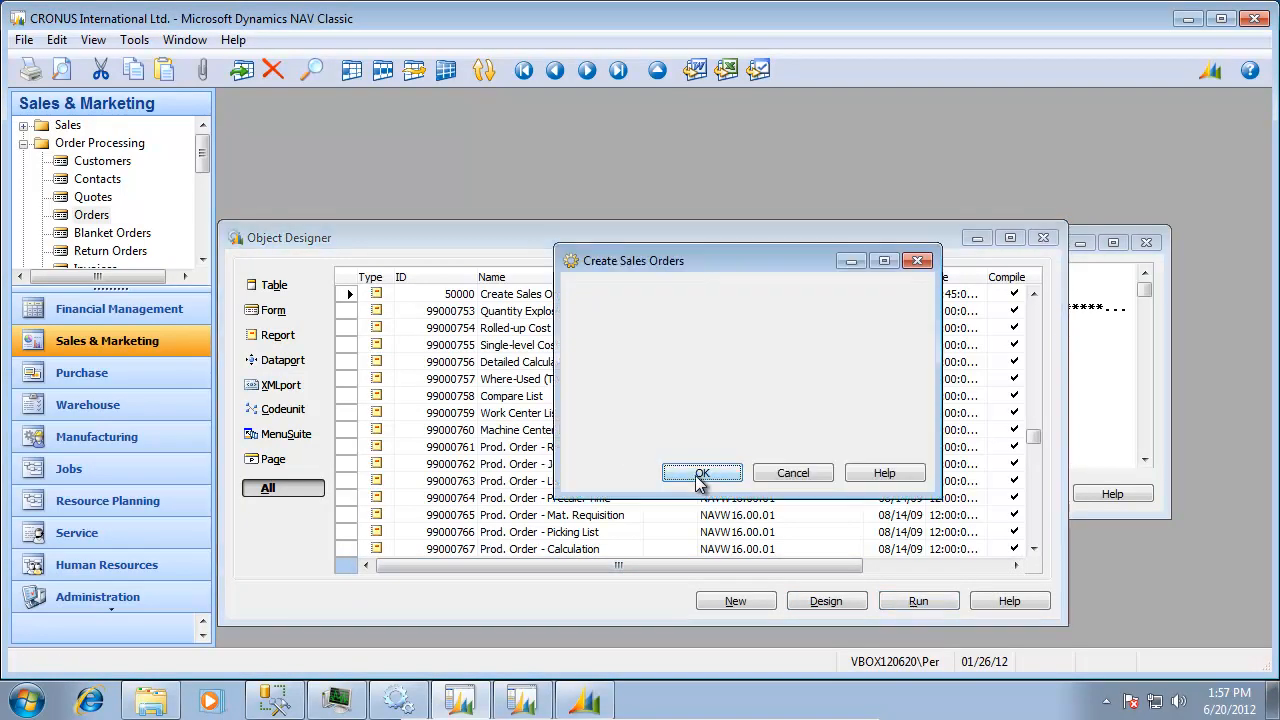
{"action": "left_click", "coordinate": [702, 472]}
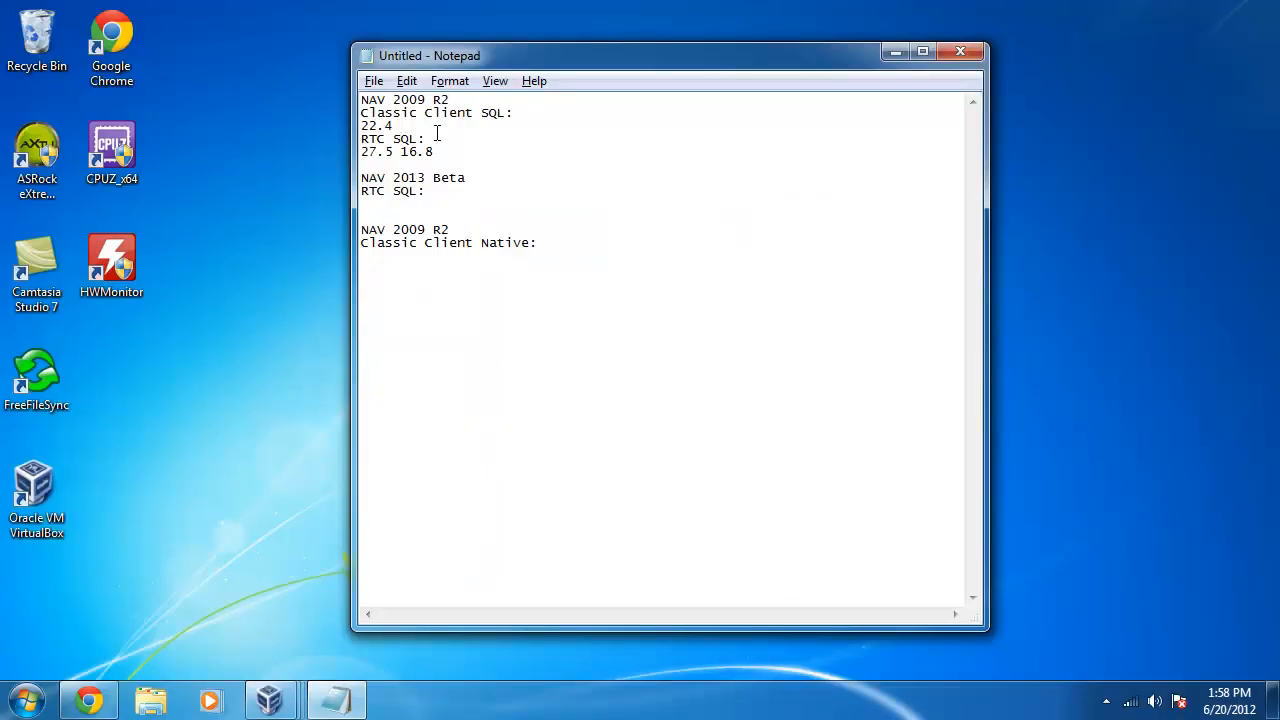
- Record the second Classic Client SQL timing 21.1 after 22.4 in Notepad
{"action": "type", "text": "21.1"}
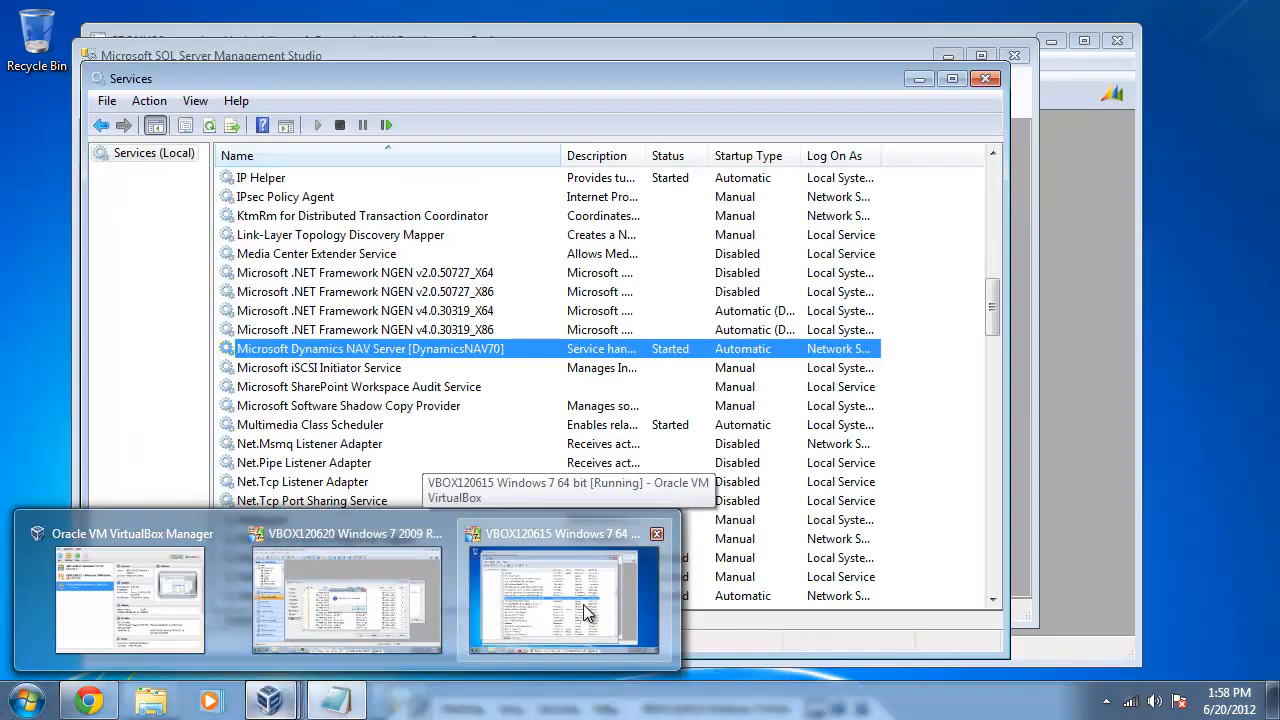
- Restart the Microsoft Dynamics NAV Server [DynamicsNAV70] service and return to the Development Environment
{"action": "right_click", "coordinate": [368, 348]}
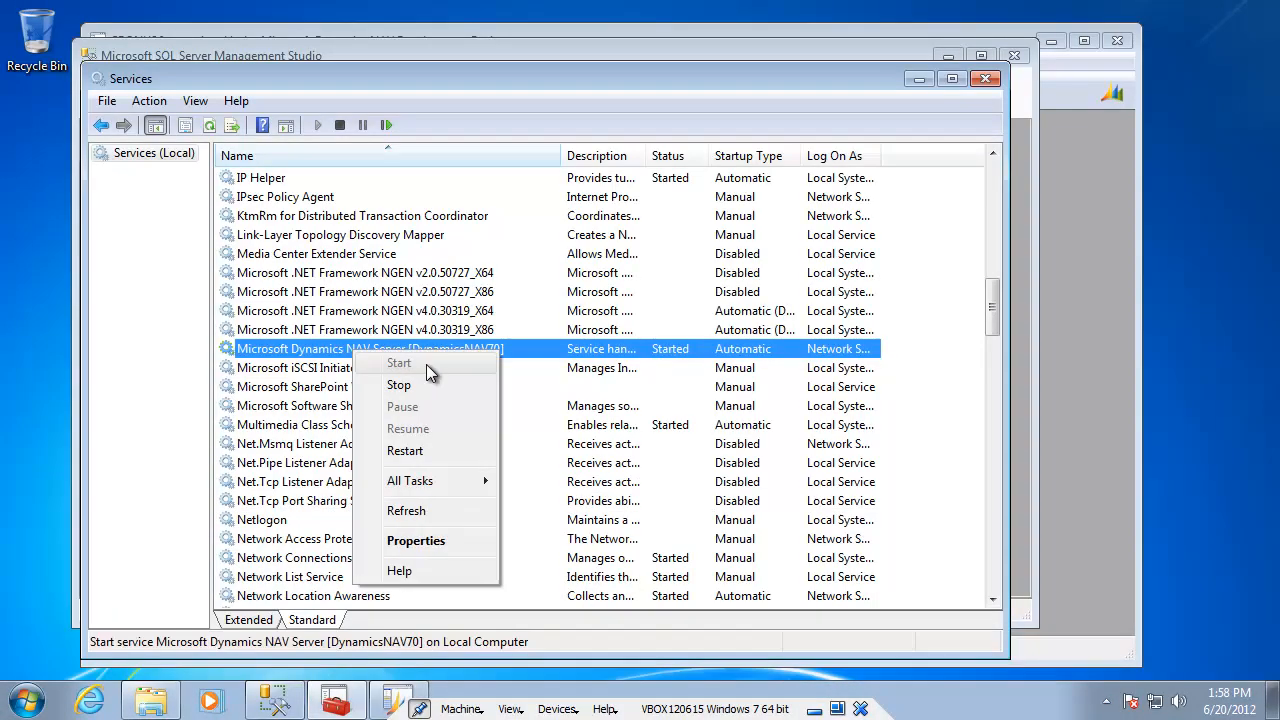
{"action": "left_click", "coordinate": [398, 384]}
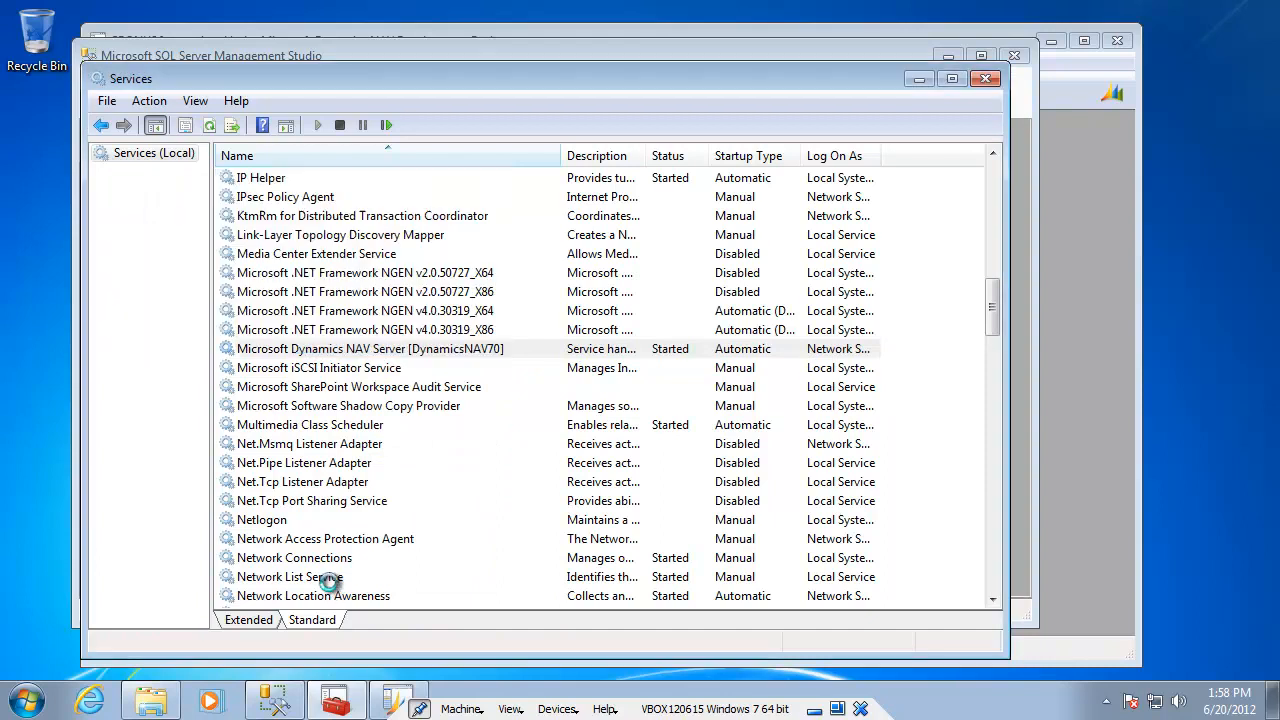
{"action": "left_click", "coordinate": [368, 348]}
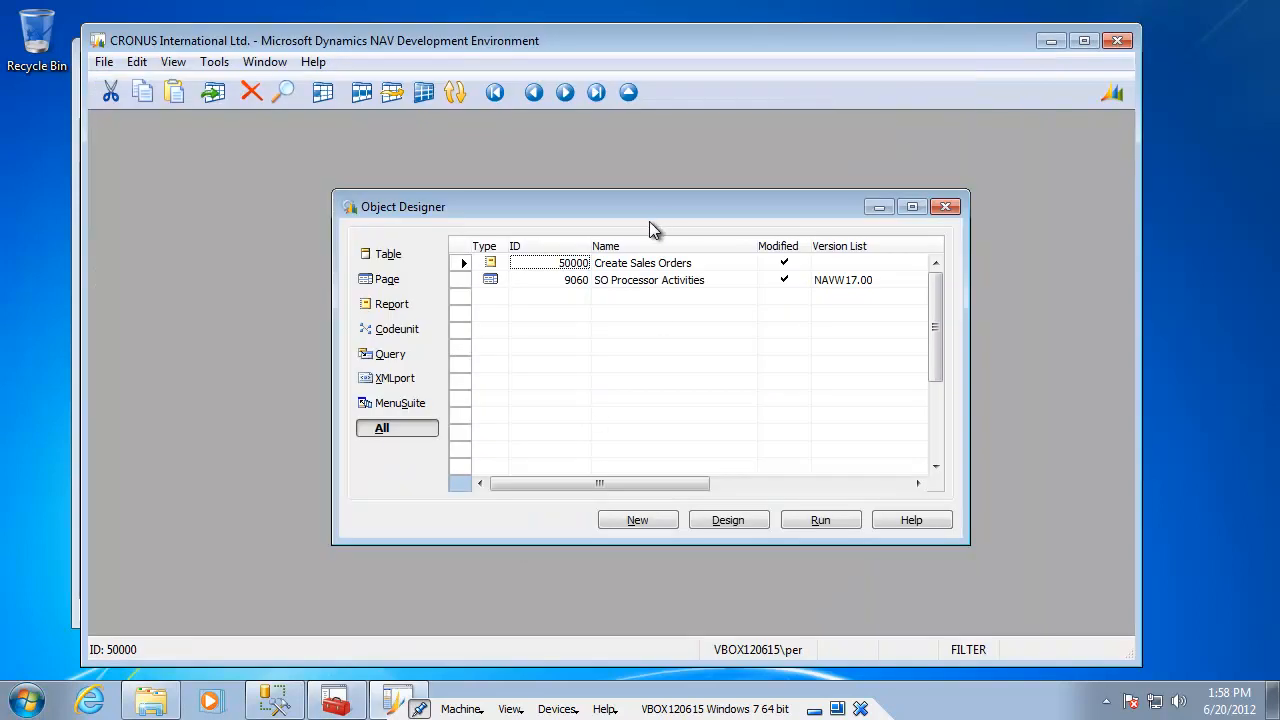
- Launch Microsoft Dynamics NAV 2013 from the Start menu and dismiss the demonstration company notice
{"action": "left_click", "coordinate": [24, 700]}
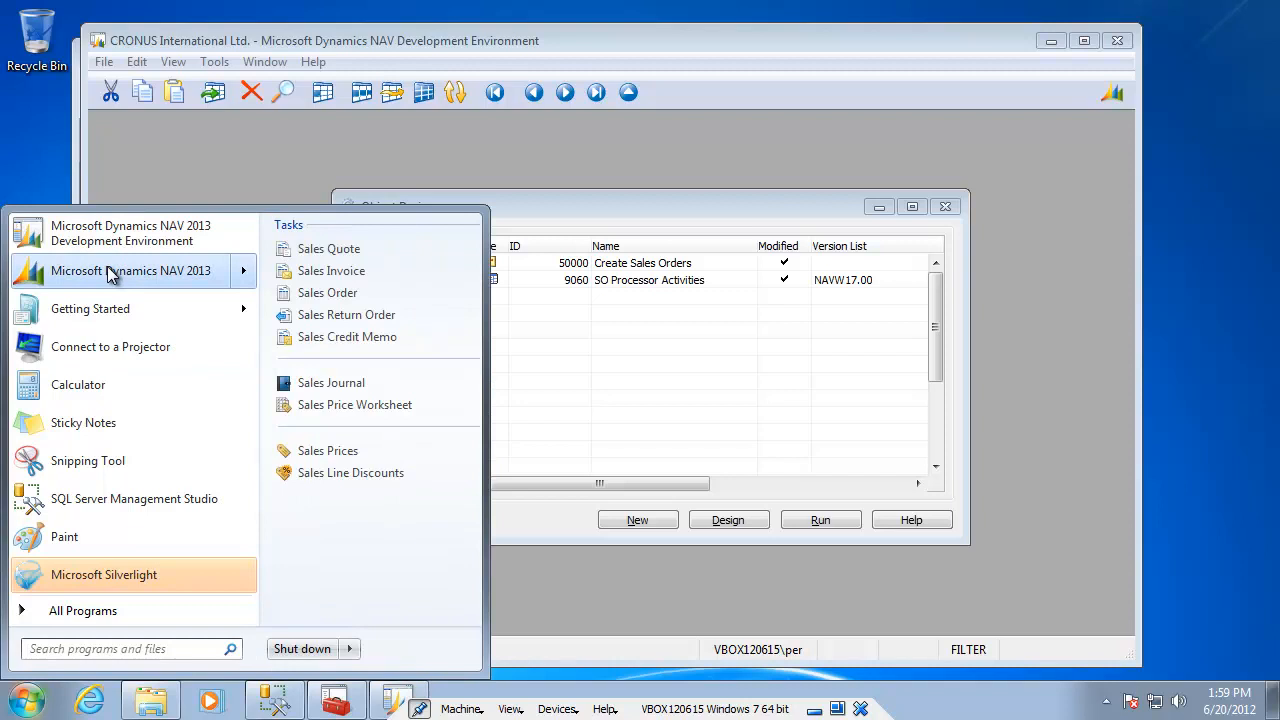
{"action": "left_click", "coordinate": [132, 270]}
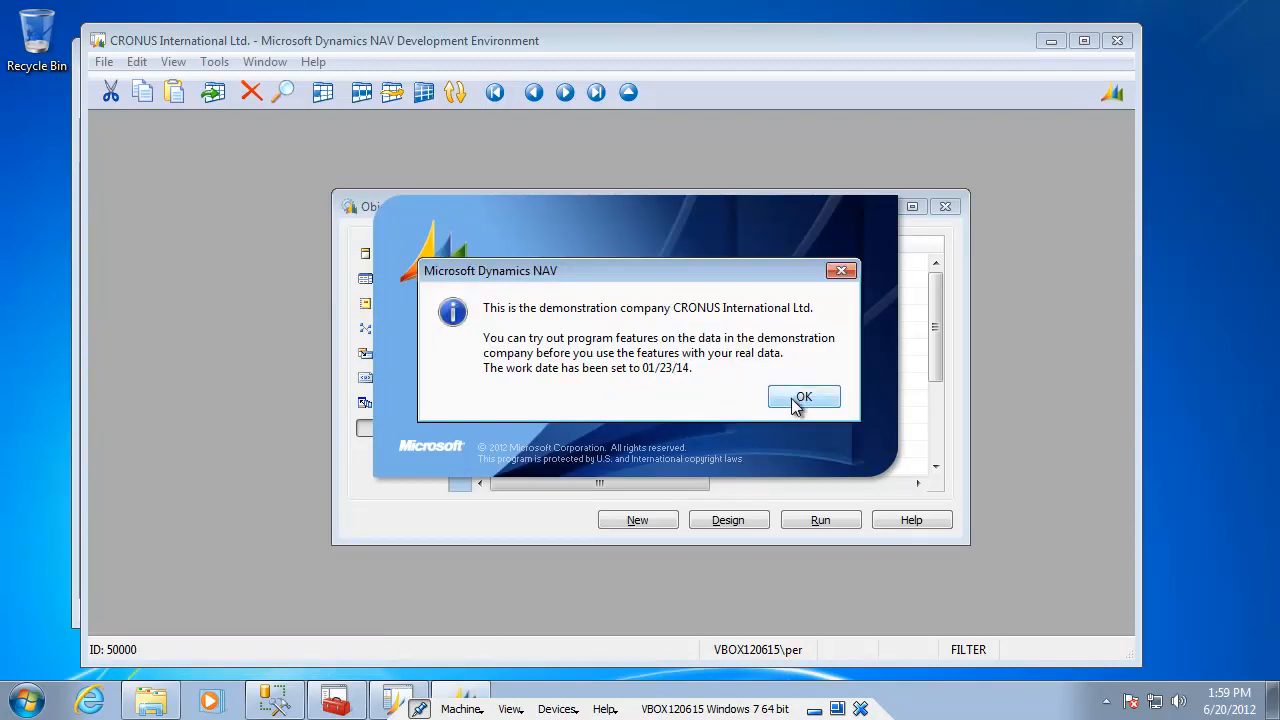
{"action": "left_click", "coordinate": [804, 396]}
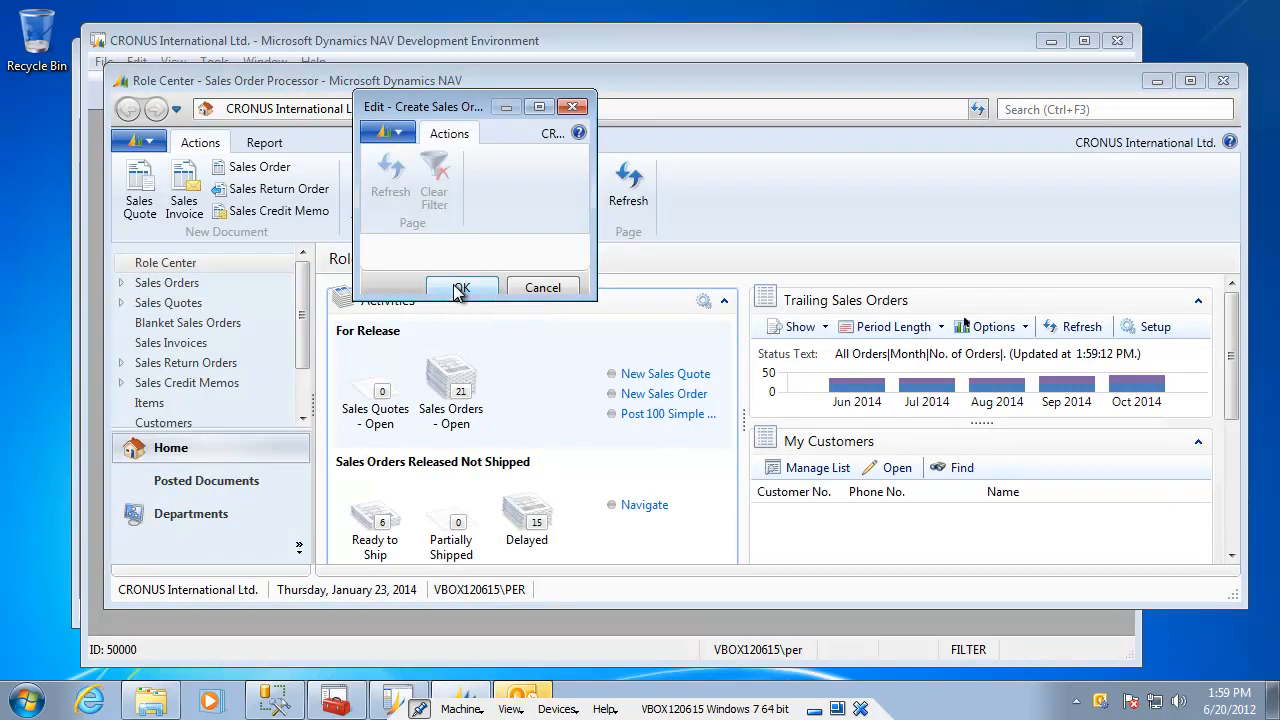
- Create the sales orders, then run Post 100 Simple Orders, reported as 100 orders in 30.563 seconds
{"action": "left_click", "coordinate": [460, 288]}
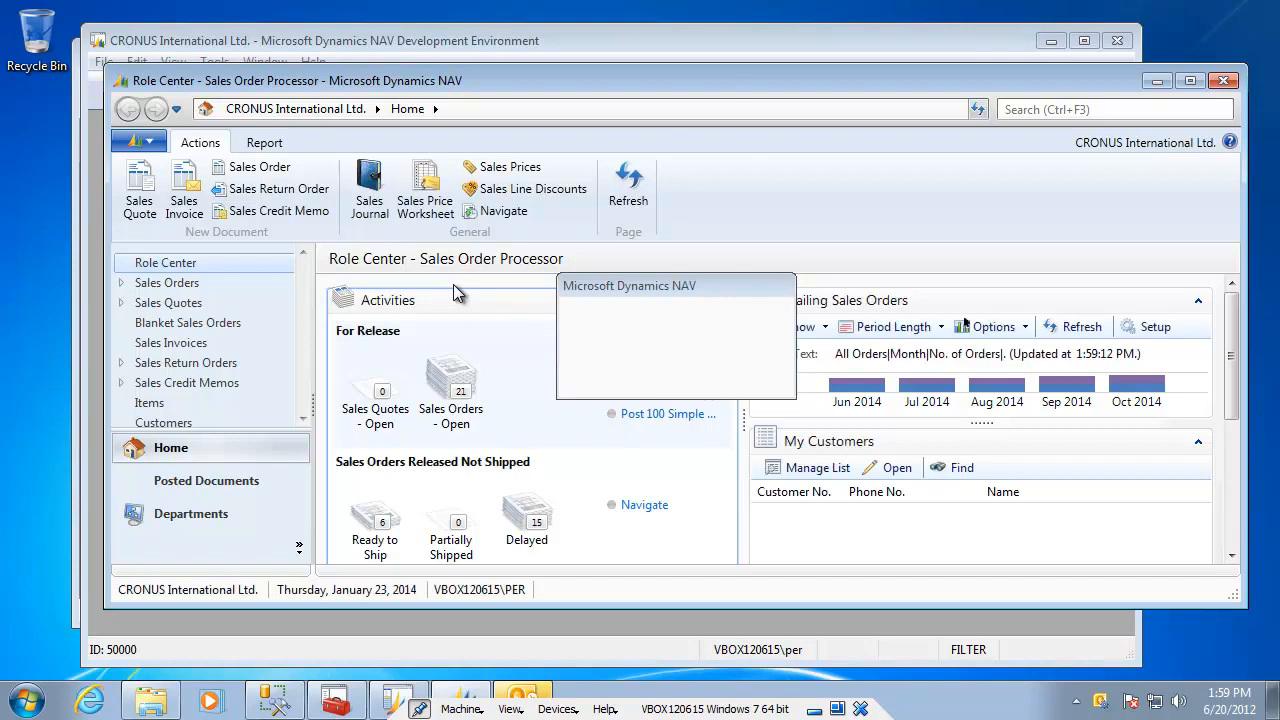
{"action": "left_click", "coordinate": [668, 412]}
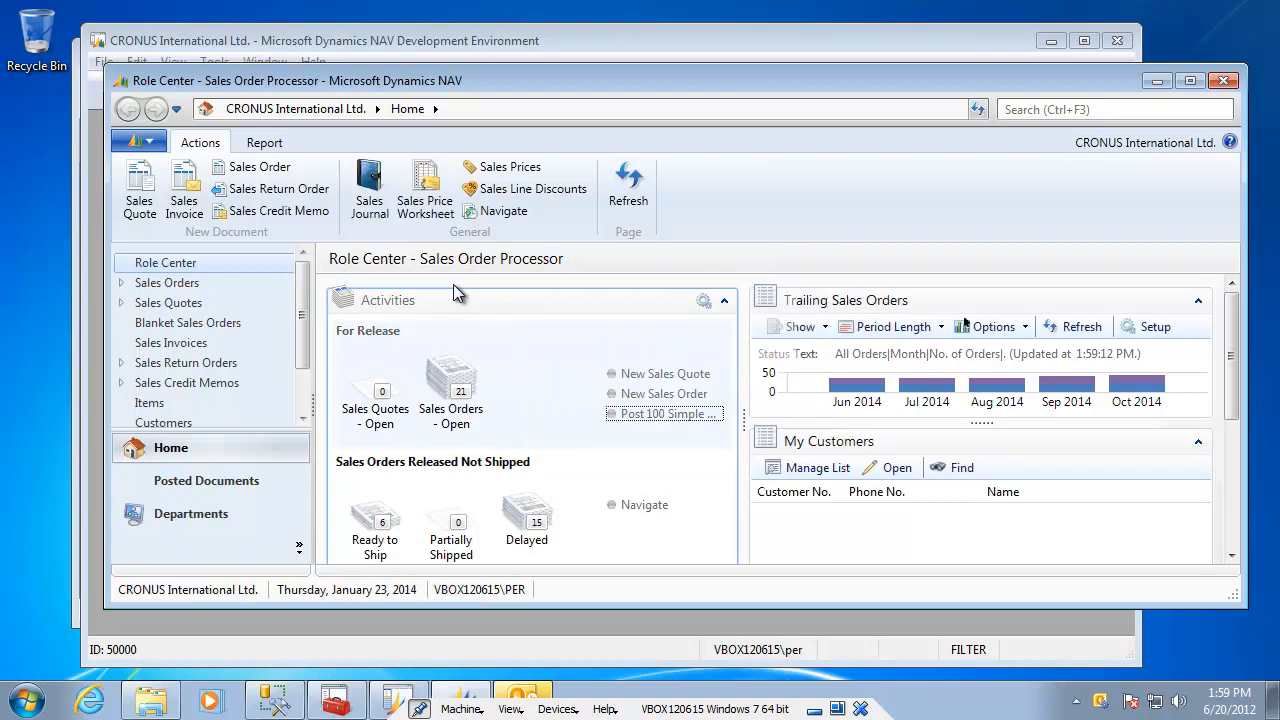
{"action": "left_click", "coordinate": [668, 412]}
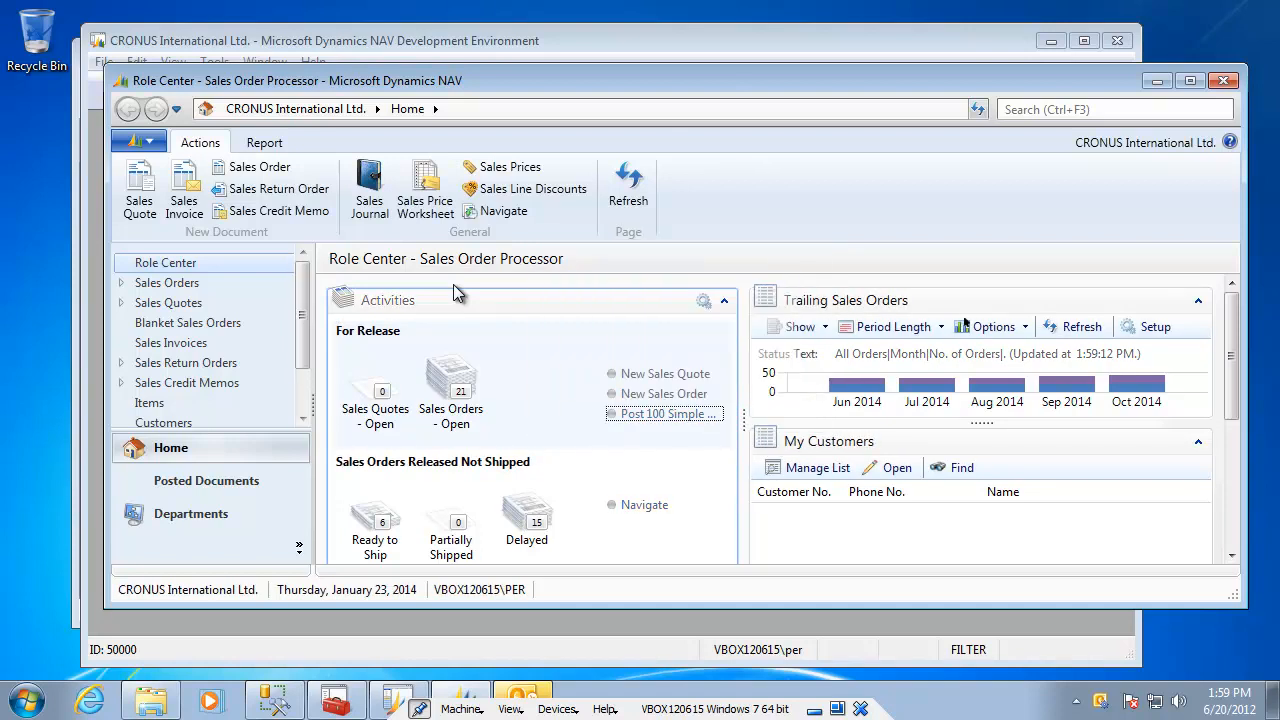
{"action": "left_click", "coordinate": [664, 412]}
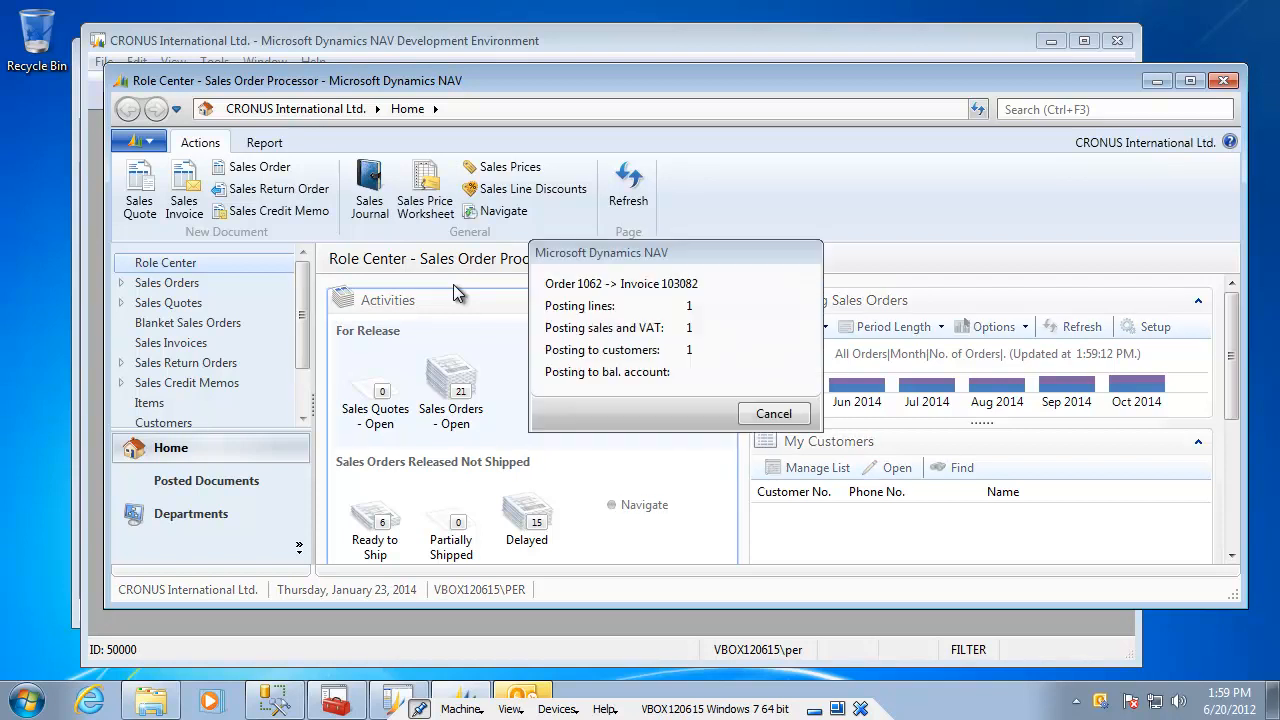
{"action": "left_click", "coordinate": [772, 412]}
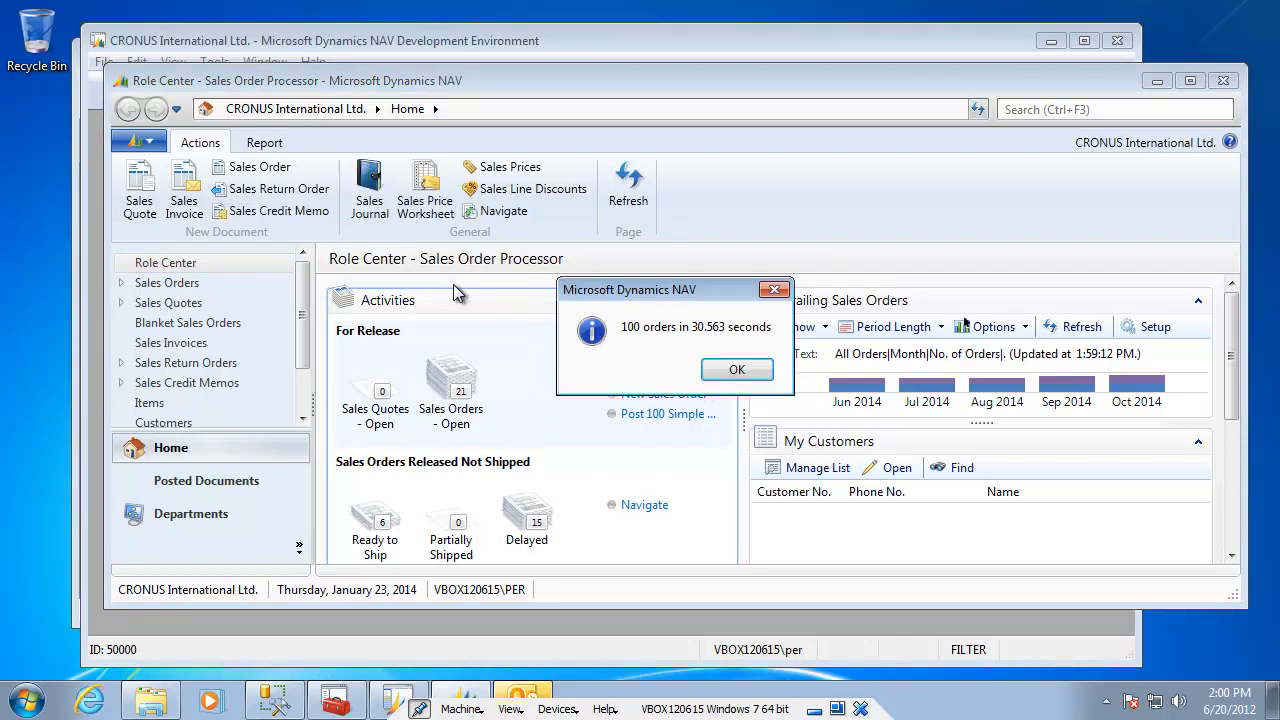
{"action": "mouse_move", "coordinate": [708, 322]}
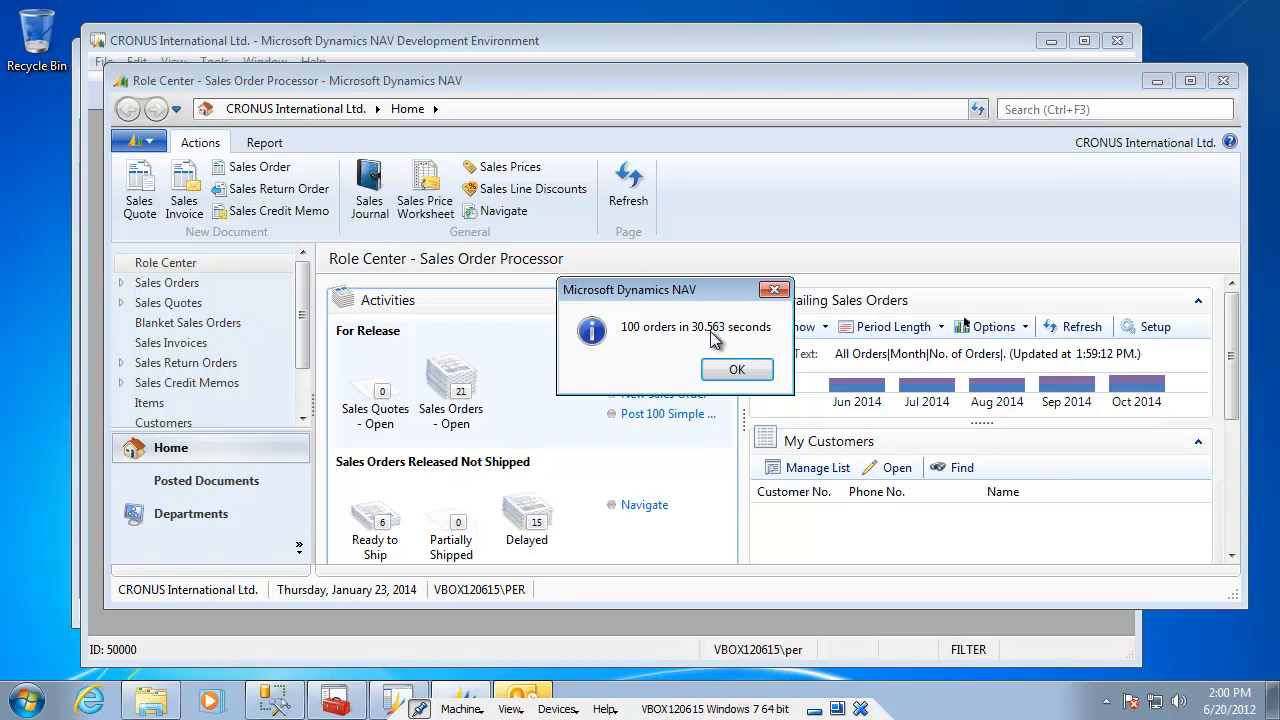
{"action": "mouse_move", "coordinate": [666, 488]}
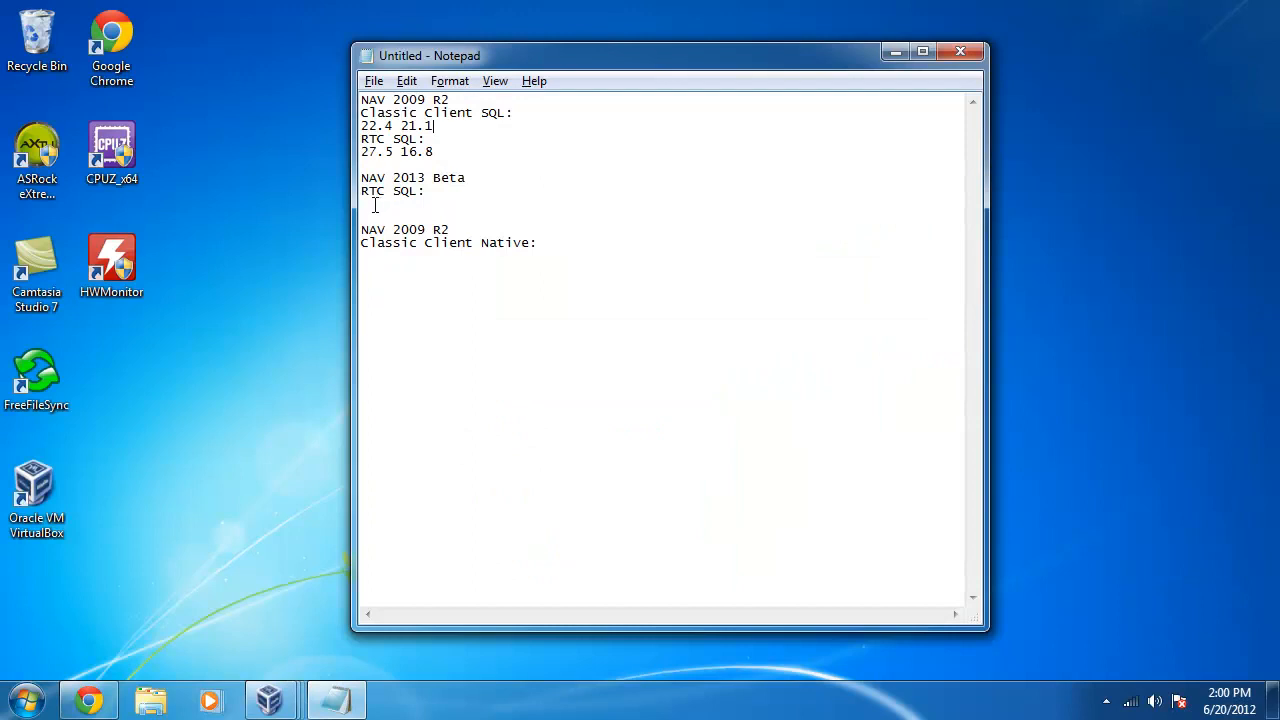
- Log 44.9 (30.6) on the NAV 2013 Beta RTC SQL line in Notepad
{"action": "type", "text": "44"}
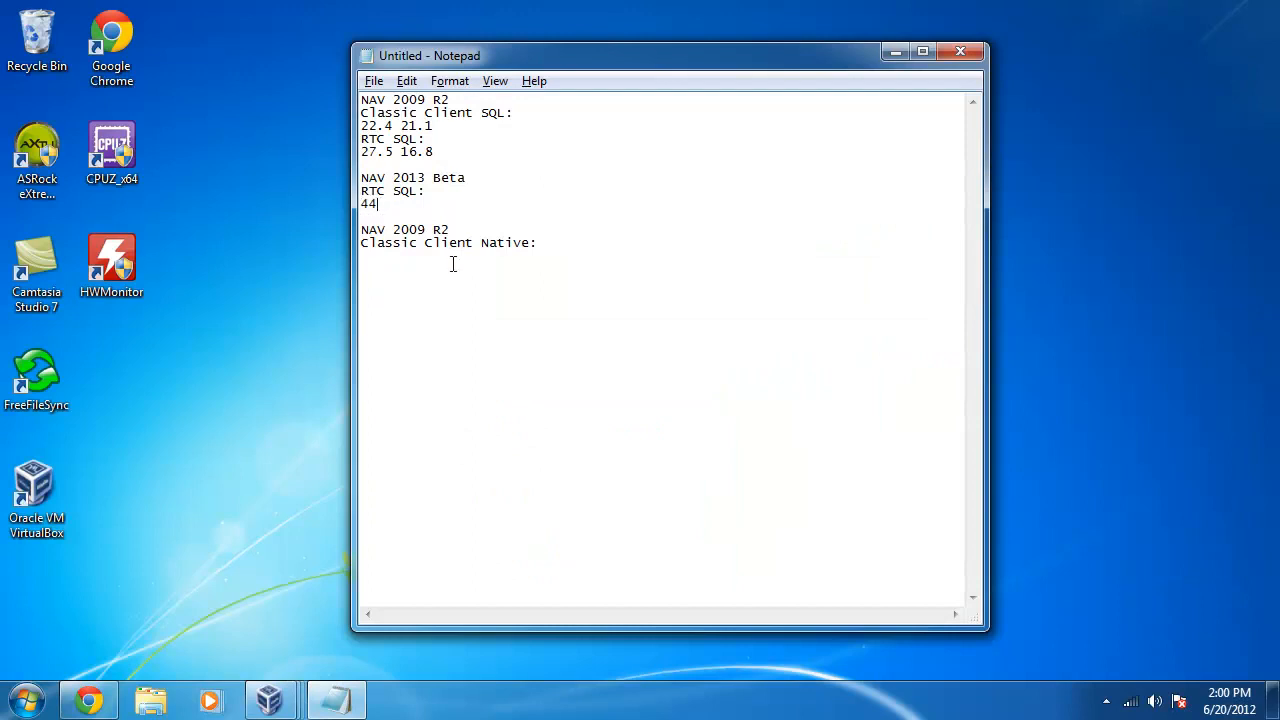
{"action": "type", "text": ".9"}
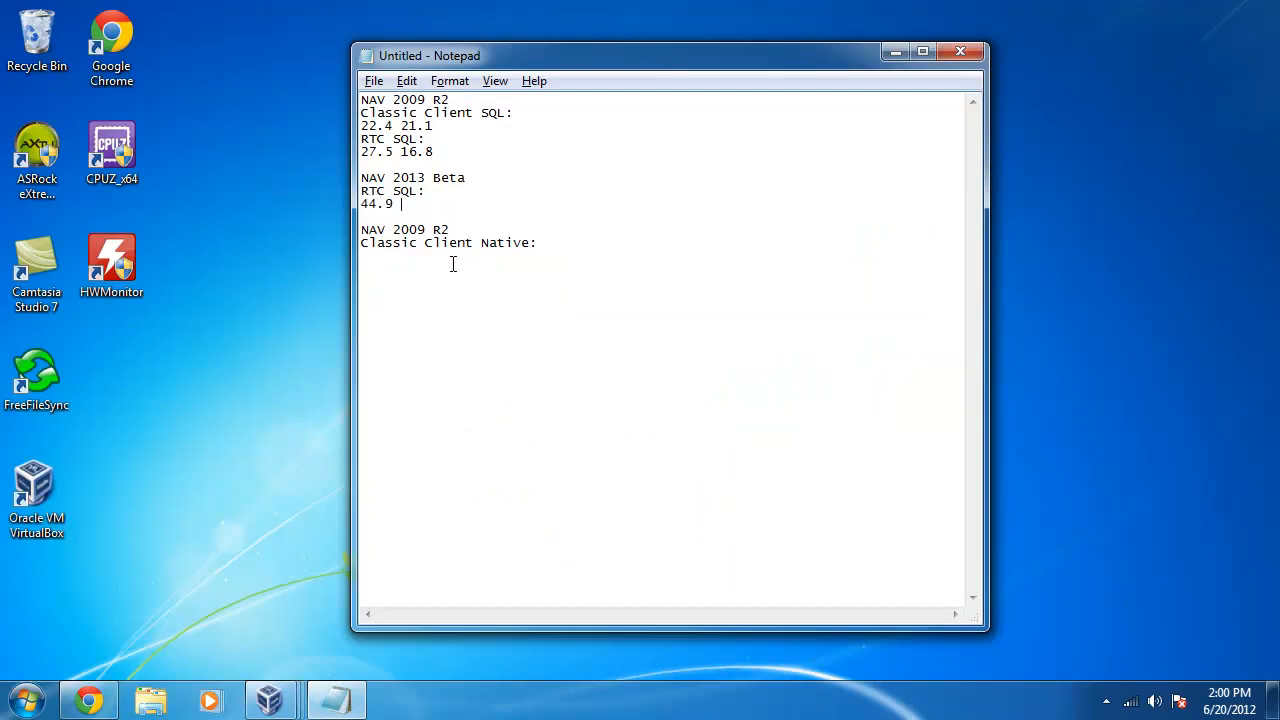
{"action": "type", "text": "(30.6"}
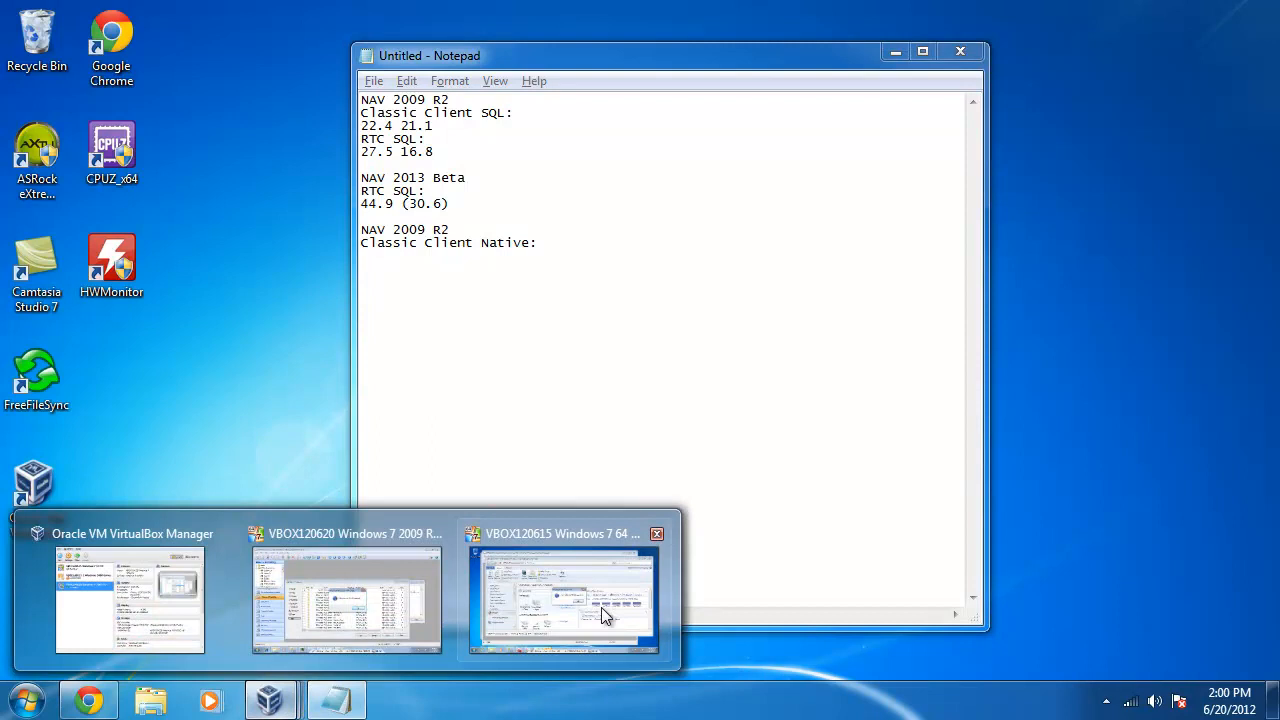
- In the Windows 7 64-bit VM, run Post 100 Simple Orders again, finishing in 7.812 seconds
{"action": "left_click", "coordinate": [564, 600]}
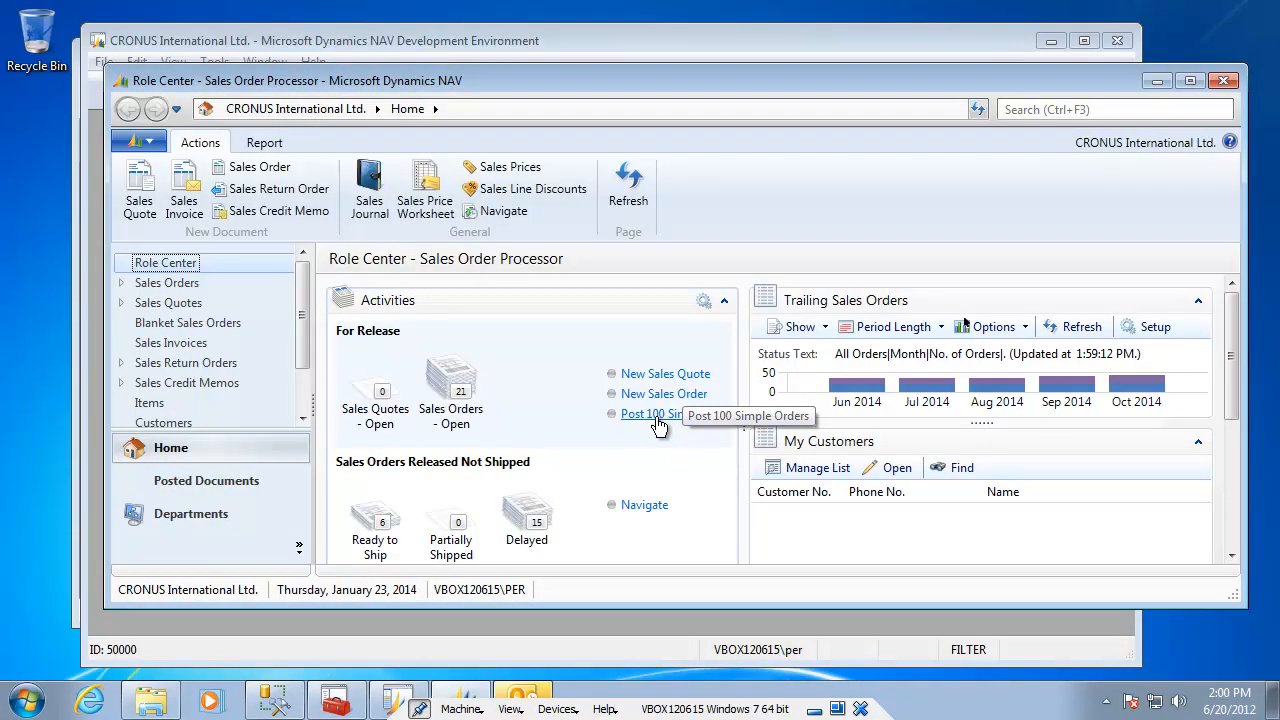
{"action": "left_click", "coordinate": [652, 414]}
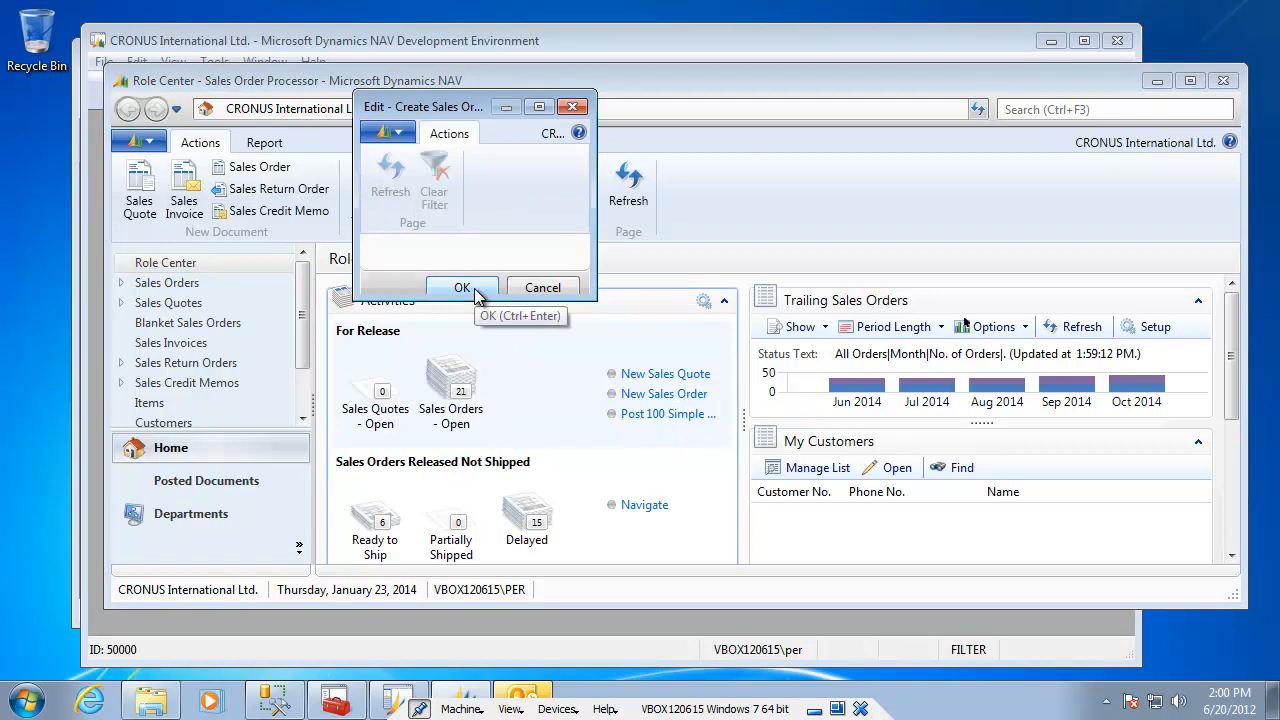
{"action": "left_click", "coordinate": [462, 288]}
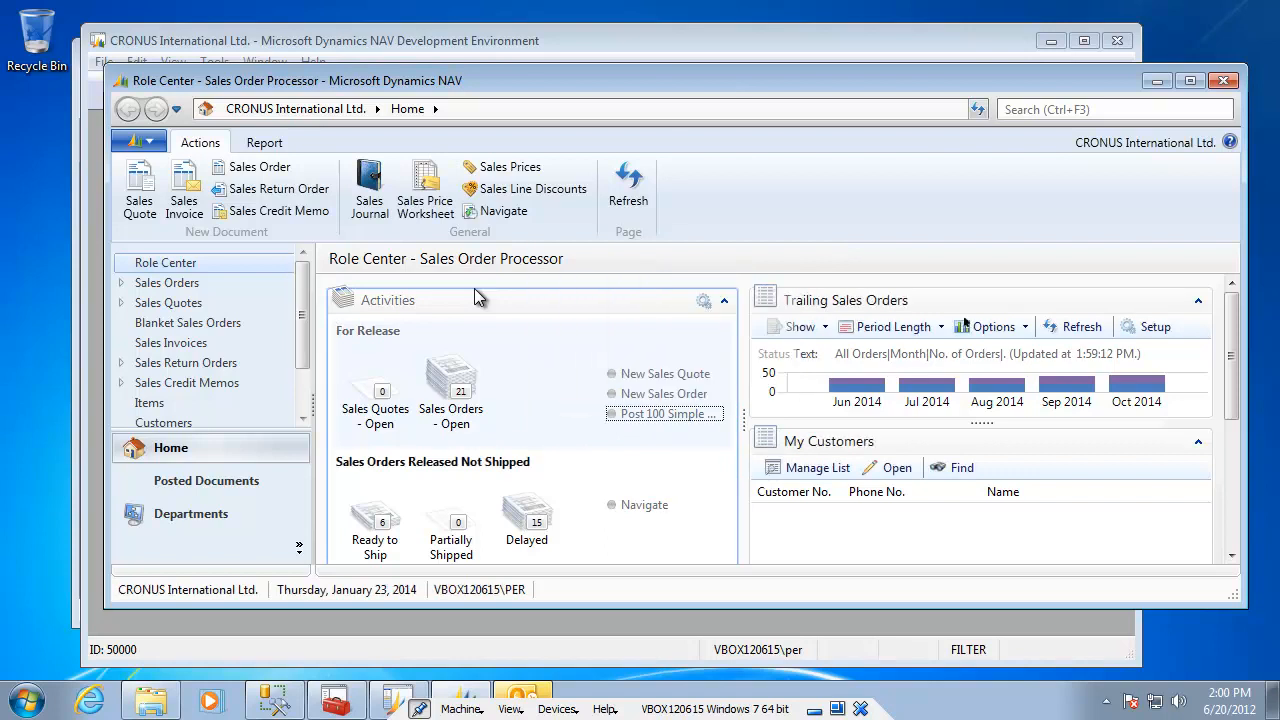
{"action": "left_click", "coordinate": [664, 412]}
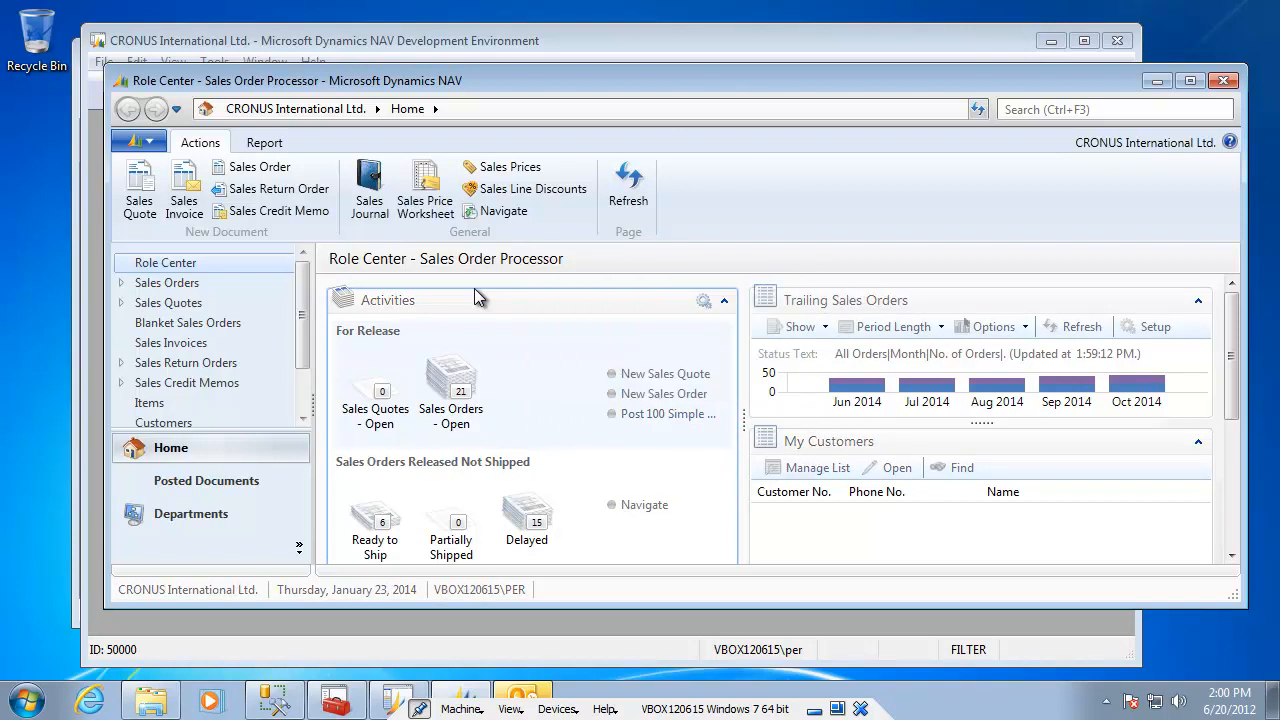
{"action": "left_click", "coordinate": [668, 414]}
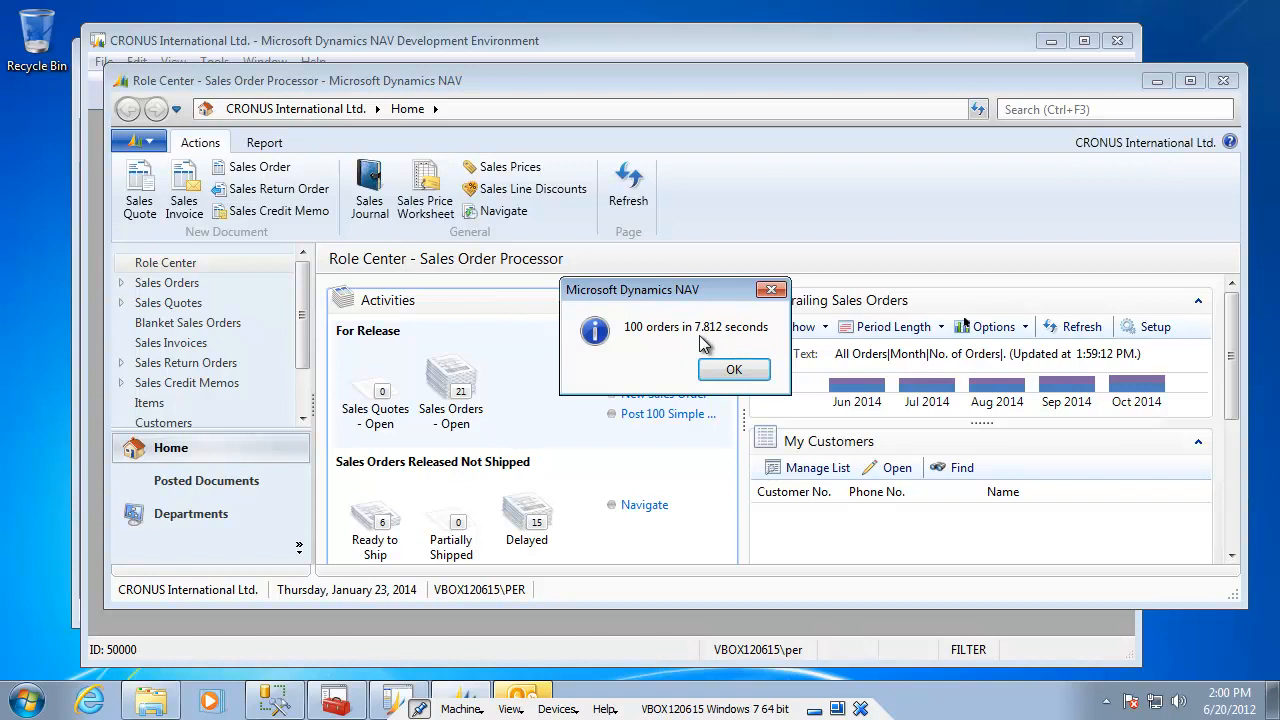
{"action": "mouse_move", "coordinate": [710, 476]}
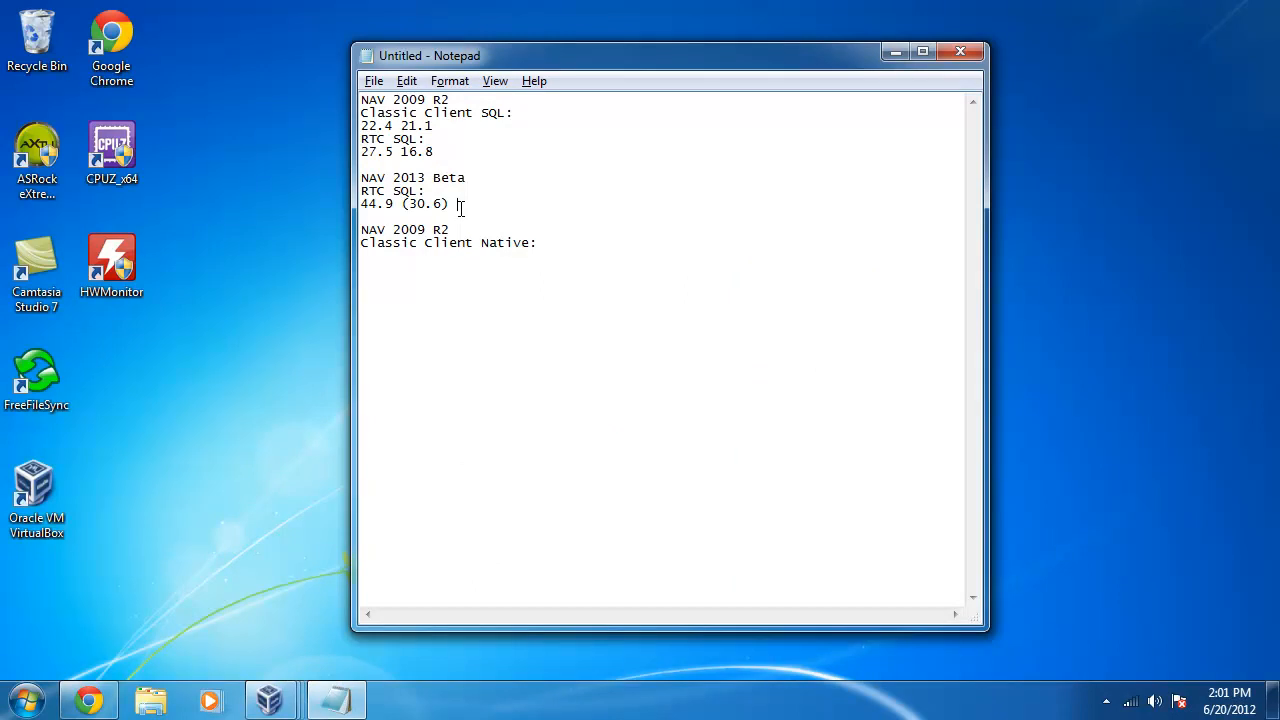
- Append 7.8 (22.1) to the NAV 2013 Beta RTC SQL line in Notepad
{"action": "type", "text": "7.8 ("}
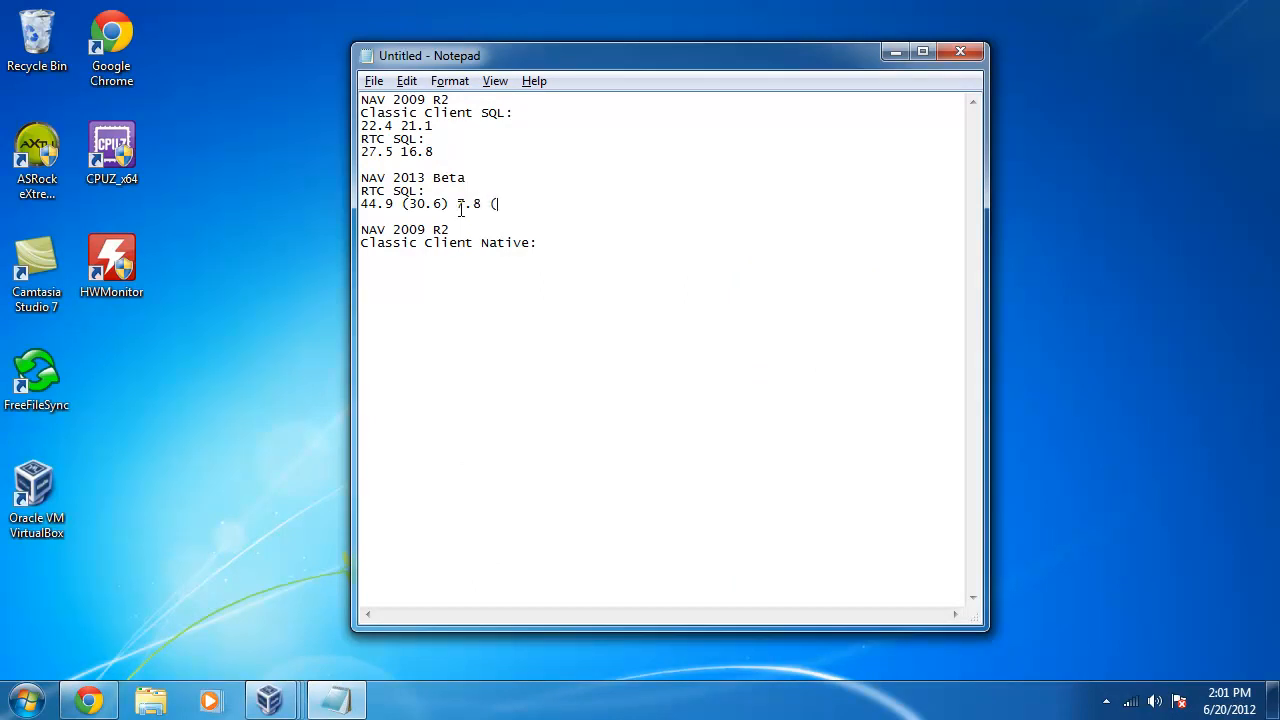
{"action": "type", "text": "22.1"}
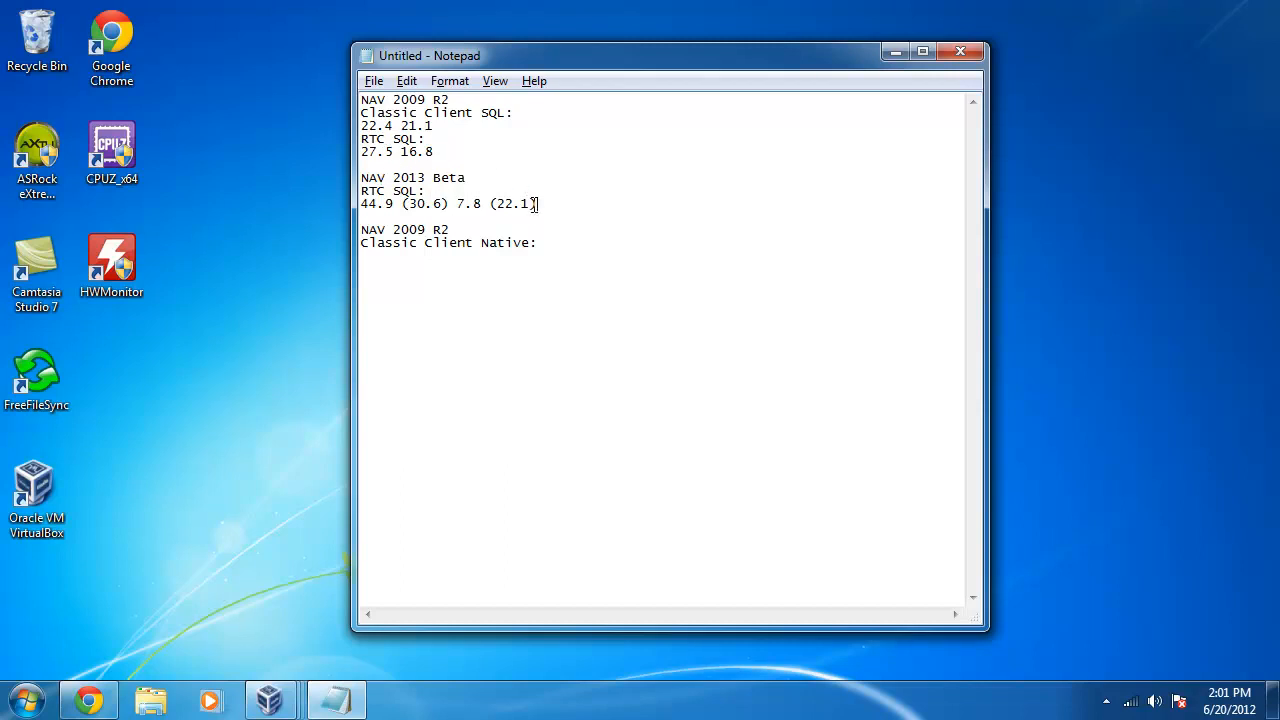
{"action": "mouse_move", "coordinate": [466, 198]}
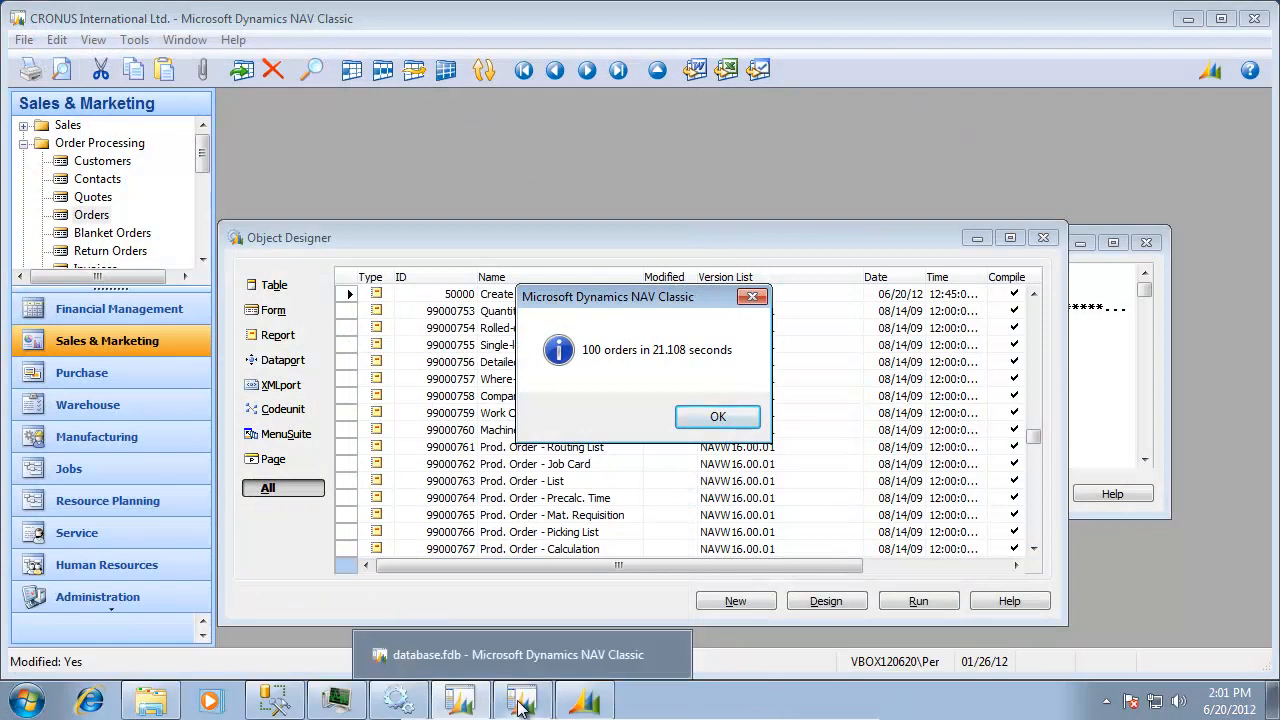
- Bring the native database.fdb Classic client forward and review its Options (Object Cache 128000 KB, DBMS Cache 256000 KB)
{"action": "left_click", "coordinate": [716, 416]}
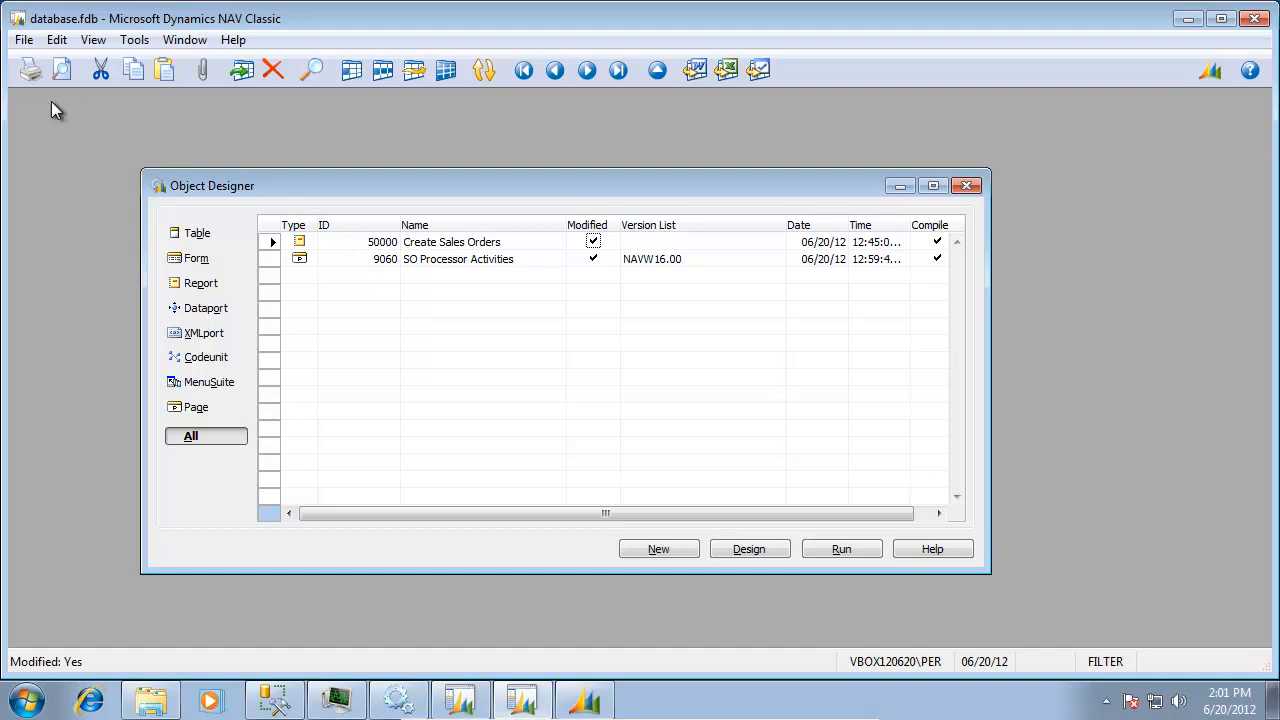
{"action": "mouse_move", "coordinate": [510, 260]}
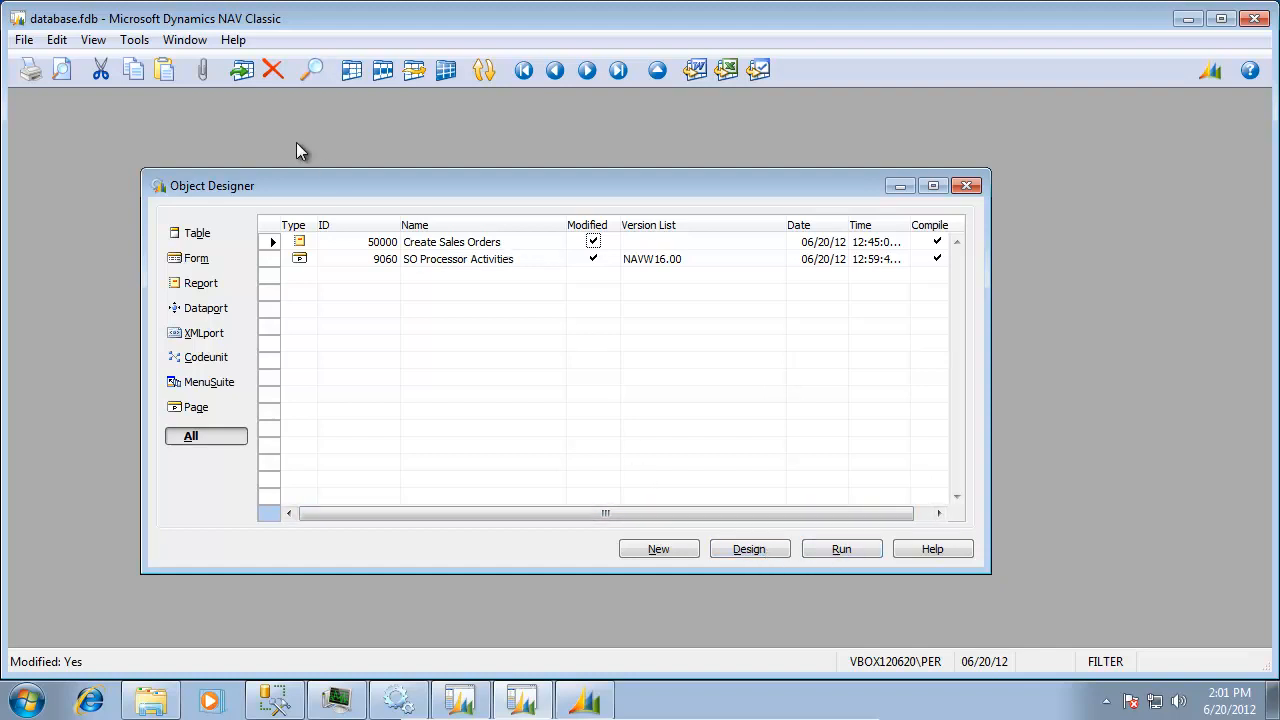
{"action": "left_click", "coordinate": [134, 40]}
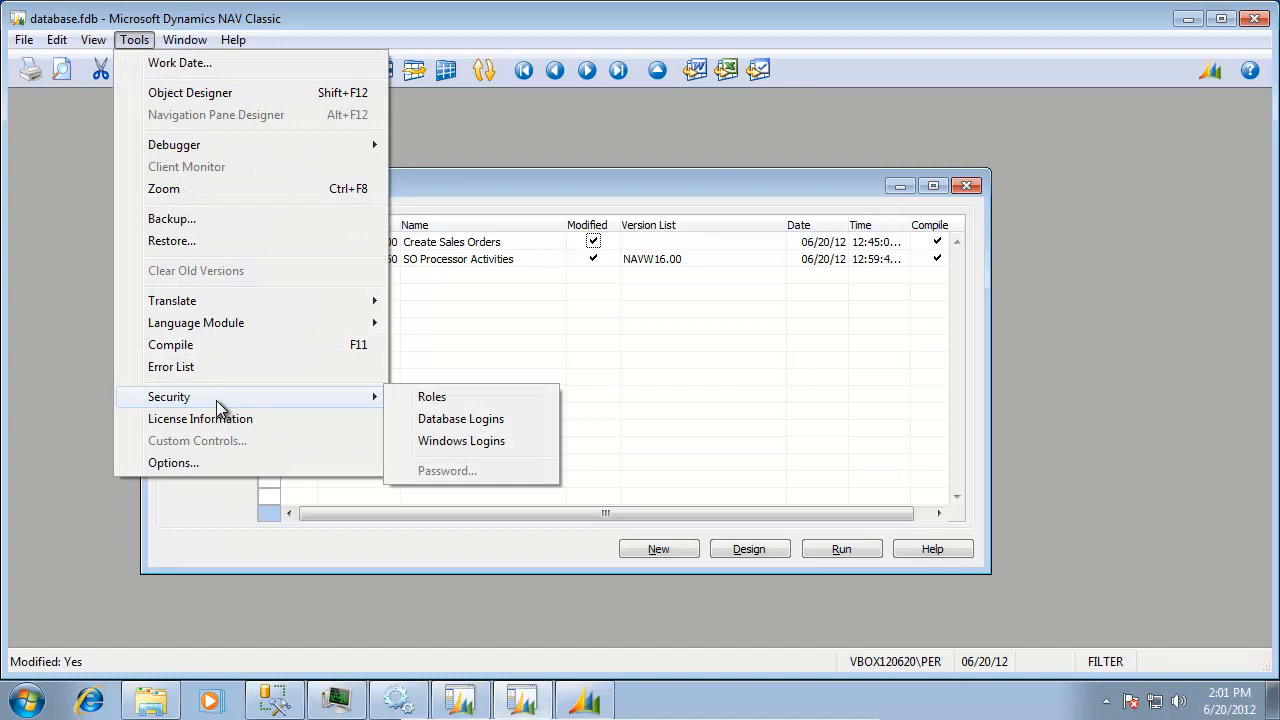
{"action": "left_click", "coordinate": [172, 462]}
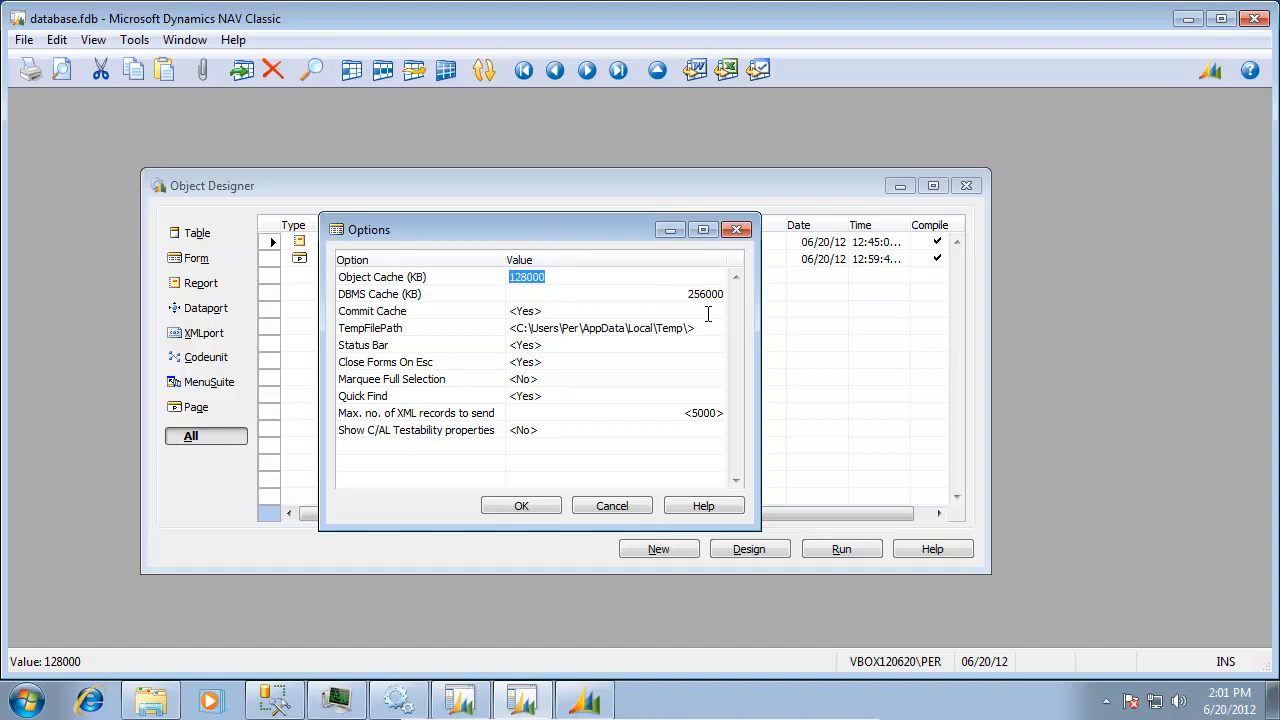
{"action": "mouse_move", "coordinate": [424, 280]}
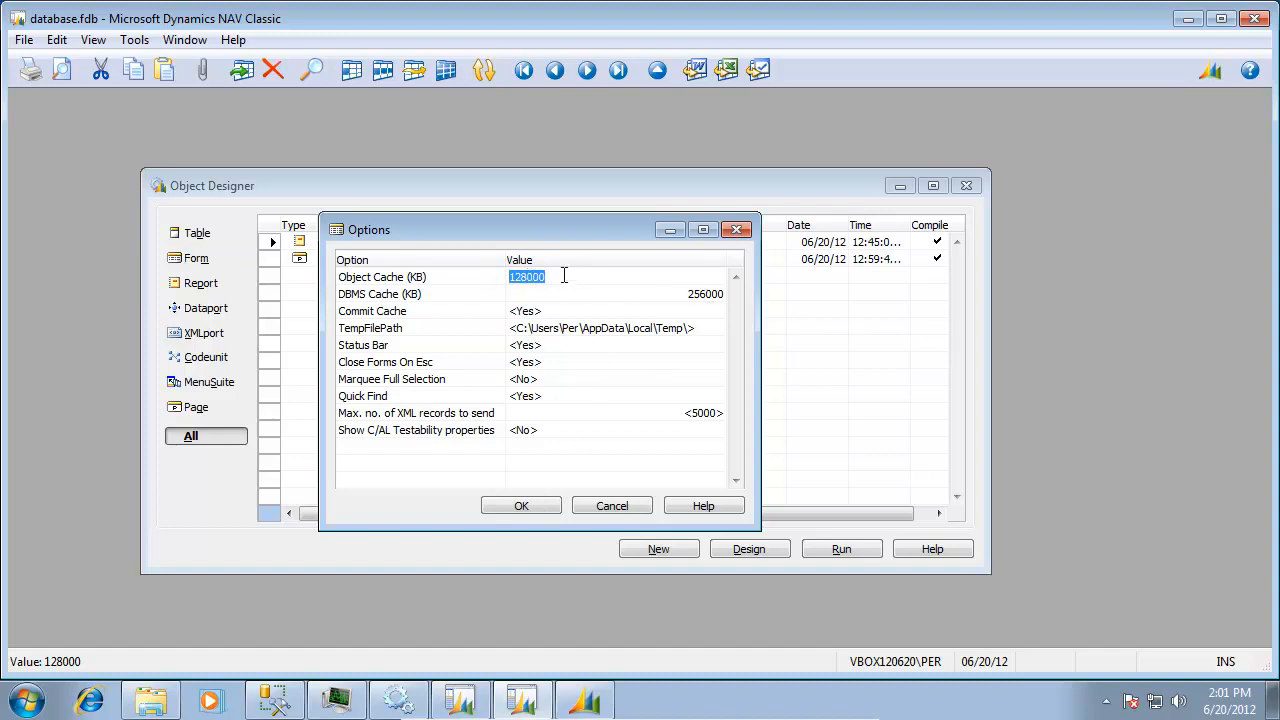
{"action": "mouse_move", "coordinate": [614, 444]}
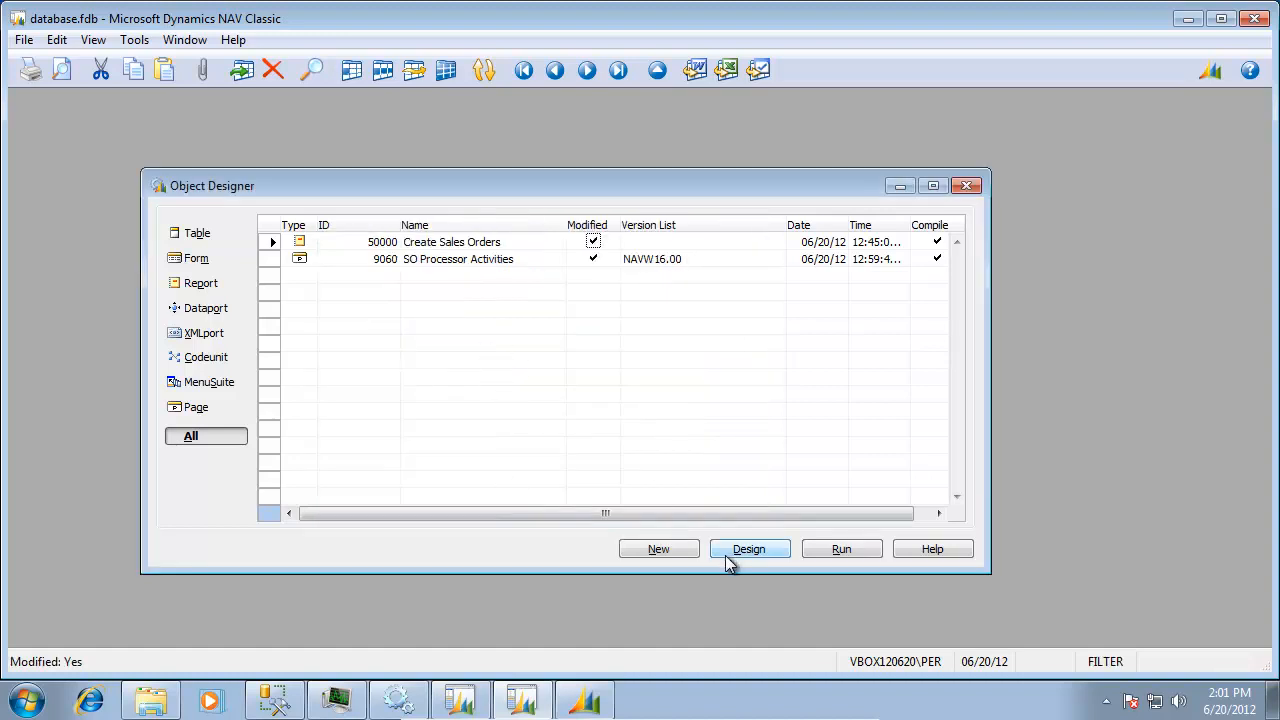
{"action": "mouse_move", "coordinate": [840, 548]}
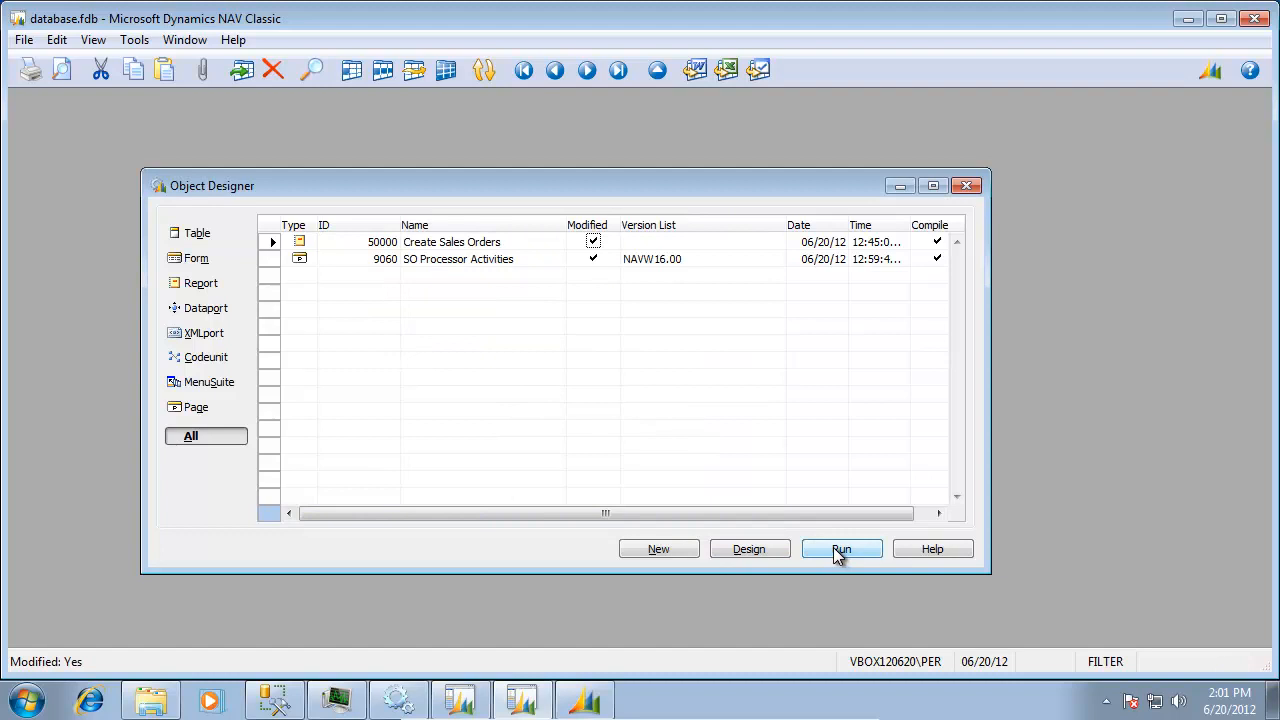
- Run Create Sales Orders, dismiss the missing-company warning, open CRONUS International Ltd. and launch the 100-order run
{"action": "left_click", "coordinate": [840, 548]}
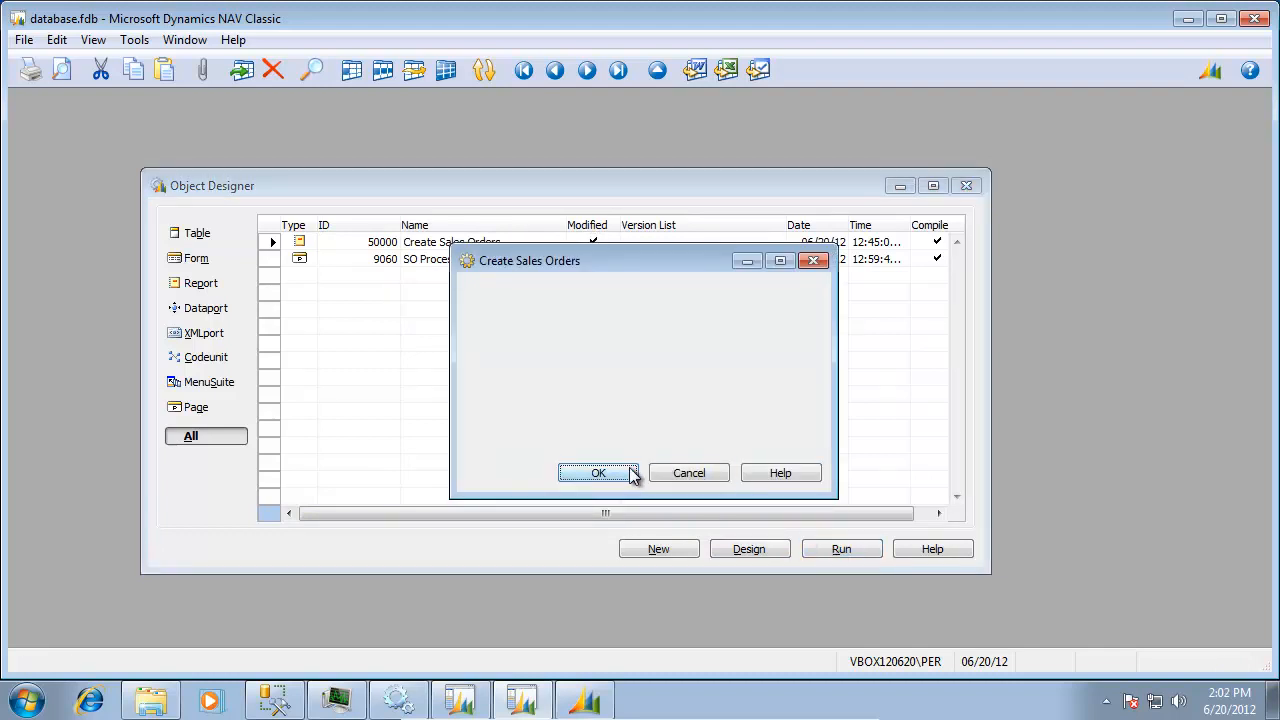
{"action": "left_click", "coordinate": [598, 472]}
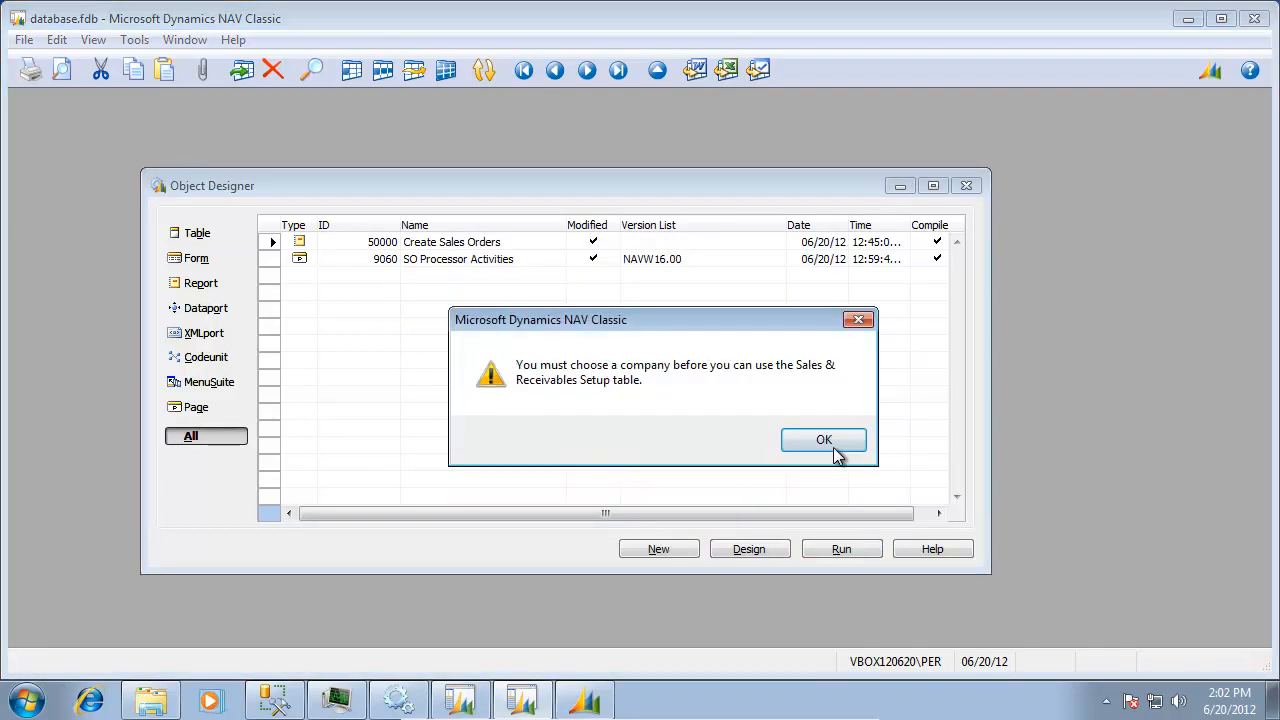
{"action": "left_click", "coordinate": [824, 440]}
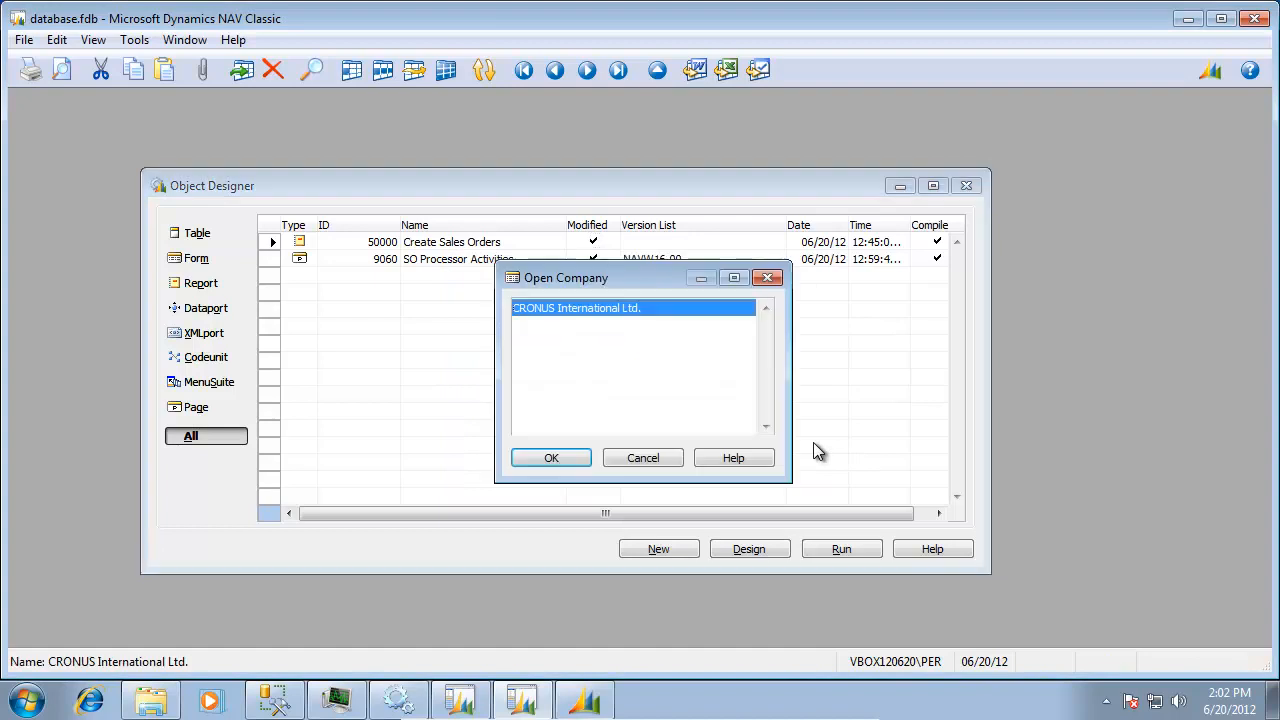
{"action": "left_click", "coordinate": [552, 456]}
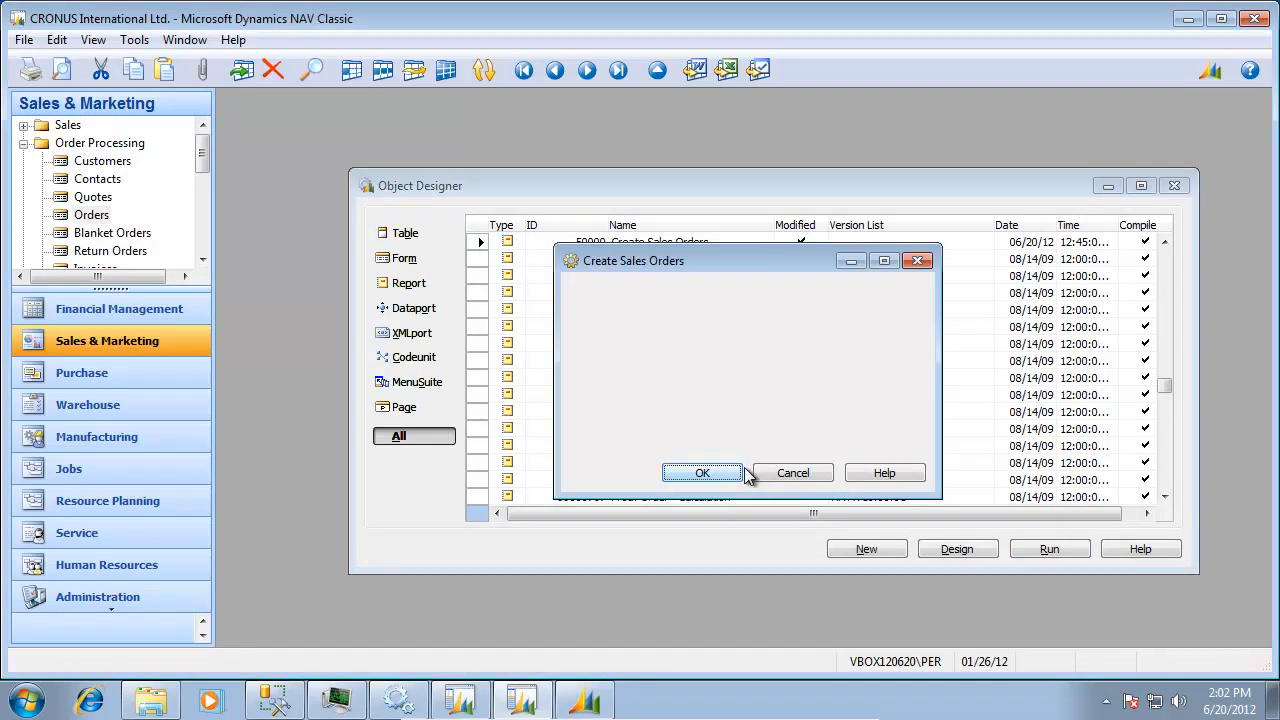
{"action": "left_click", "coordinate": [700, 472]}
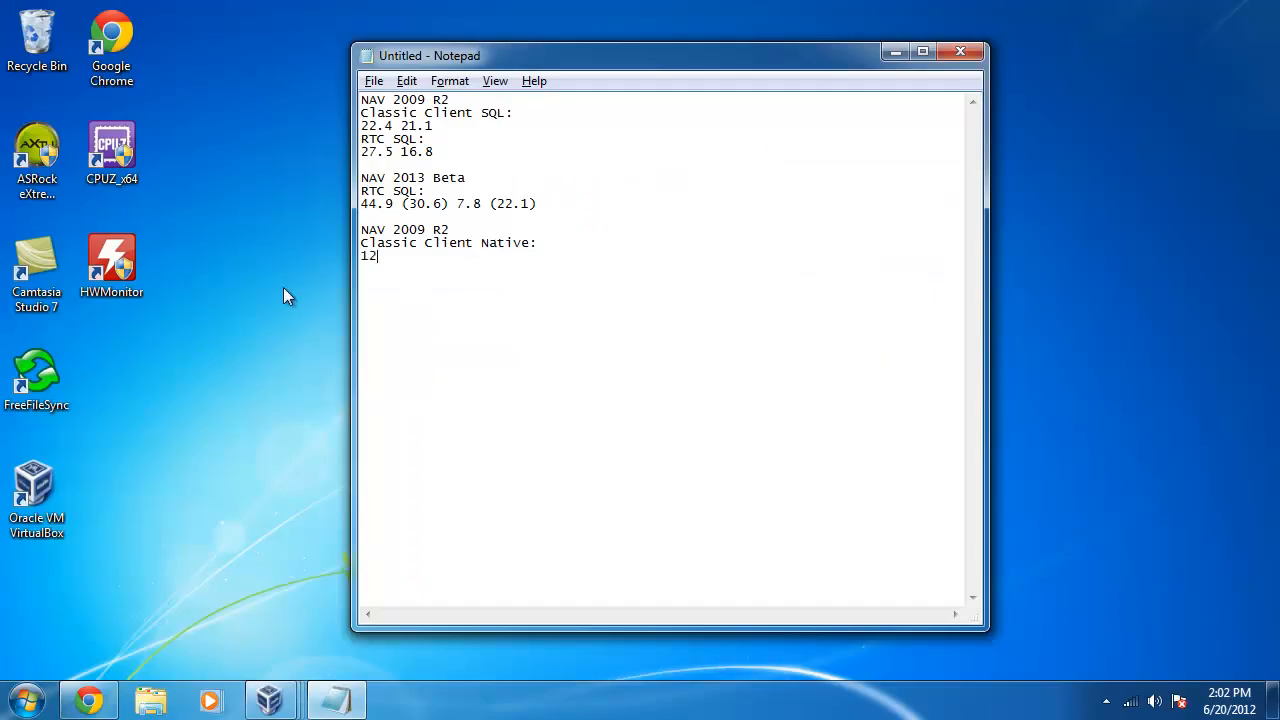
- Complete the Classic Client Native timing as 12.0 in the Notepad log
{"action": "type", "text": ".0"}
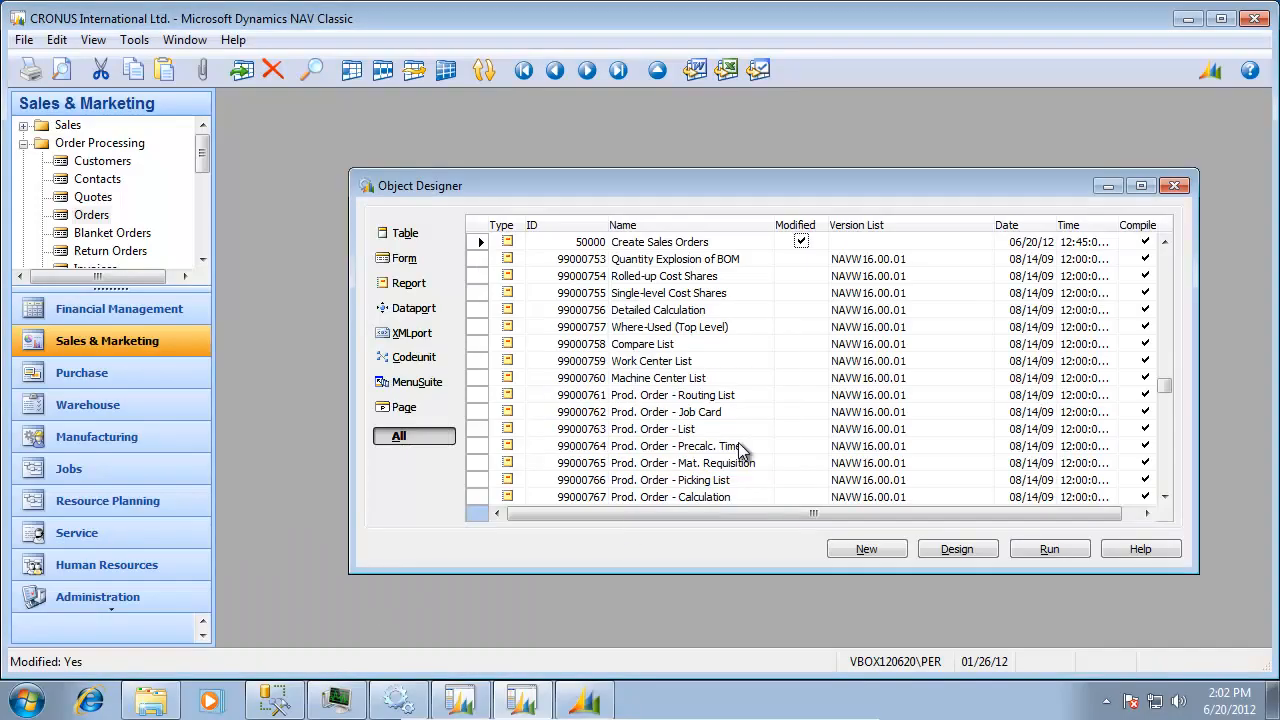
- Run Create Sales Orders a second time in the native database, reporting 100 orders in 11.604 seconds
{"action": "left_click", "coordinate": [1048, 548]}
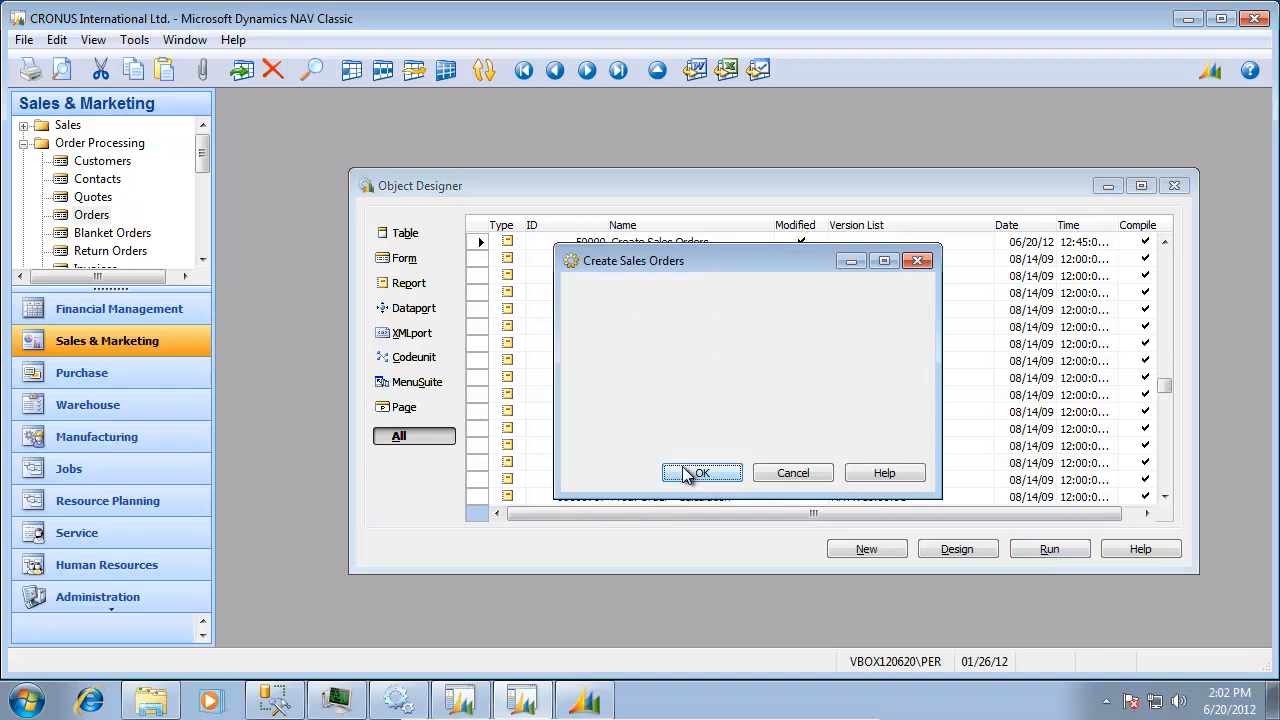
{"action": "left_click", "coordinate": [700, 472]}
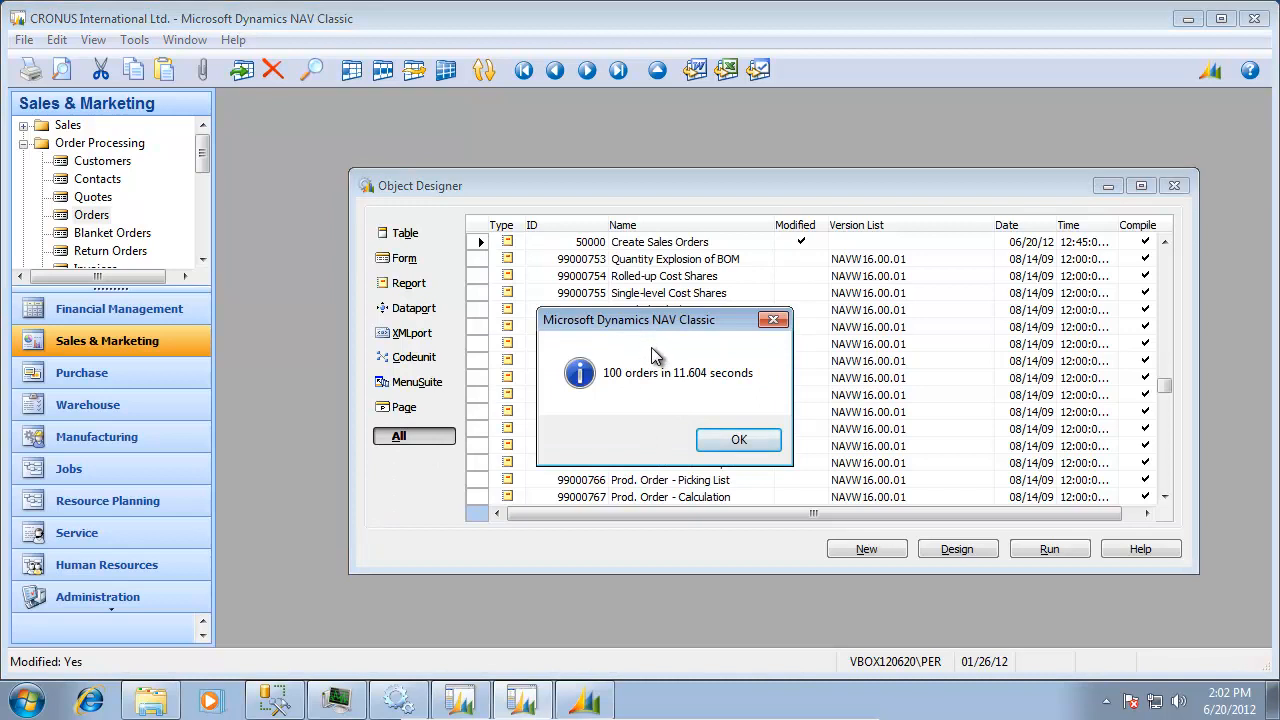
{"action": "mouse_move", "coordinate": [580, 664]}
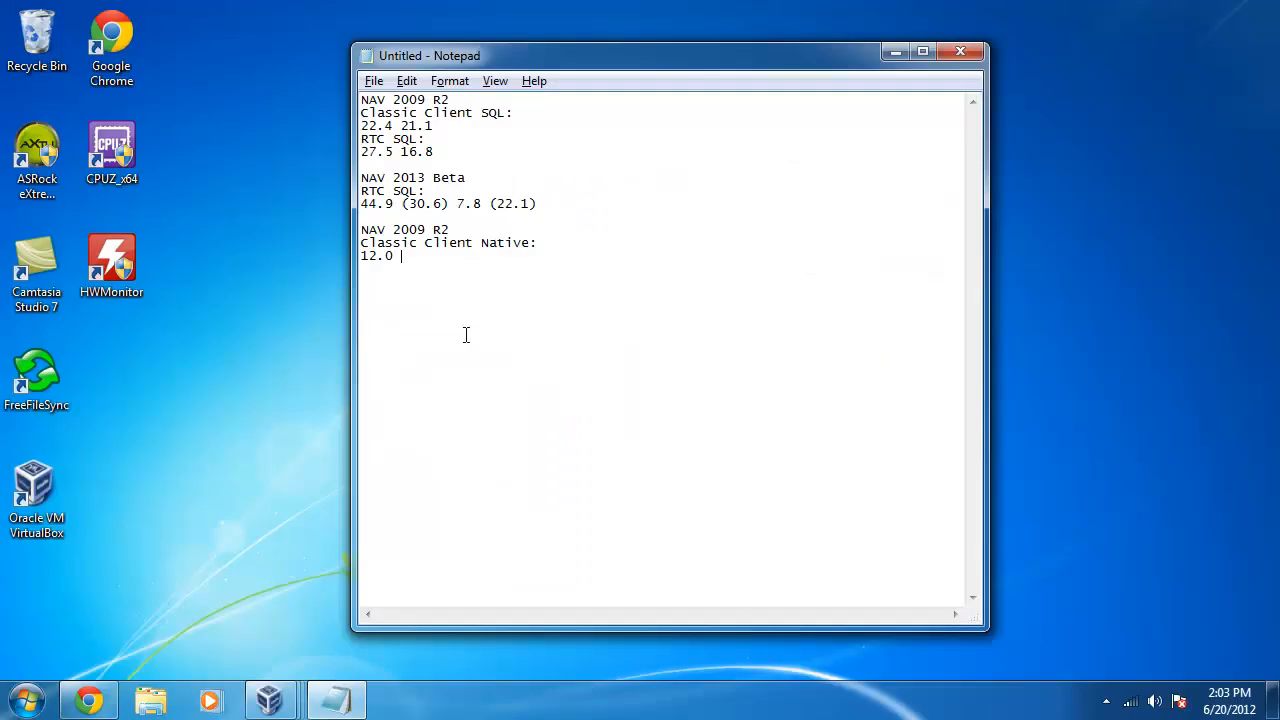
- Log the second Classic Client Native timing 11.6 after 12.0 in Notepad
{"action": "type", "text": "11.6"}
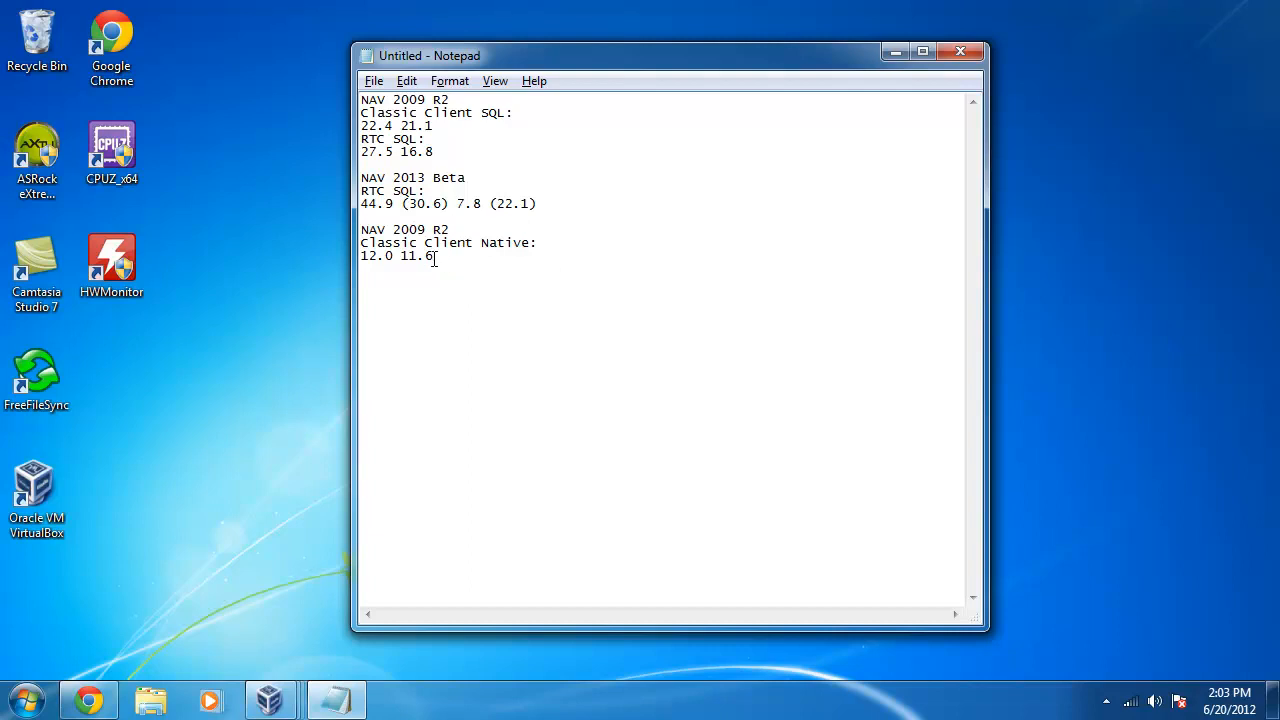
{"action": "mouse_move", "coordinate": [374, 100]}
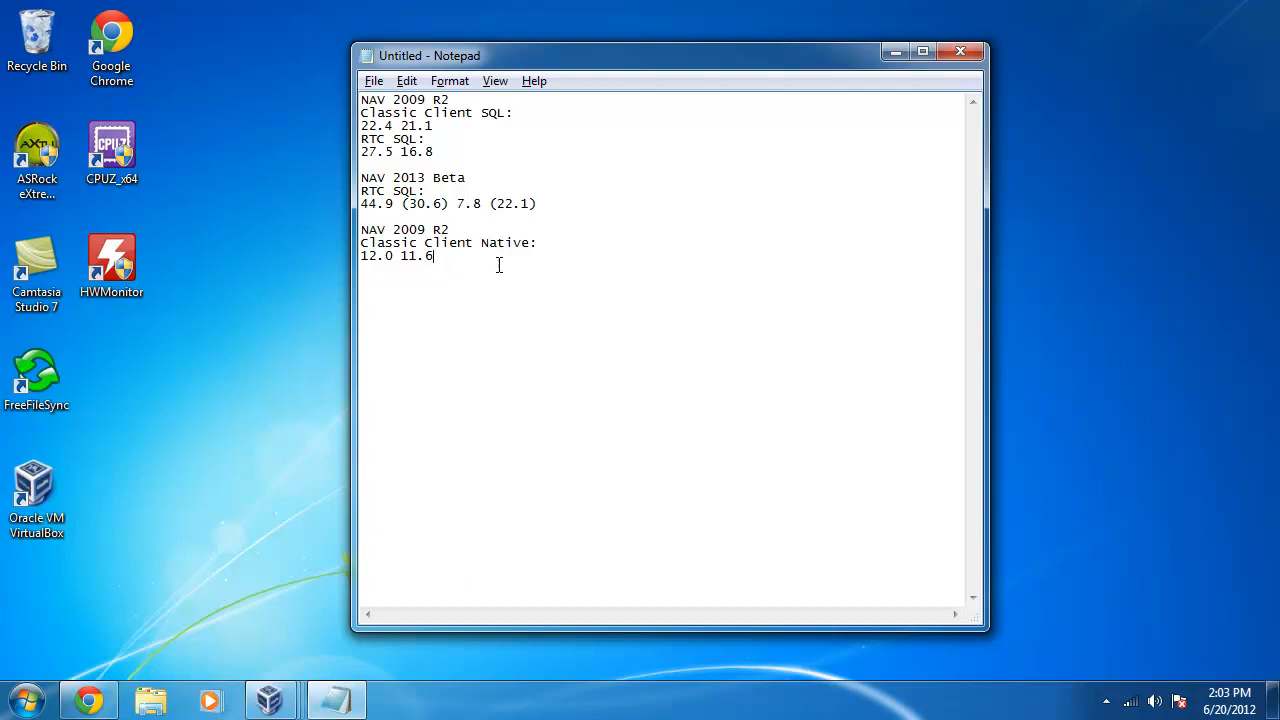
{"action": "mouse_move", "coordinate": [616, 290]}
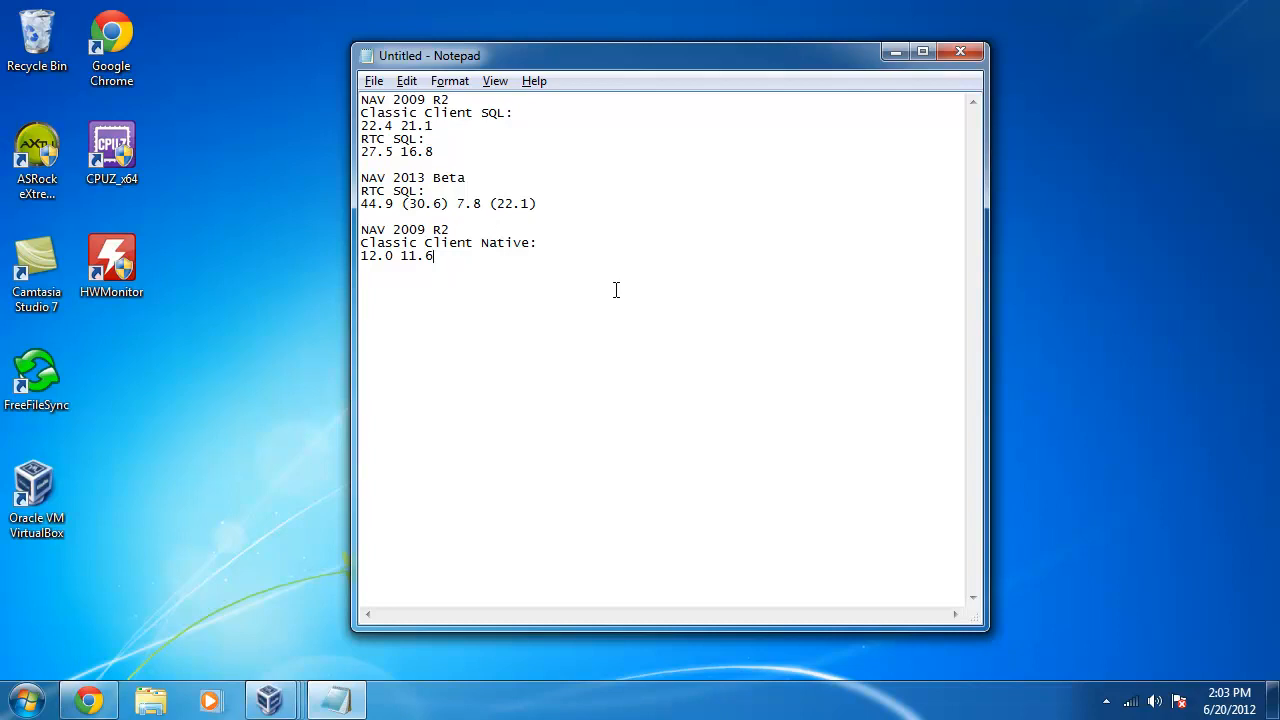